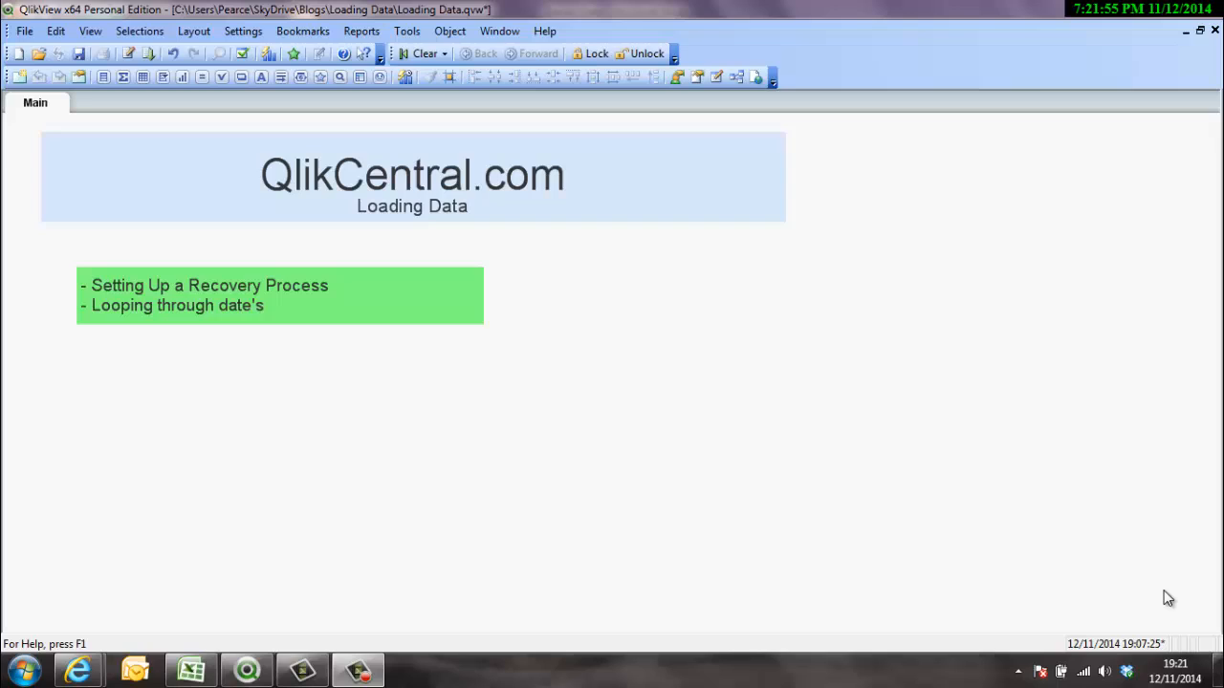
mouse_move(344, 294)
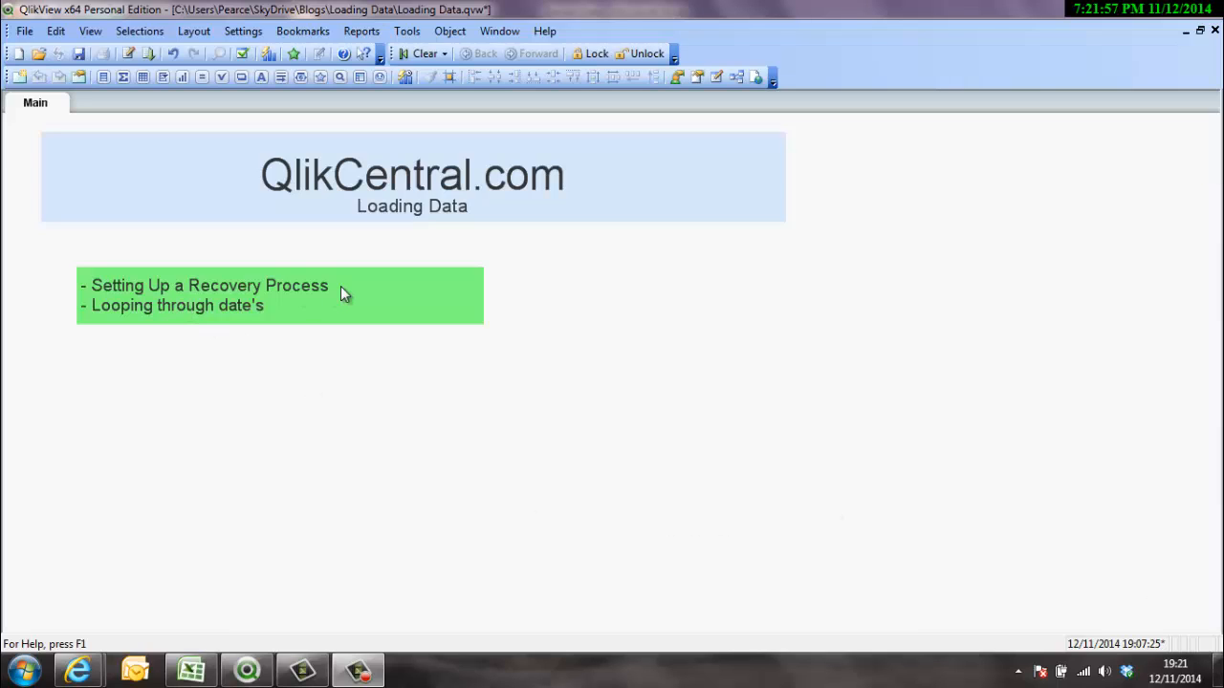
mouse_move(241, 321)
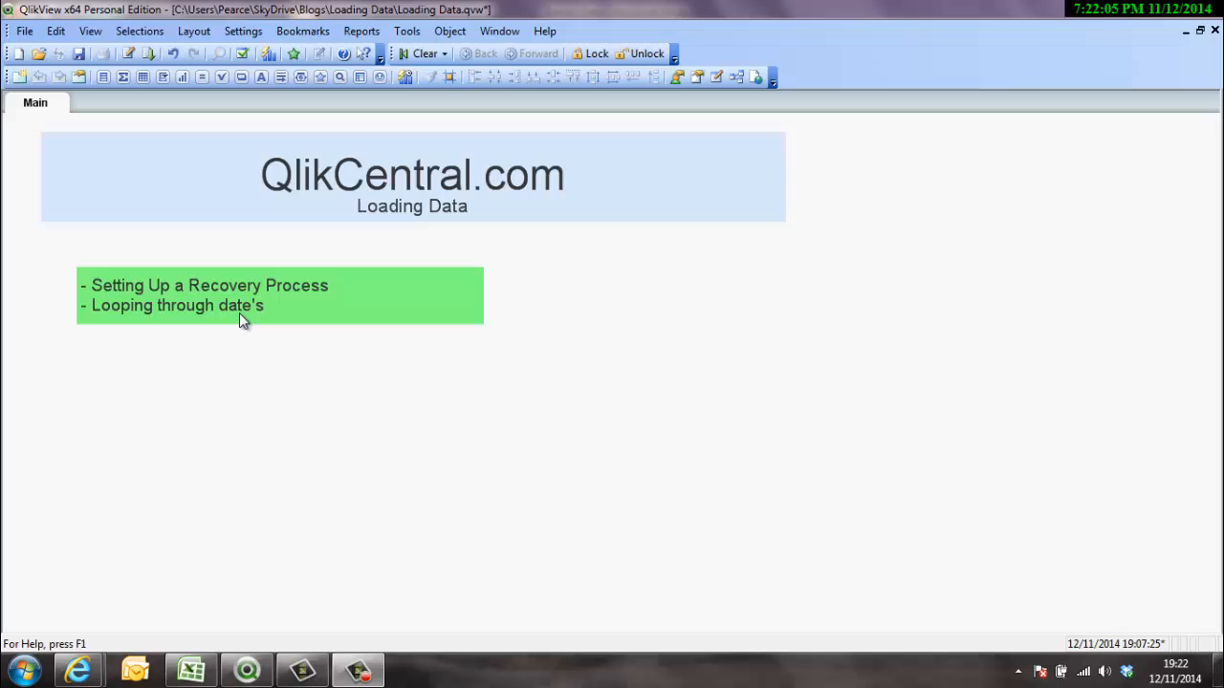
Add the Date field as a list box on the Main sheet via Sheet Properties.
left_click(191, 670)
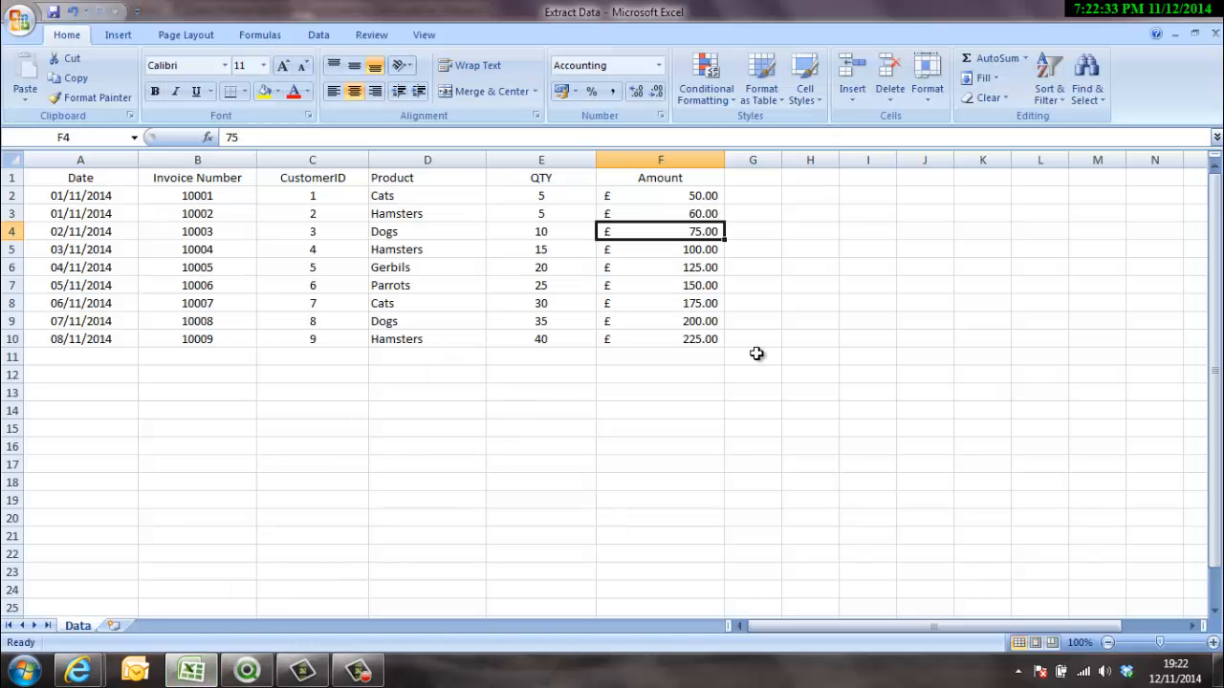
mouse_move(99, 344)
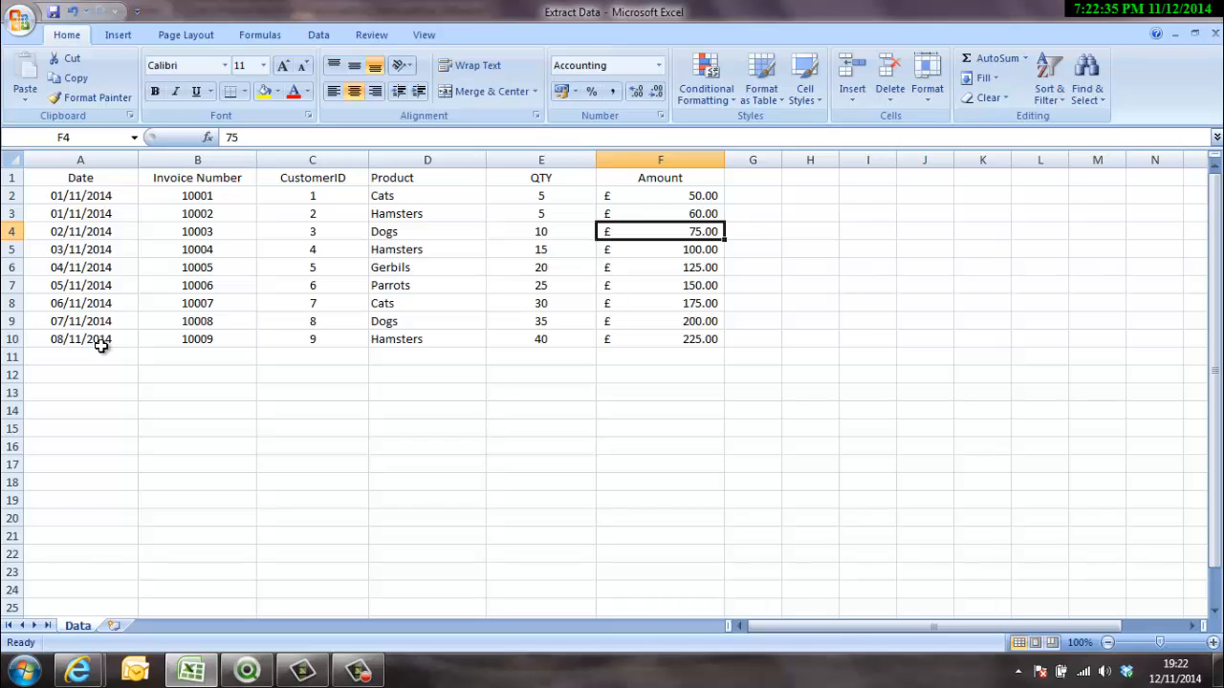
mouse_move(249, 197)
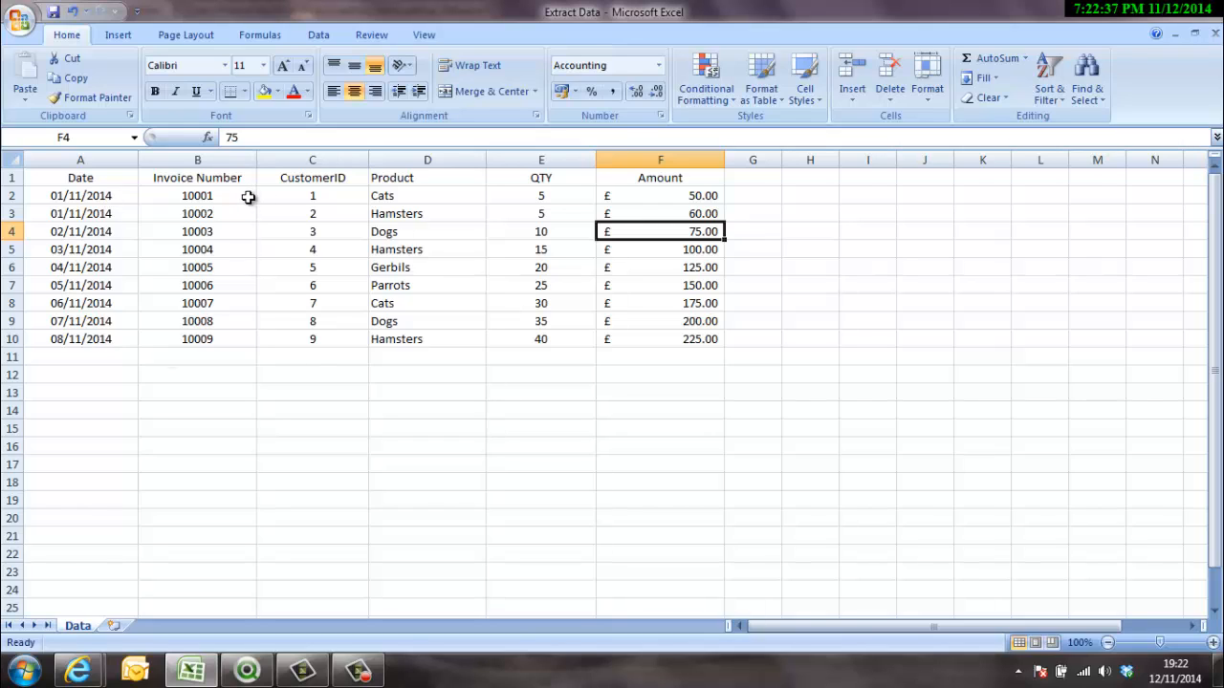
mouse_move(415, 357)
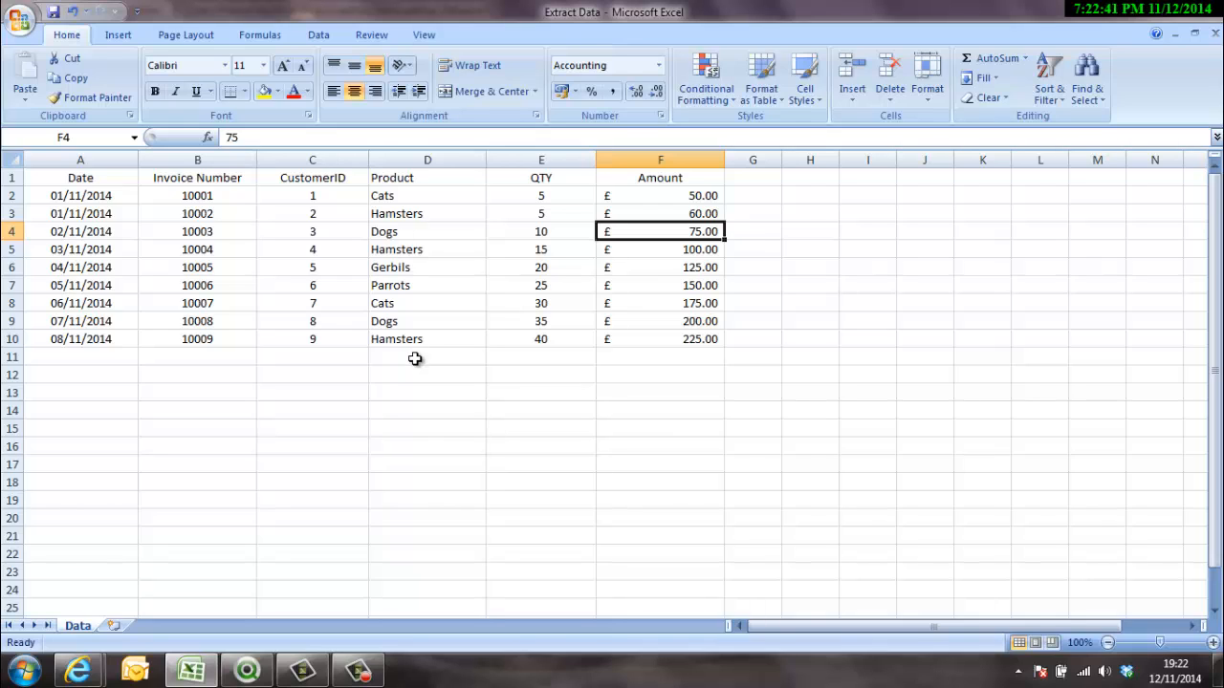
mouse_move(563, 339)
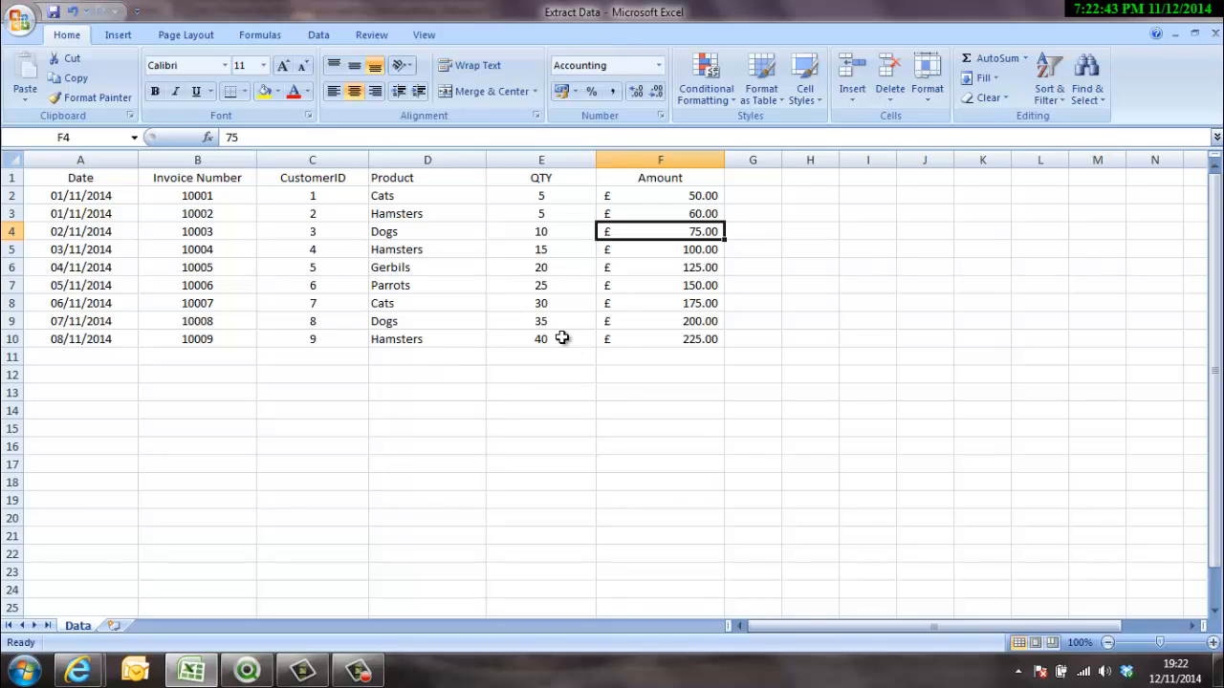
mouse_move(398, 443)
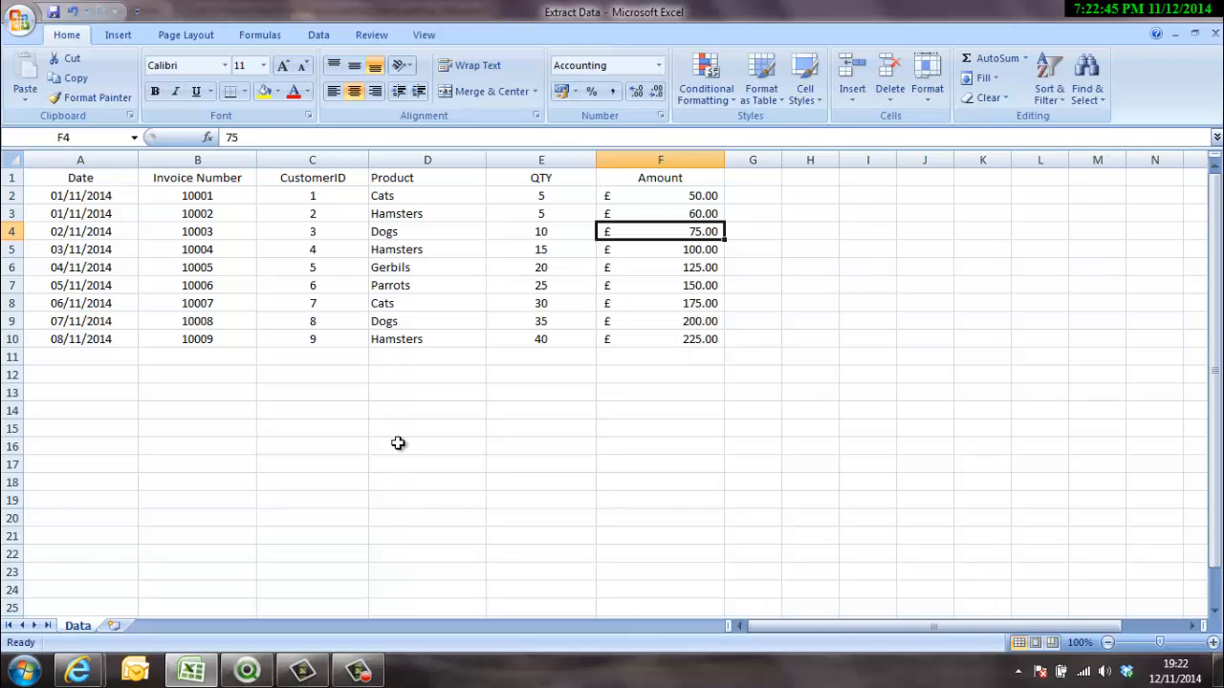
mouse_move(423, 402)
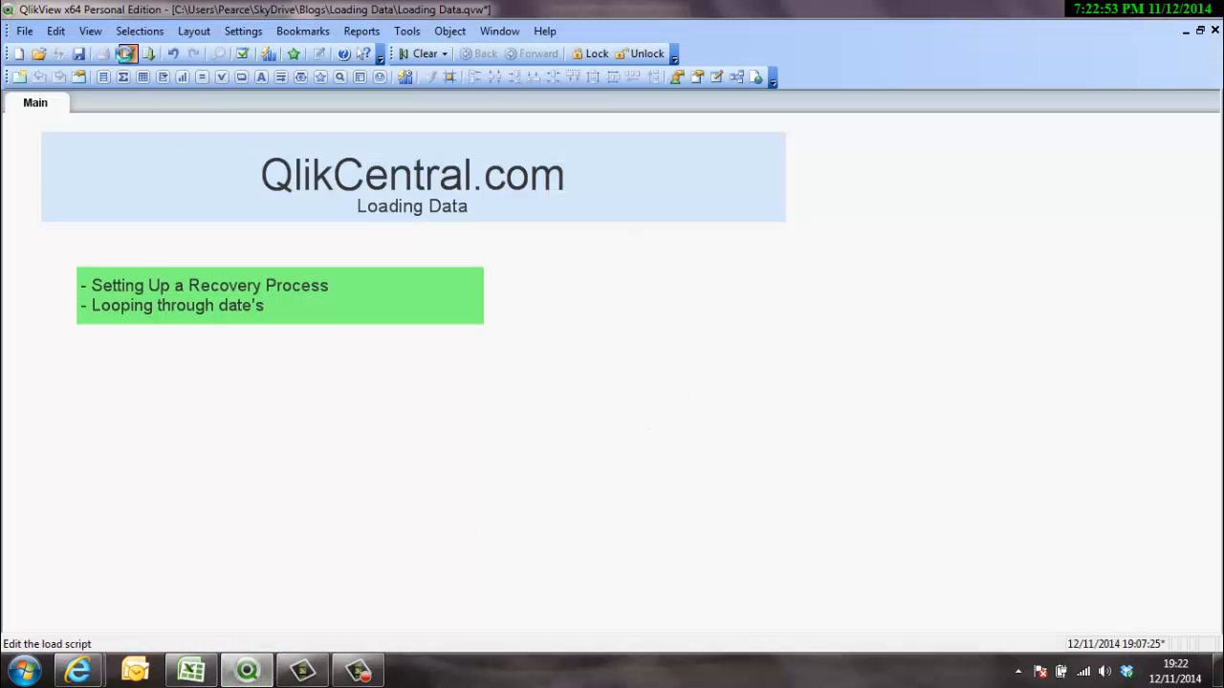
left_click(126, 53)
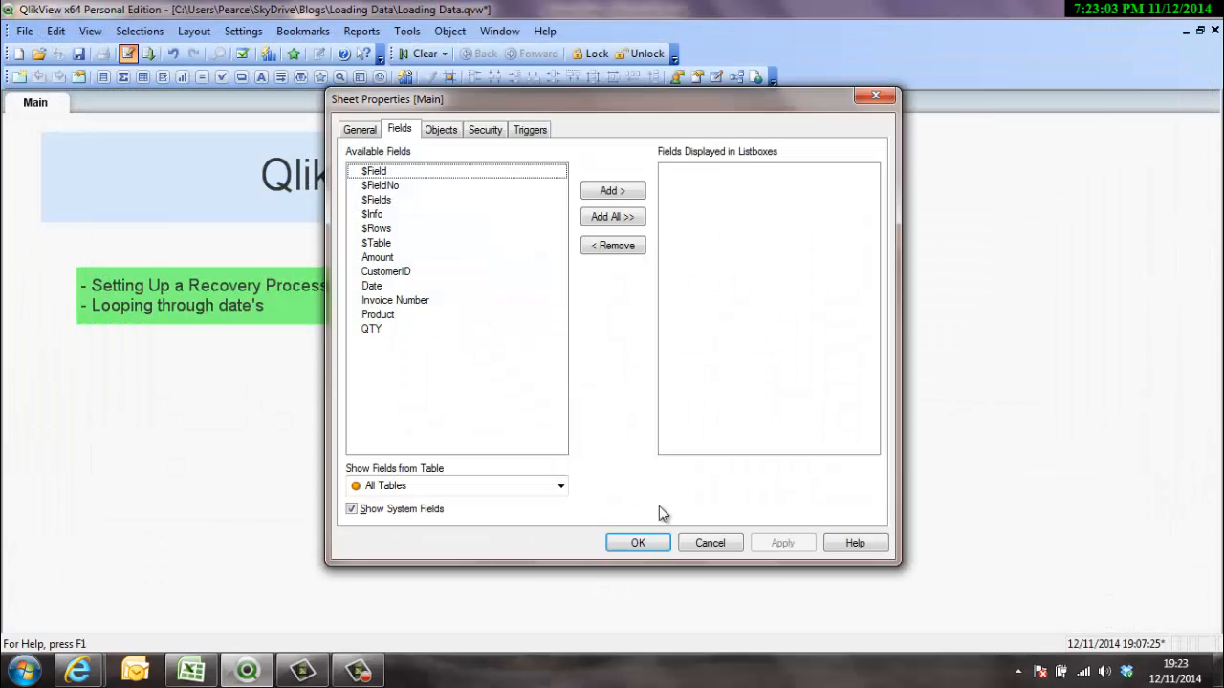
left_click(371, 285)
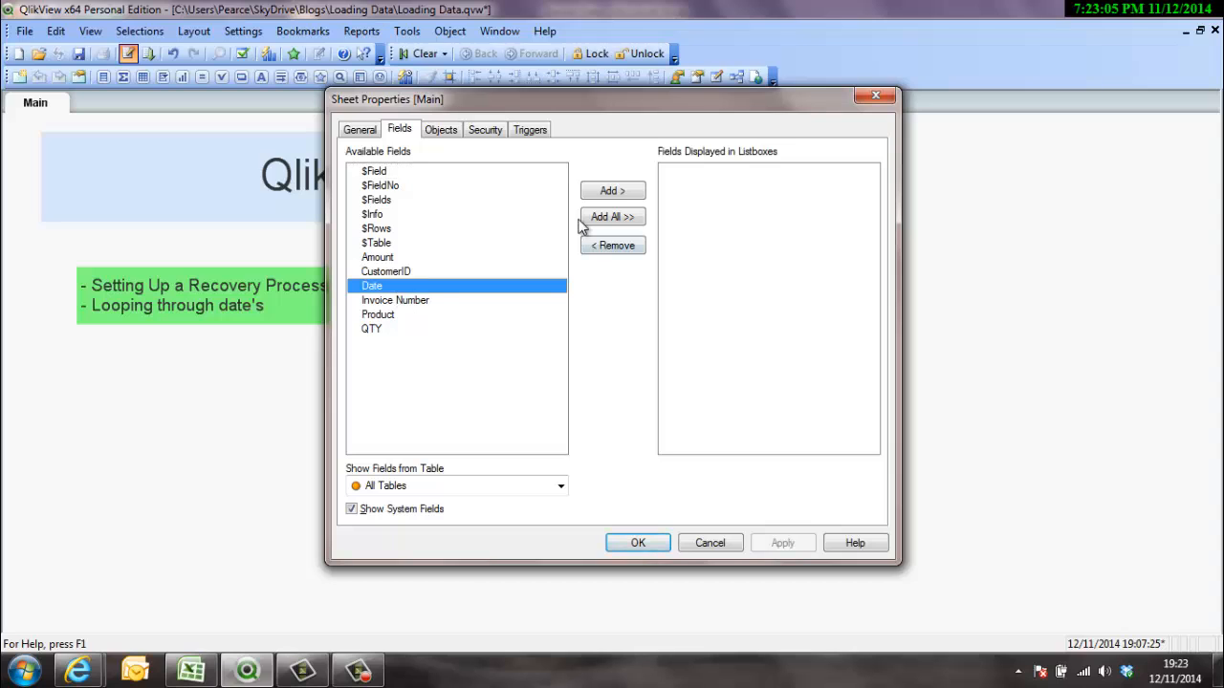
left_click(638, 543)
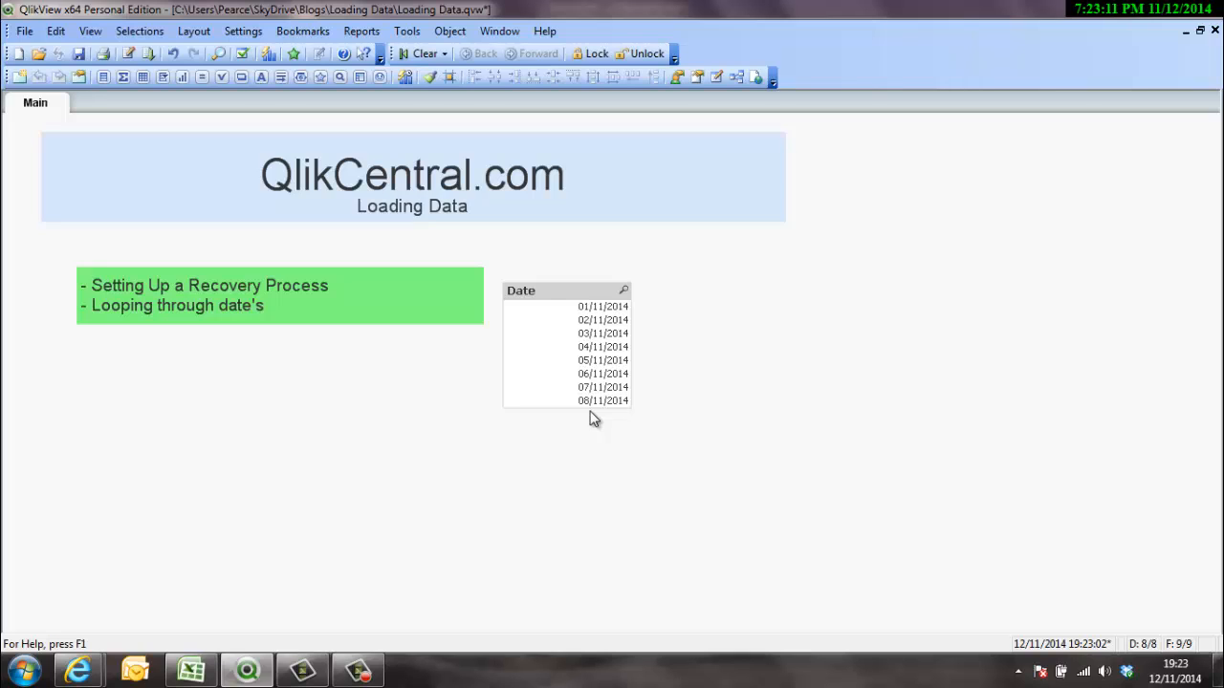
mouse_move(520, 290)
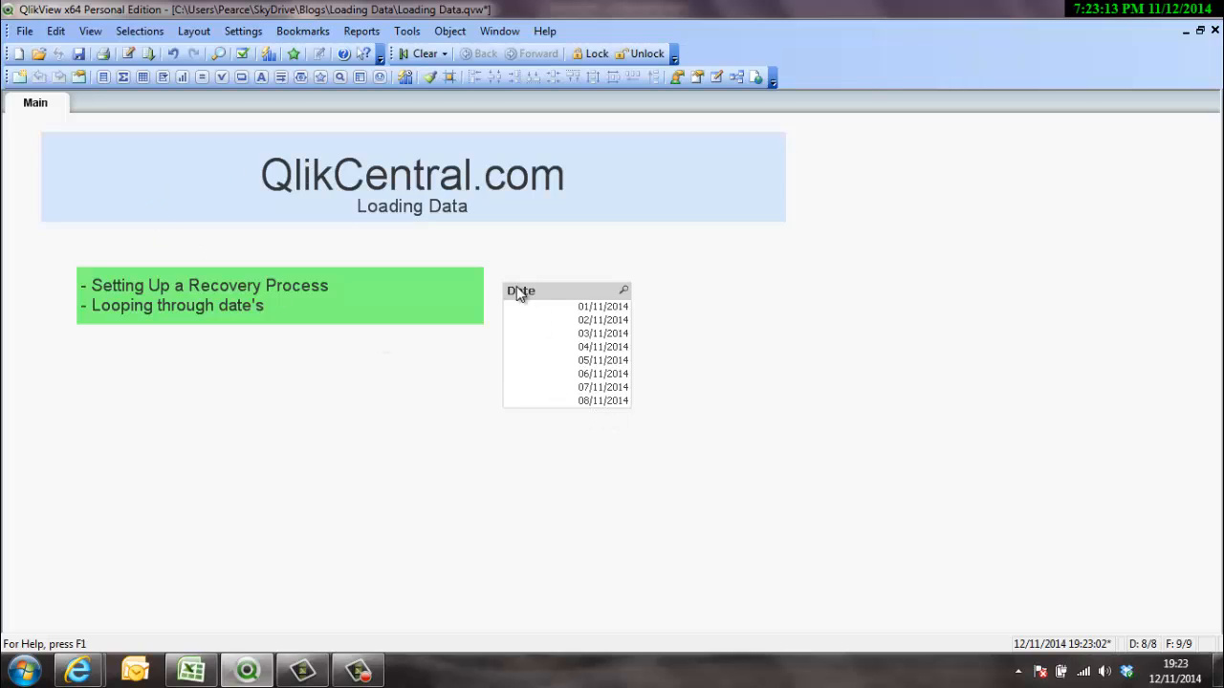
mouse_move(602, 419)
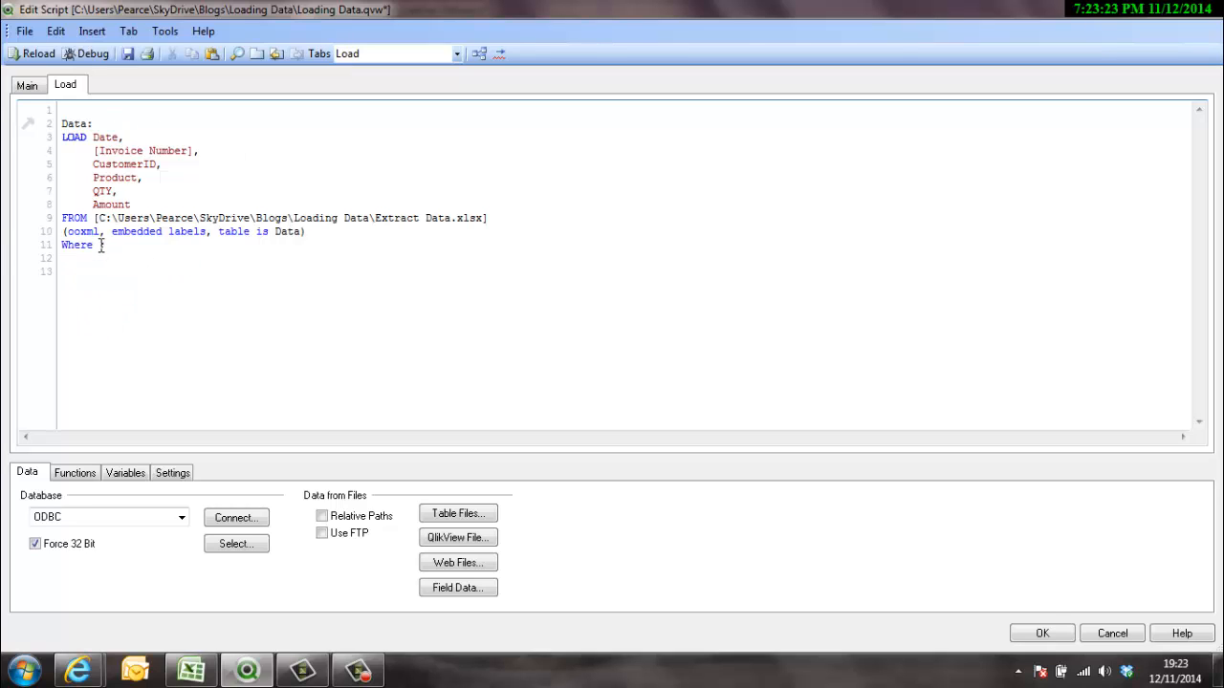
Add Where Date='01/11/2014' to the LOAD statement, correcting the year to 2014, and reload.
type("Date='01;")
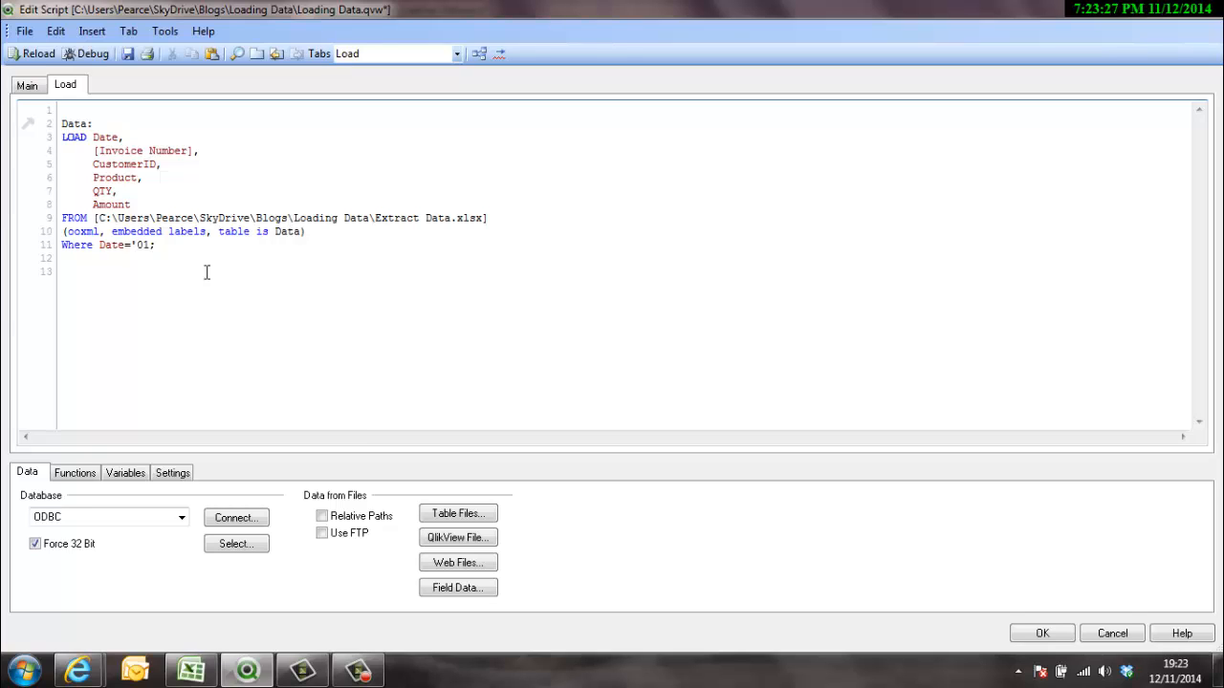
type("/11/")
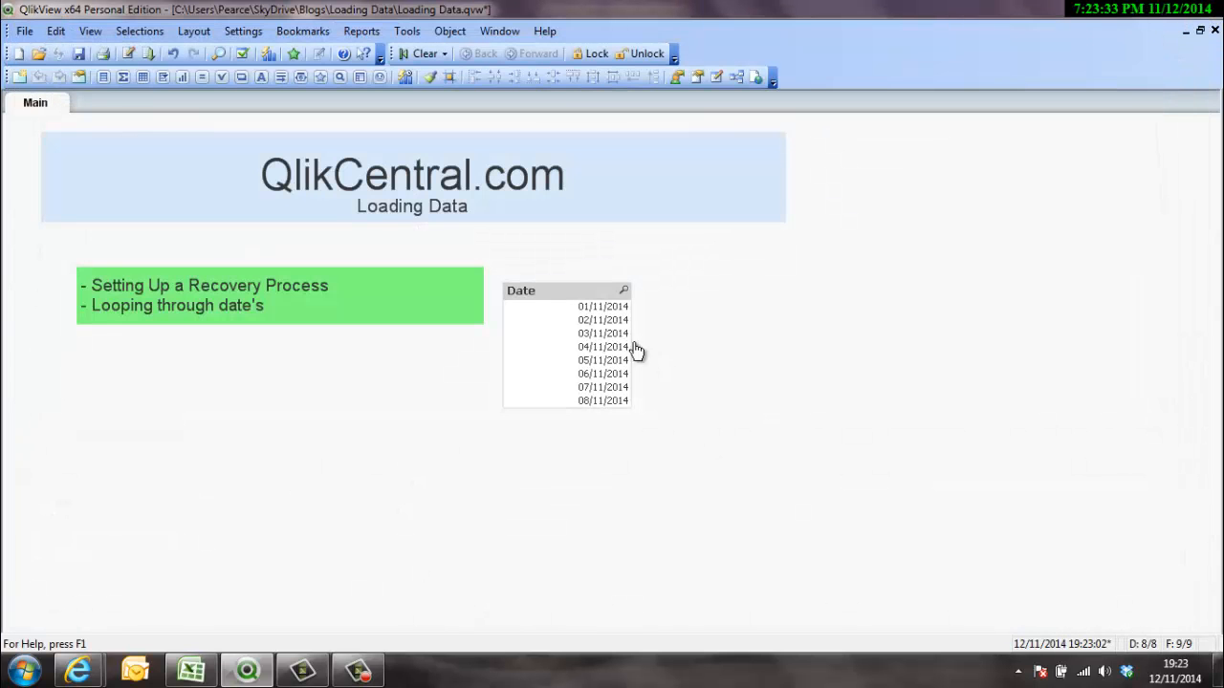
mouse_move(149, 54)
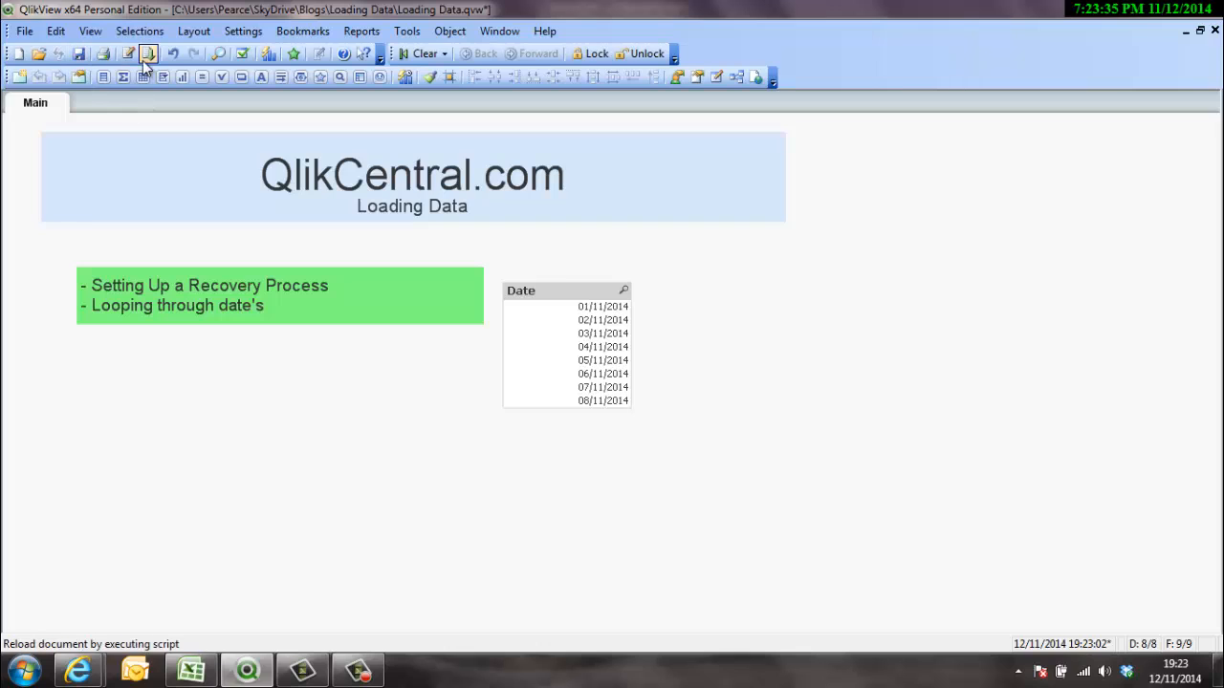
left_click(144, 53)
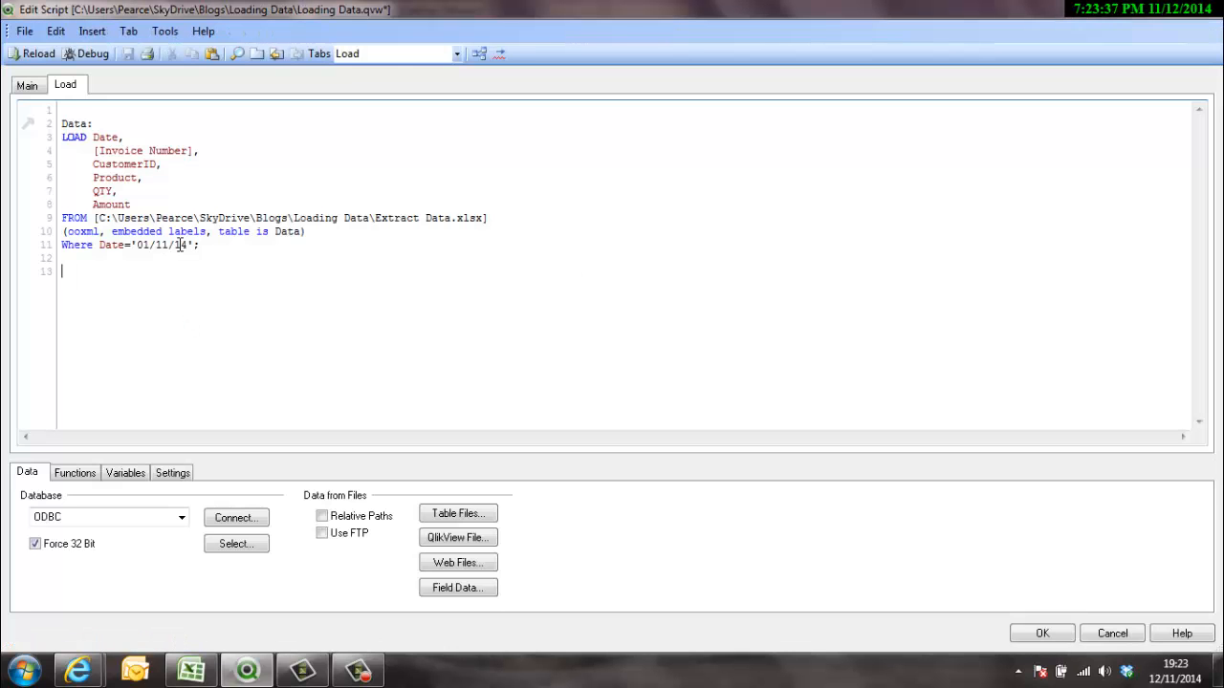
type("20")
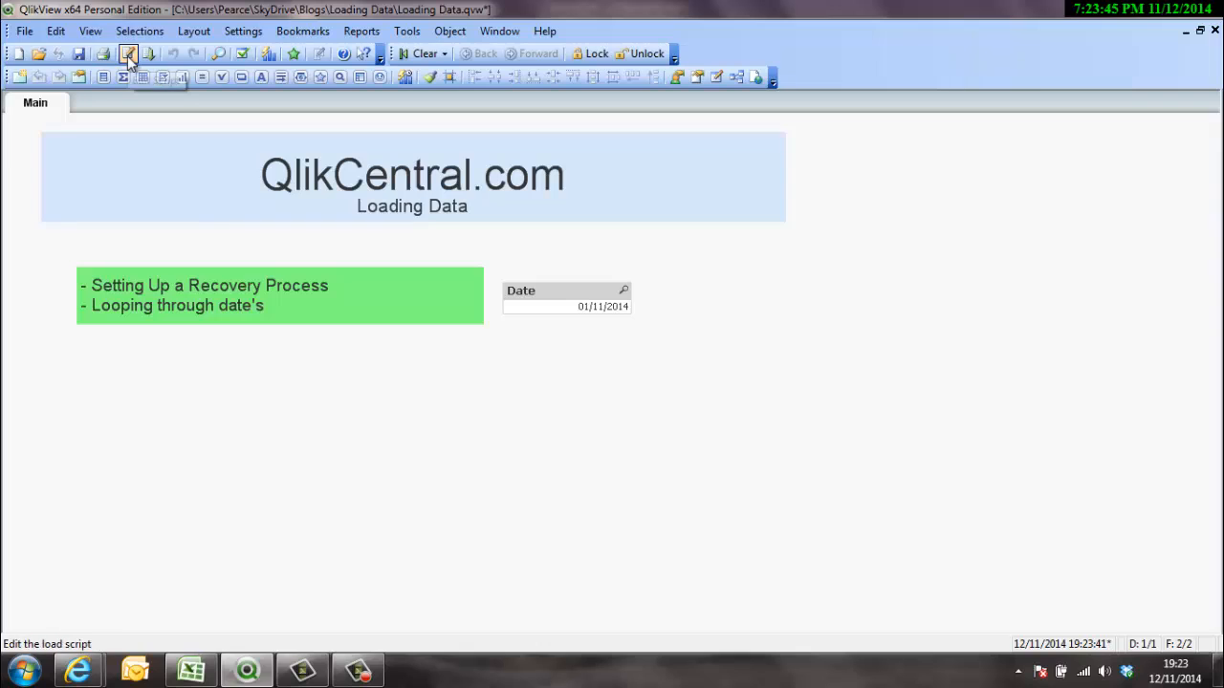
mouse_move(425, 587)
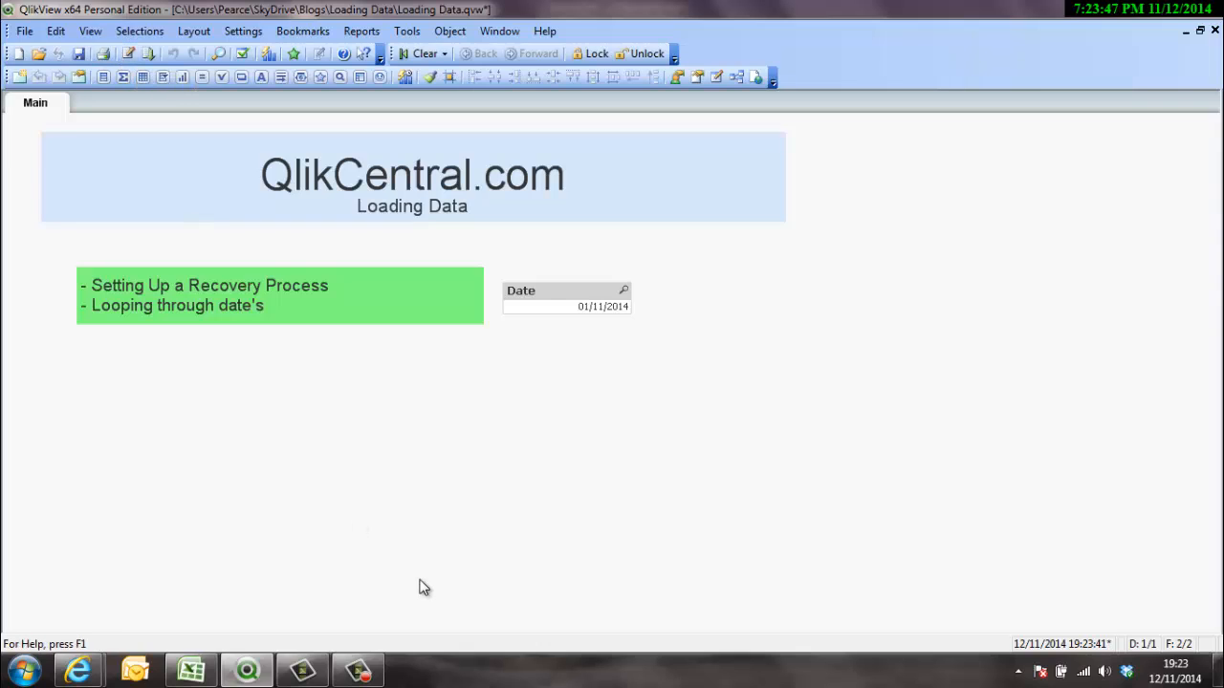
mouse_move(264, 654)
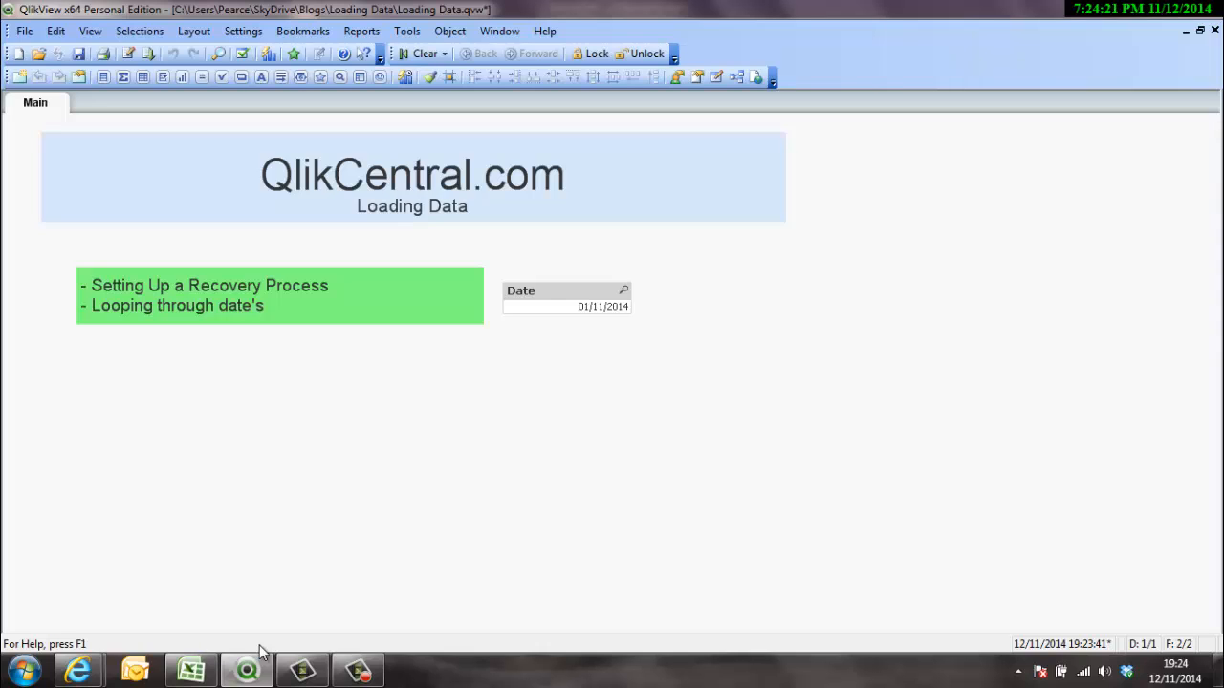
mouse_move(177, 294)
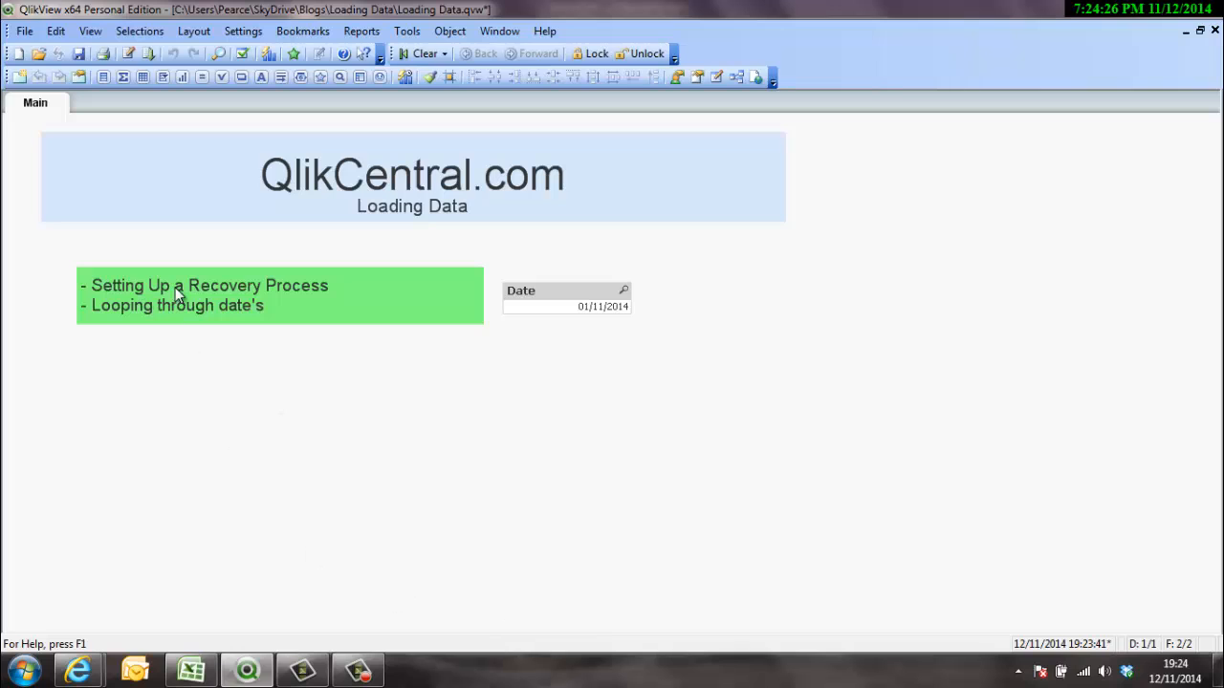
mouse_move(371, 356)
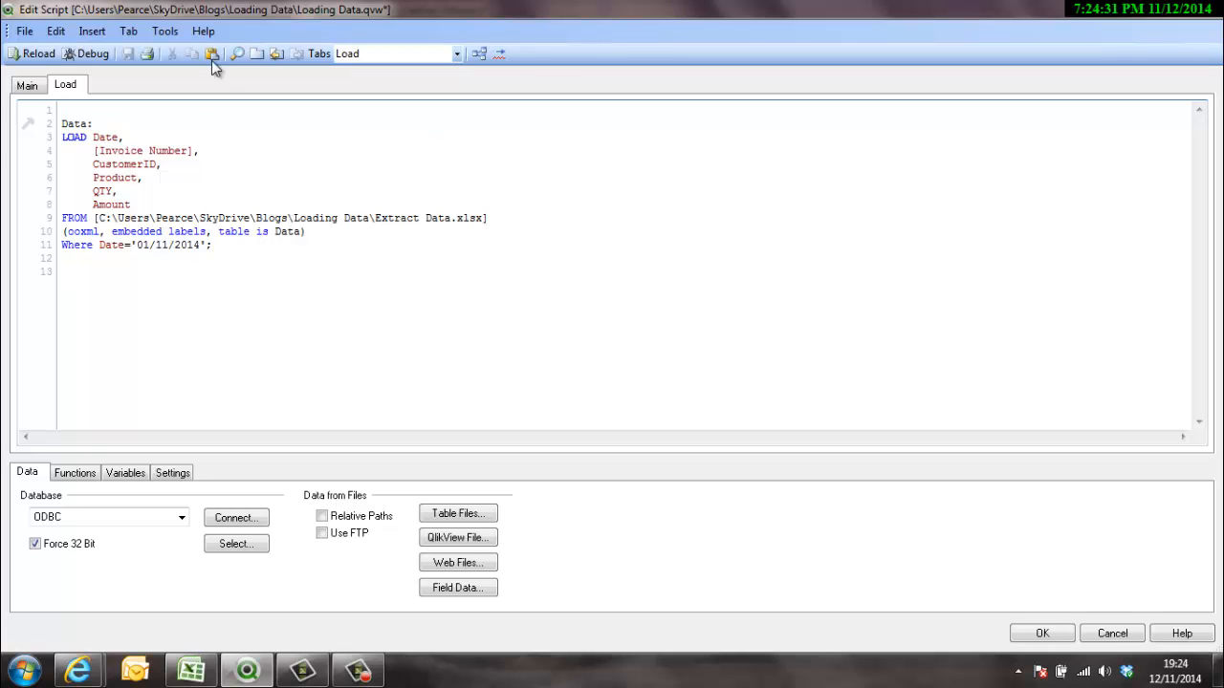
Add a new script tab named Set Up Loop.
left_click(256, 53)
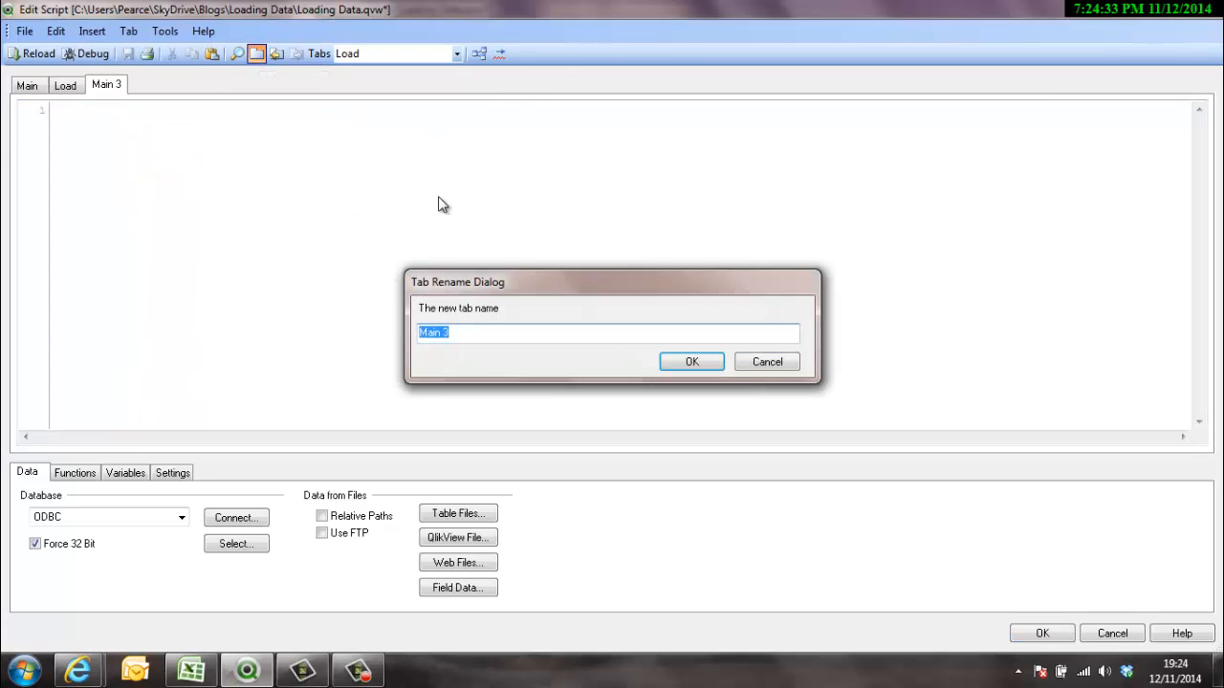
type("Set")
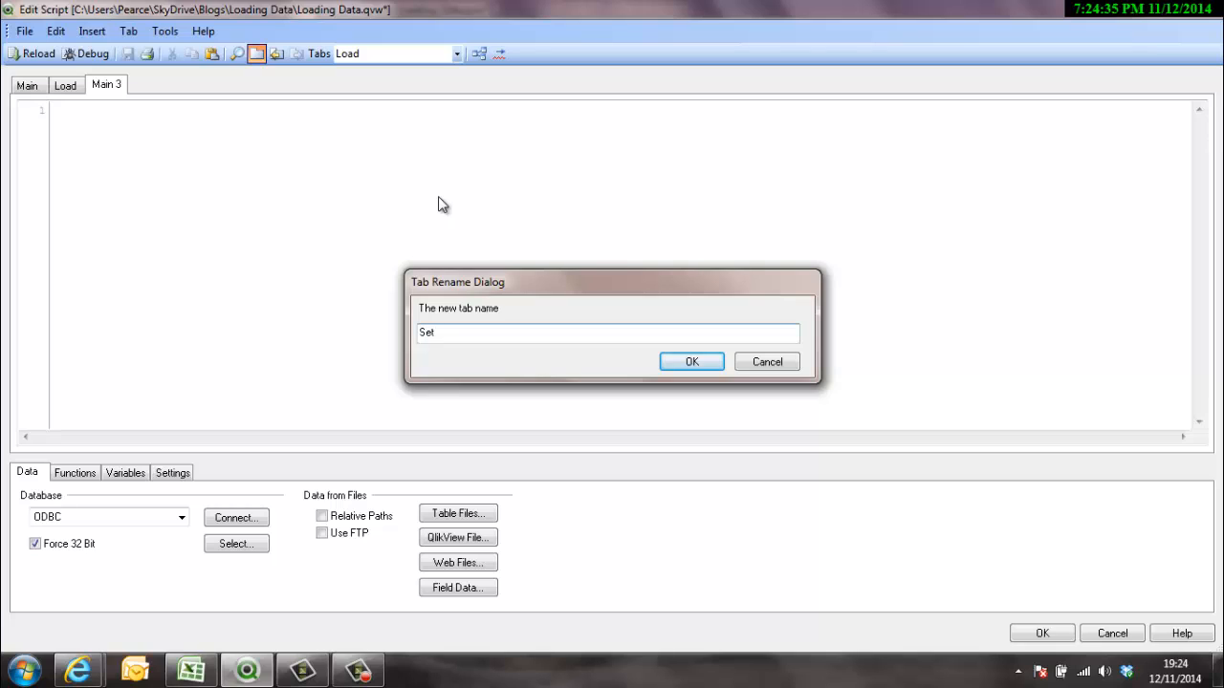
type("Up Look")
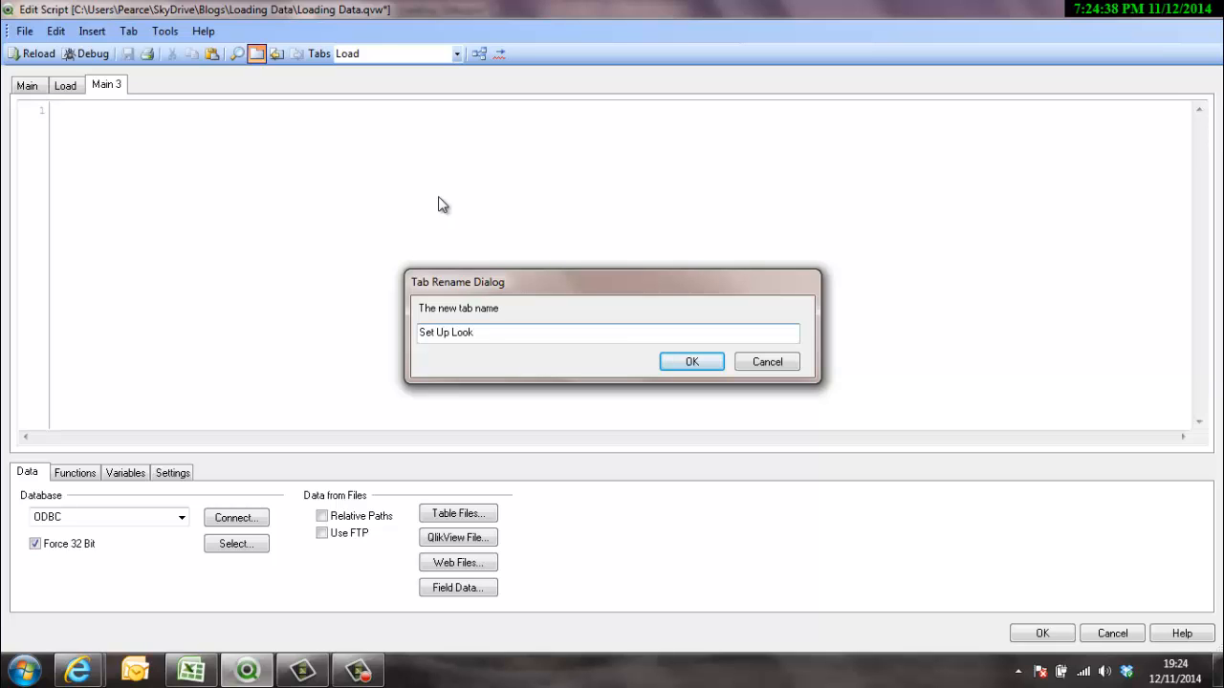
left_click(692, 362)
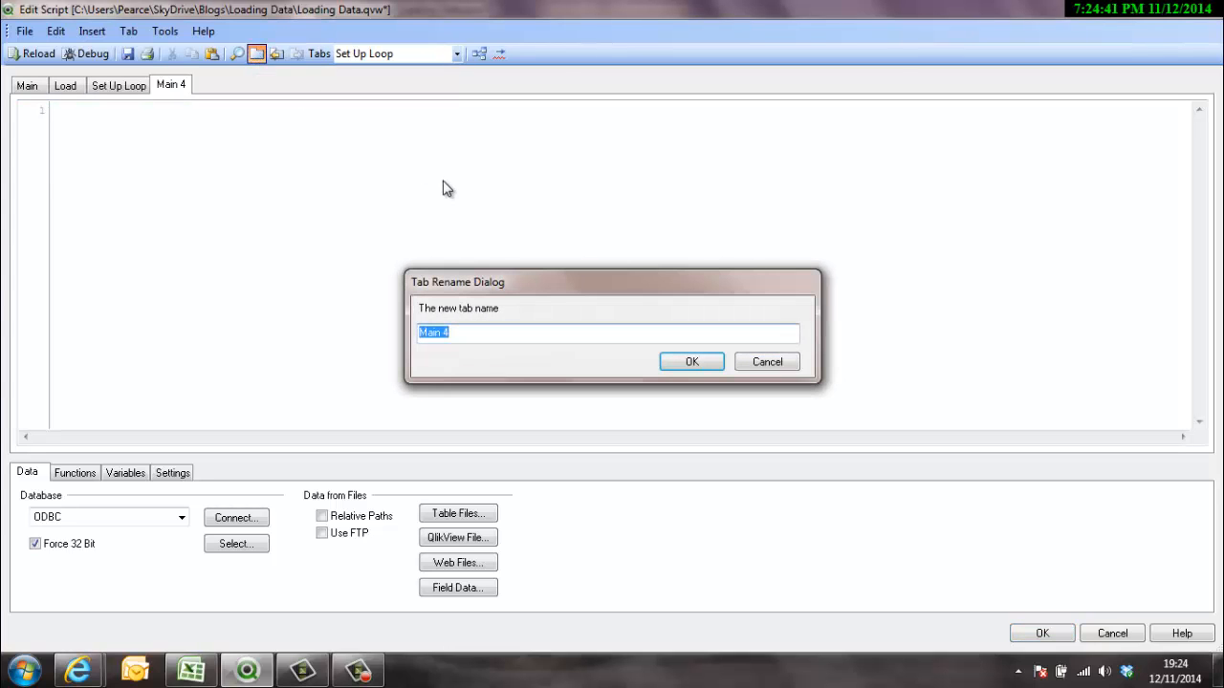
Add a script tab named Loop Start -->.
type("Loop Sta")
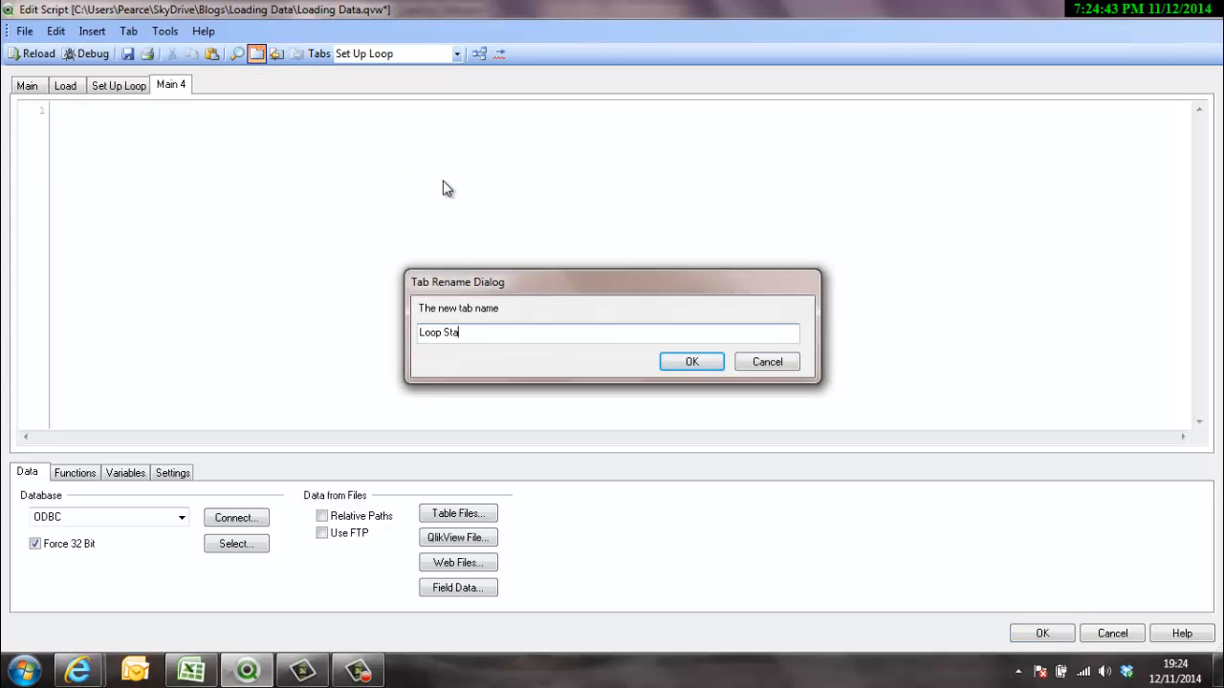
type("rt -->")
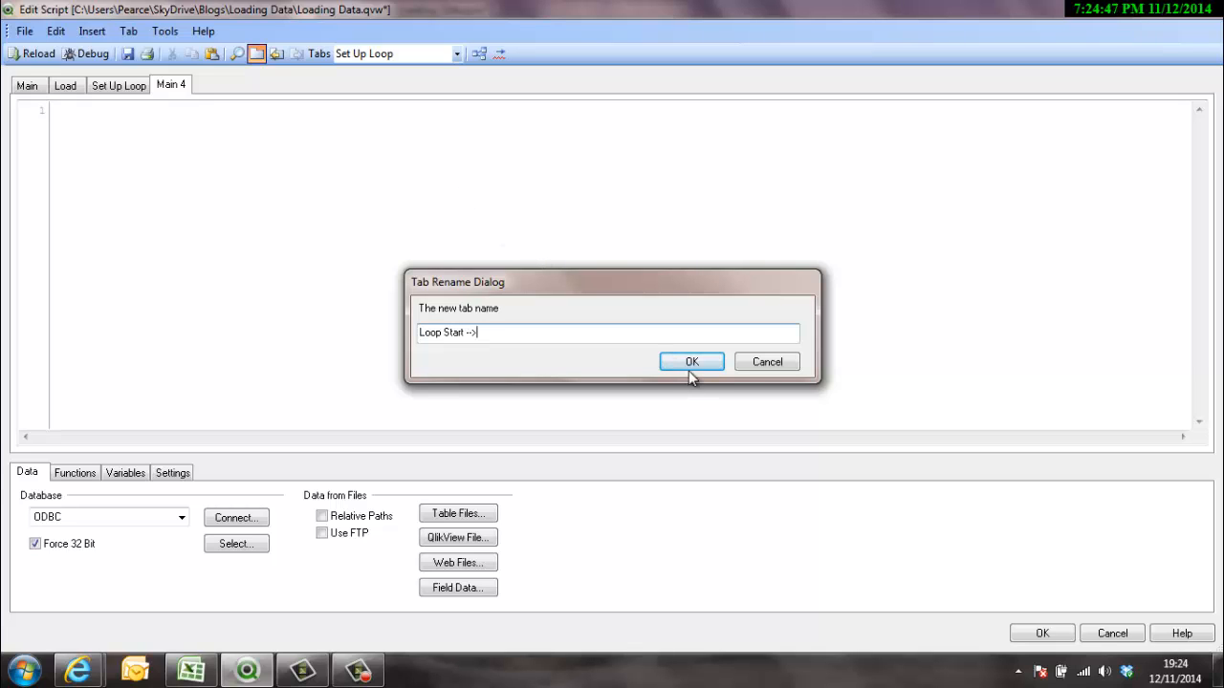
left_click(692, 361)
type("<-- Loop")
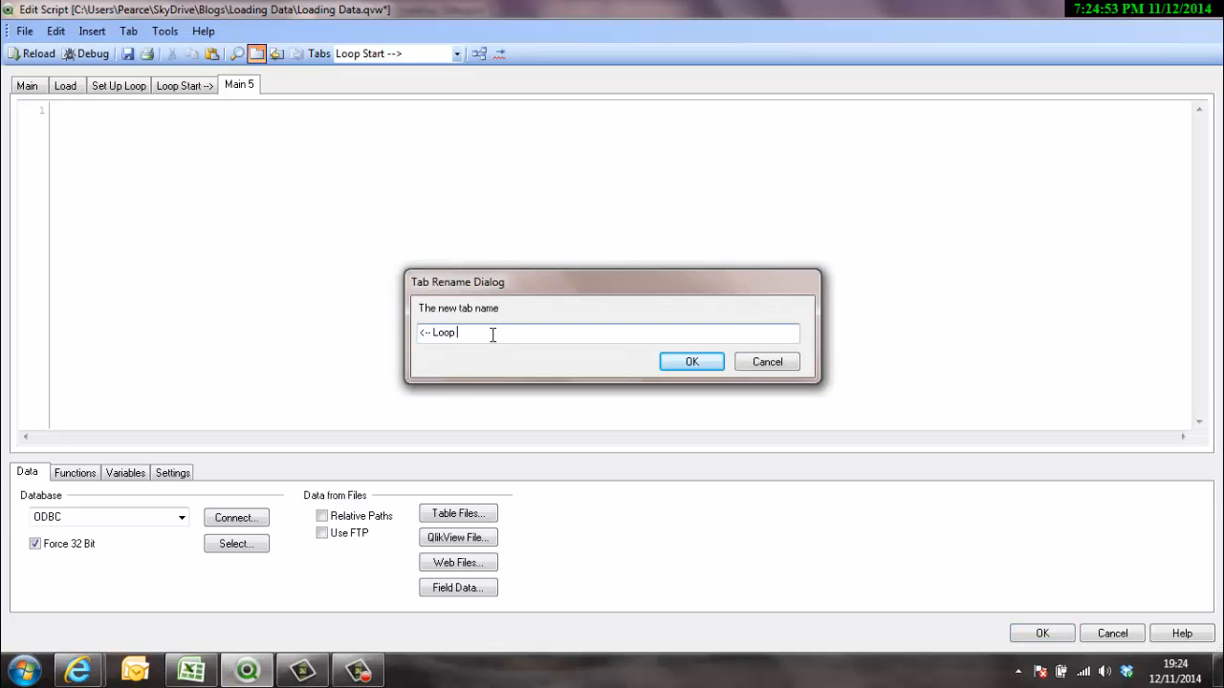
Add the Loop End and Store script tabs, ordering Store after Load.
type("End")
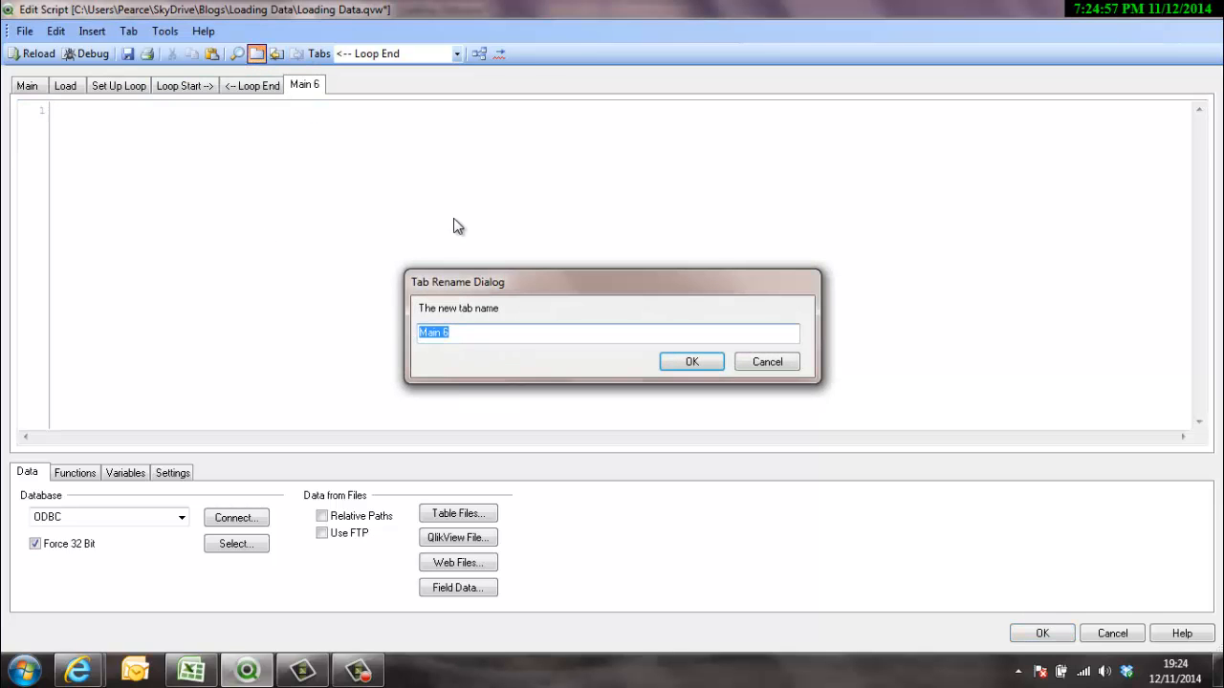
type("St")
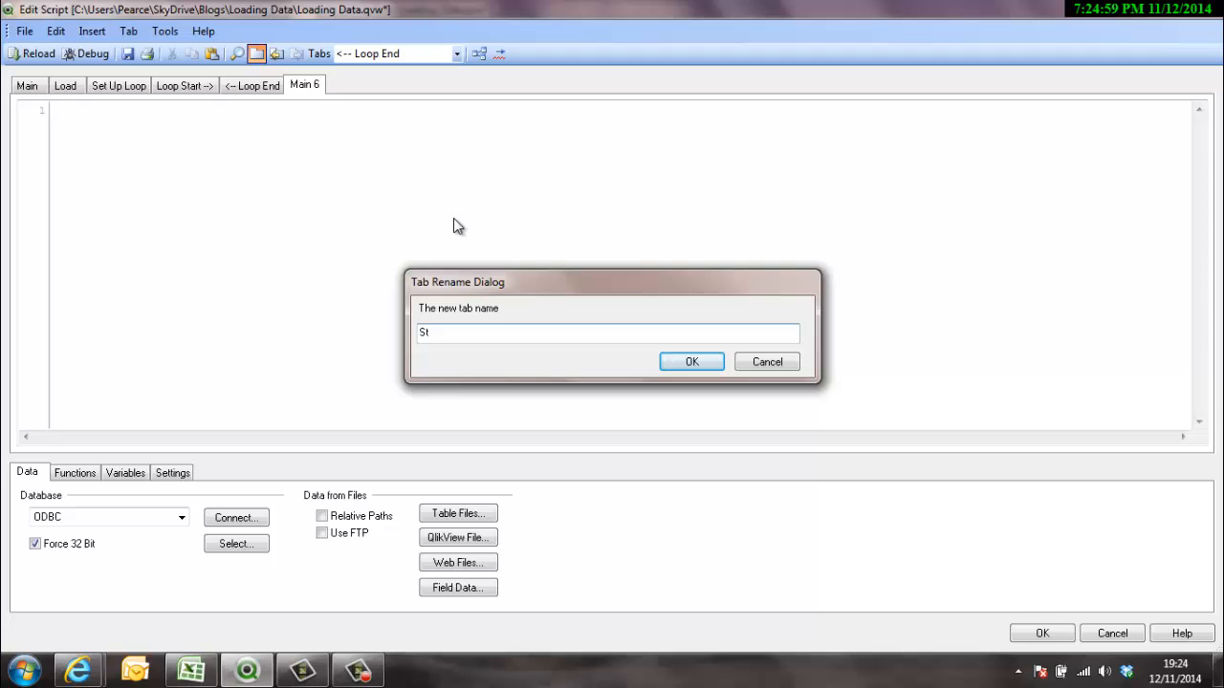
type("ore")
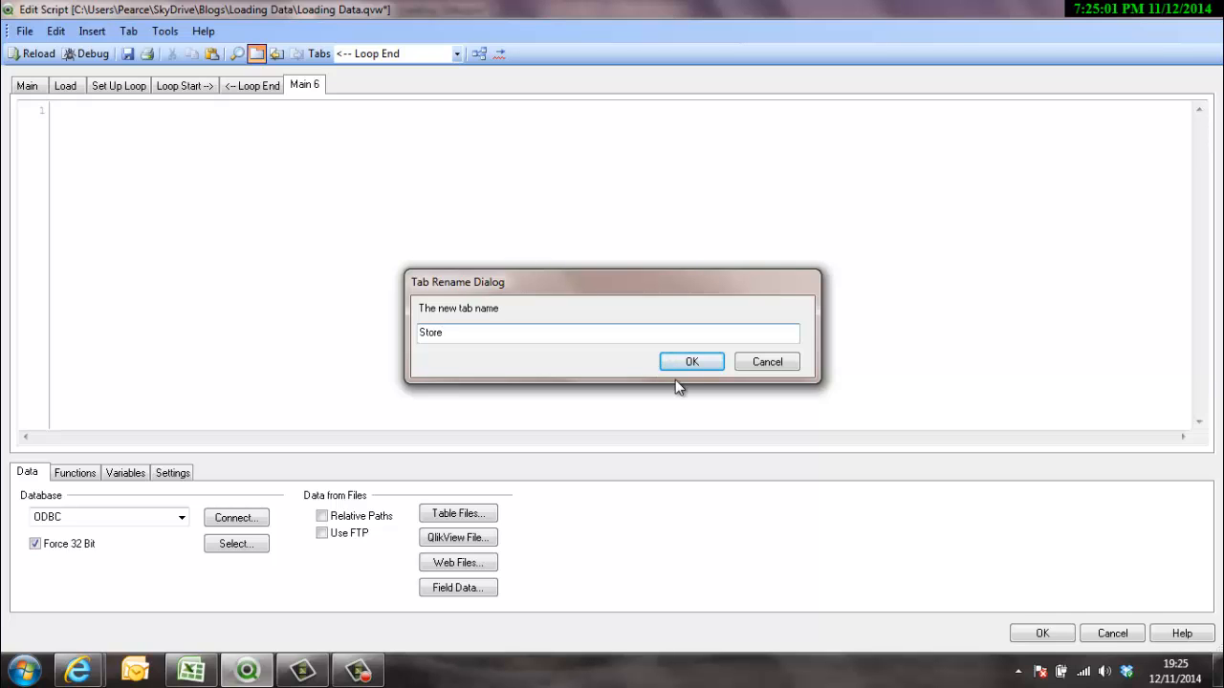
left_click(692, 362)
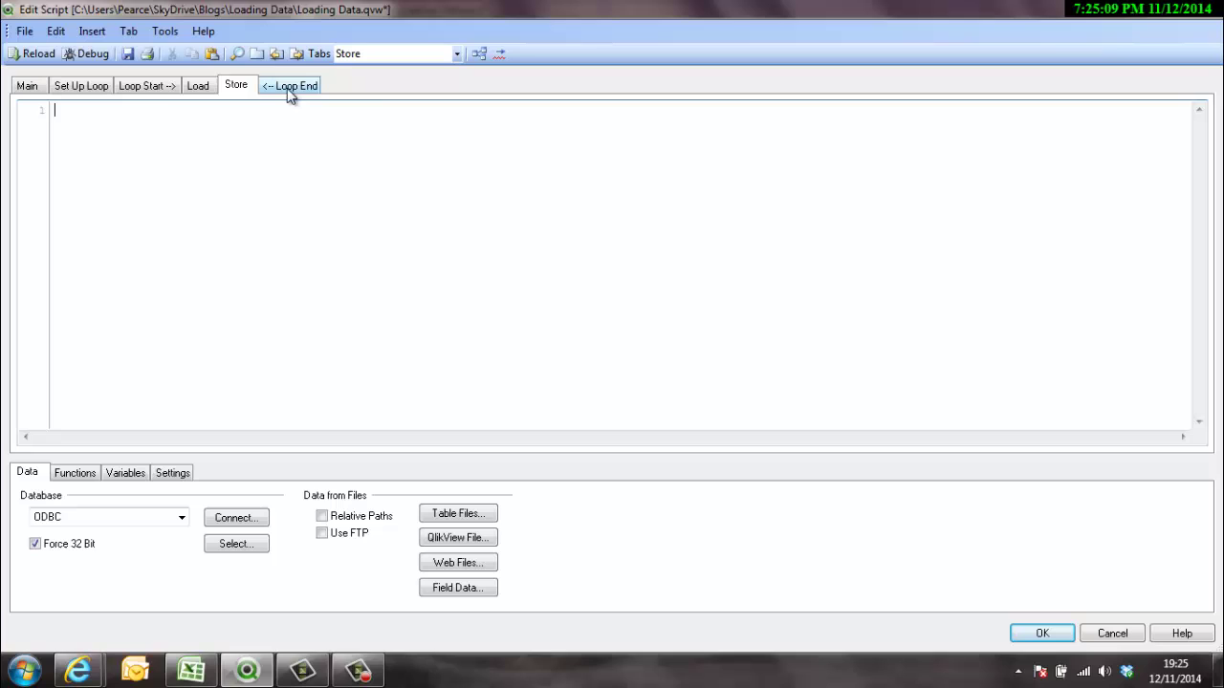
mouse_move(348, 141)
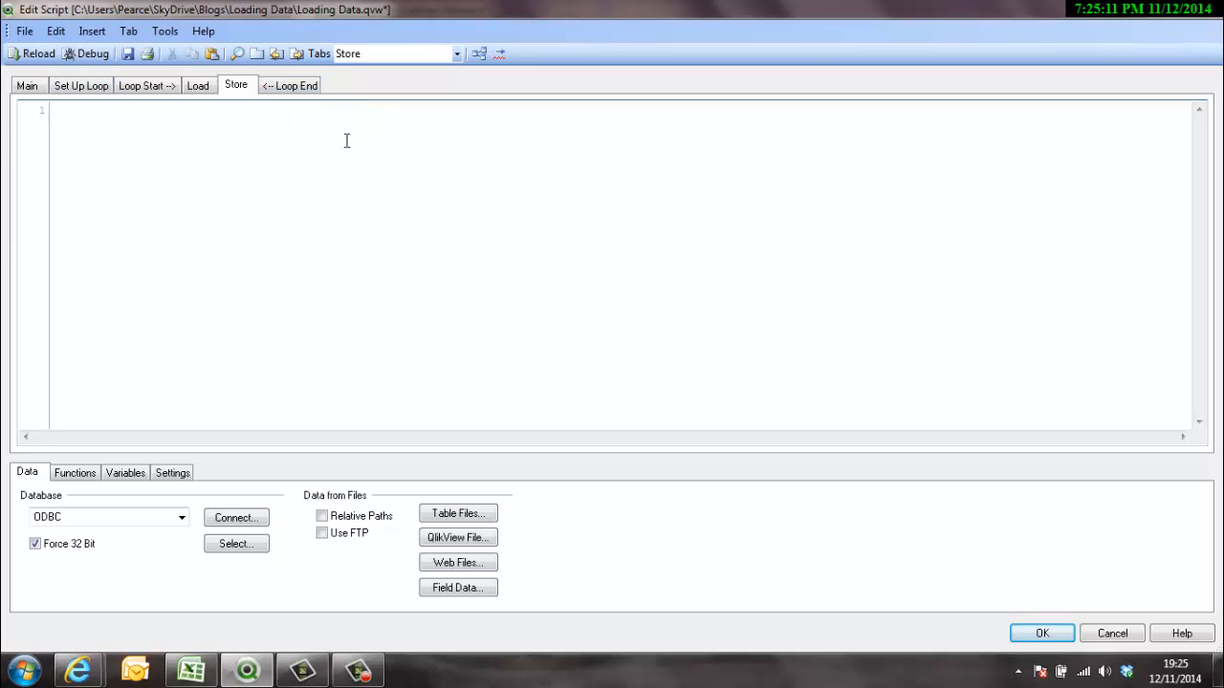
mouse_move(141, 107)
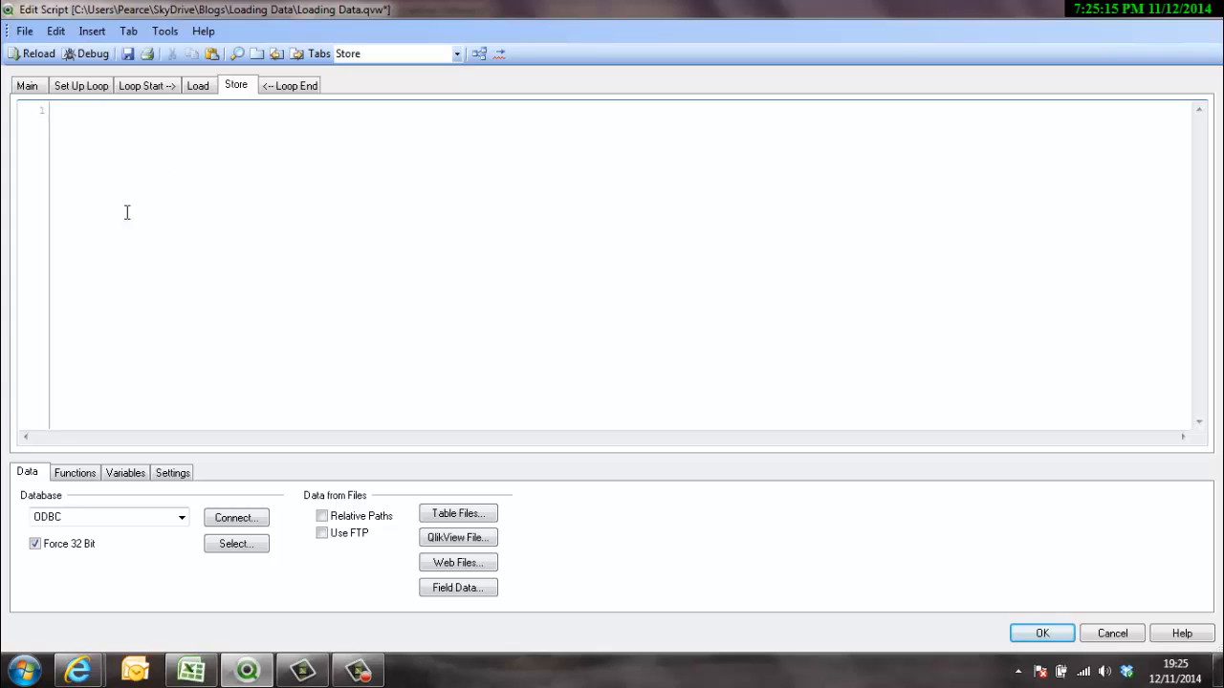
In Set Up Loop write LET vStartDate = ''; and LET vEndDat = ''; on separate lines.
left_click(81, 84)
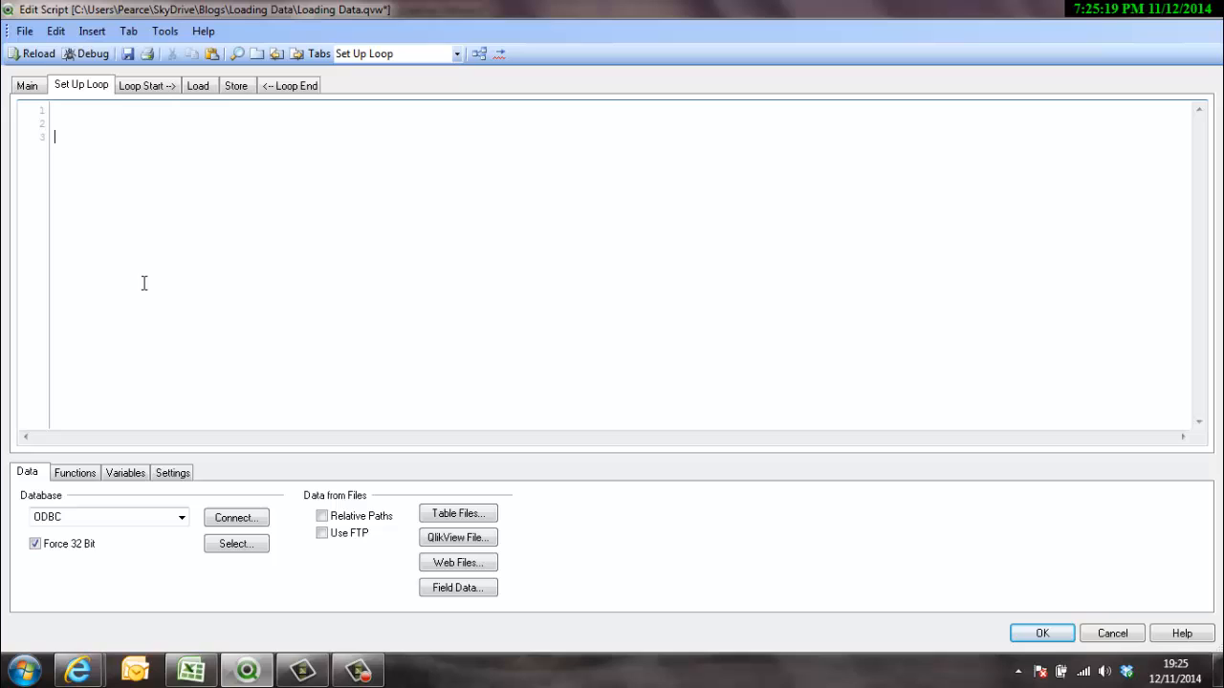
type("LET")
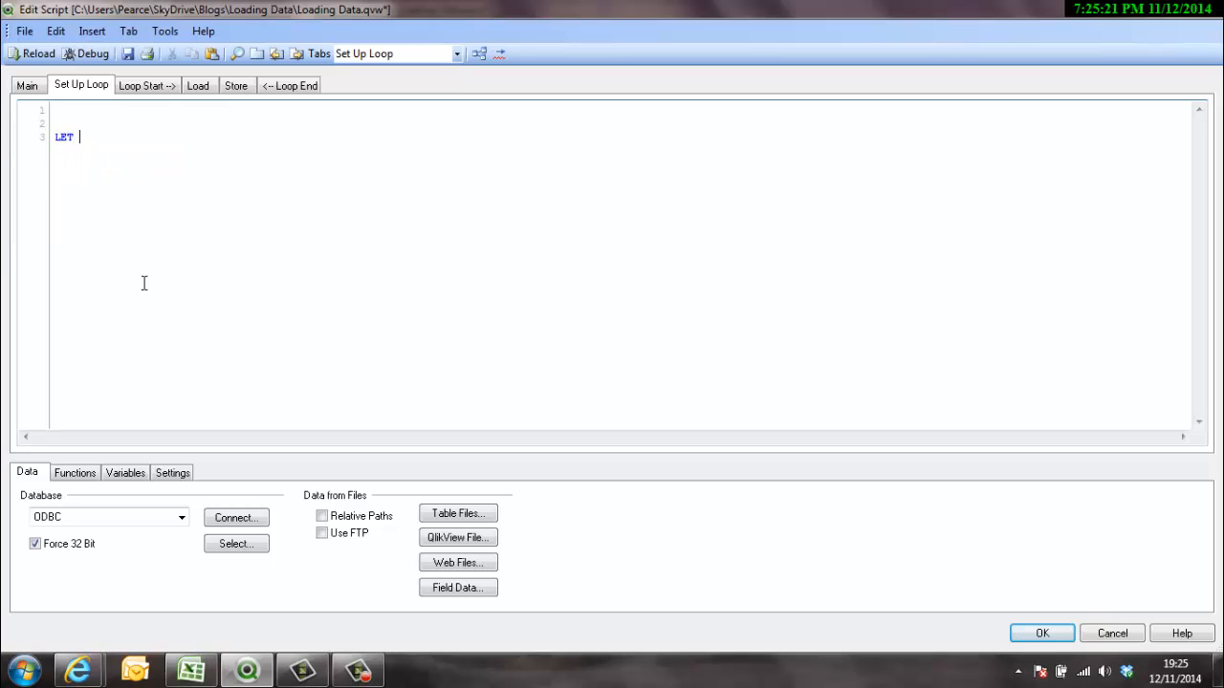
type("vStart")
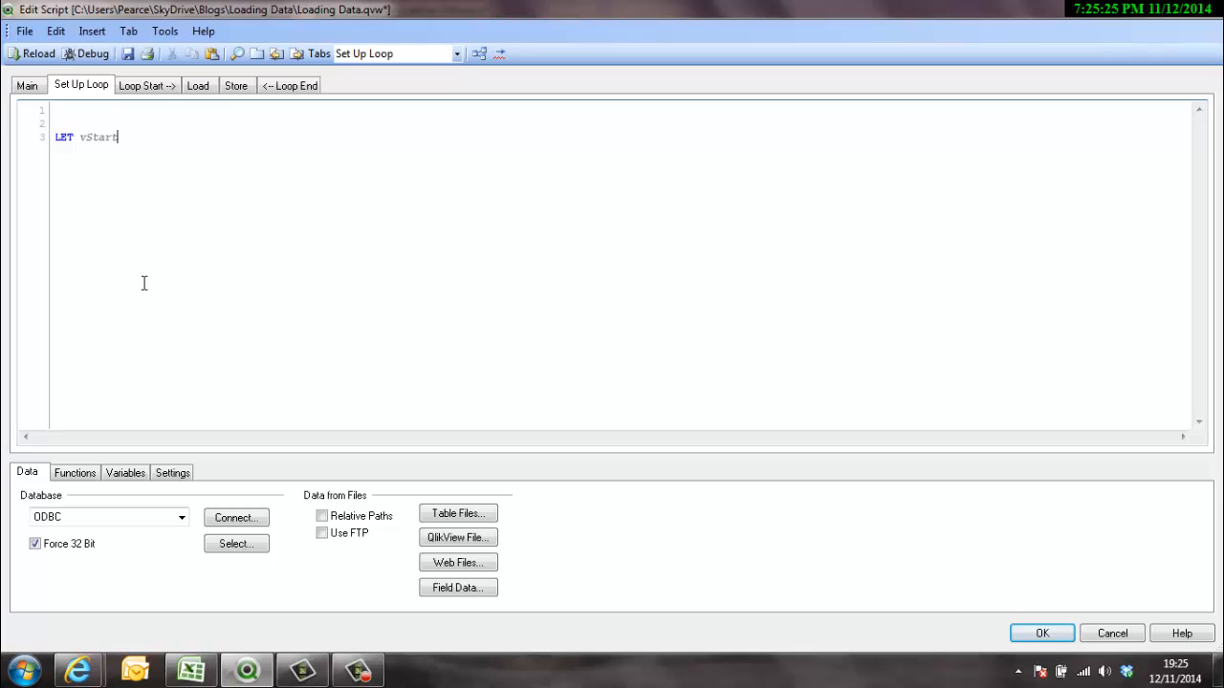
type("Date =")
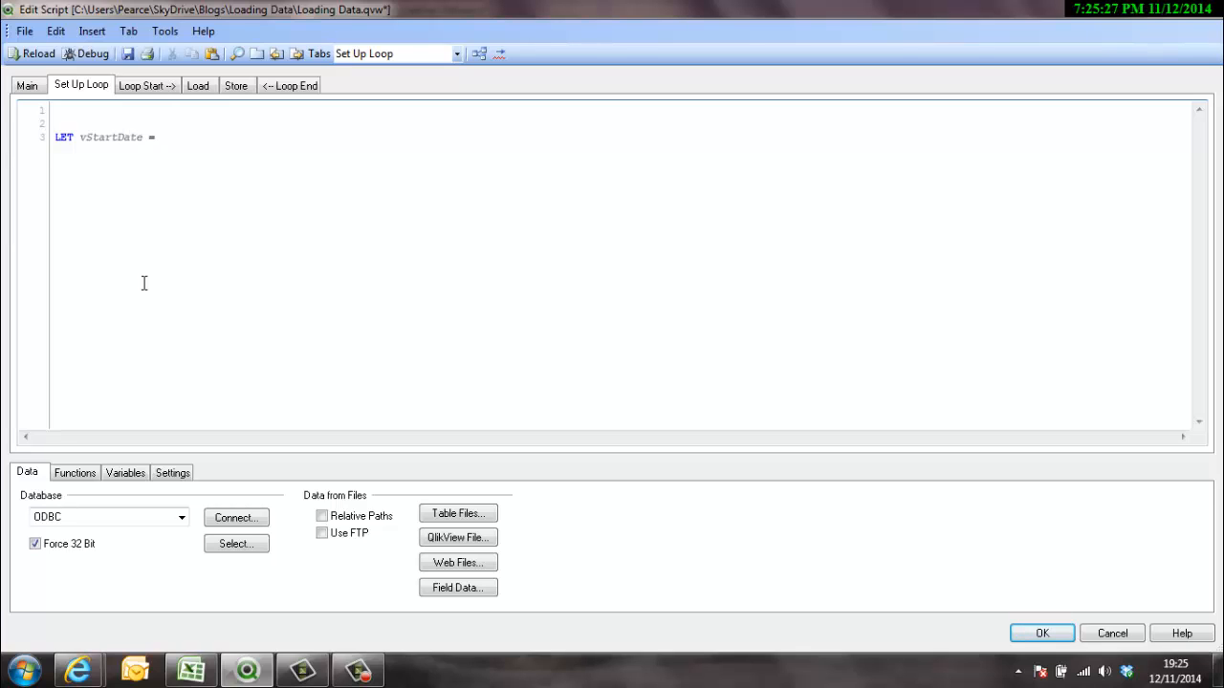
type("'';")
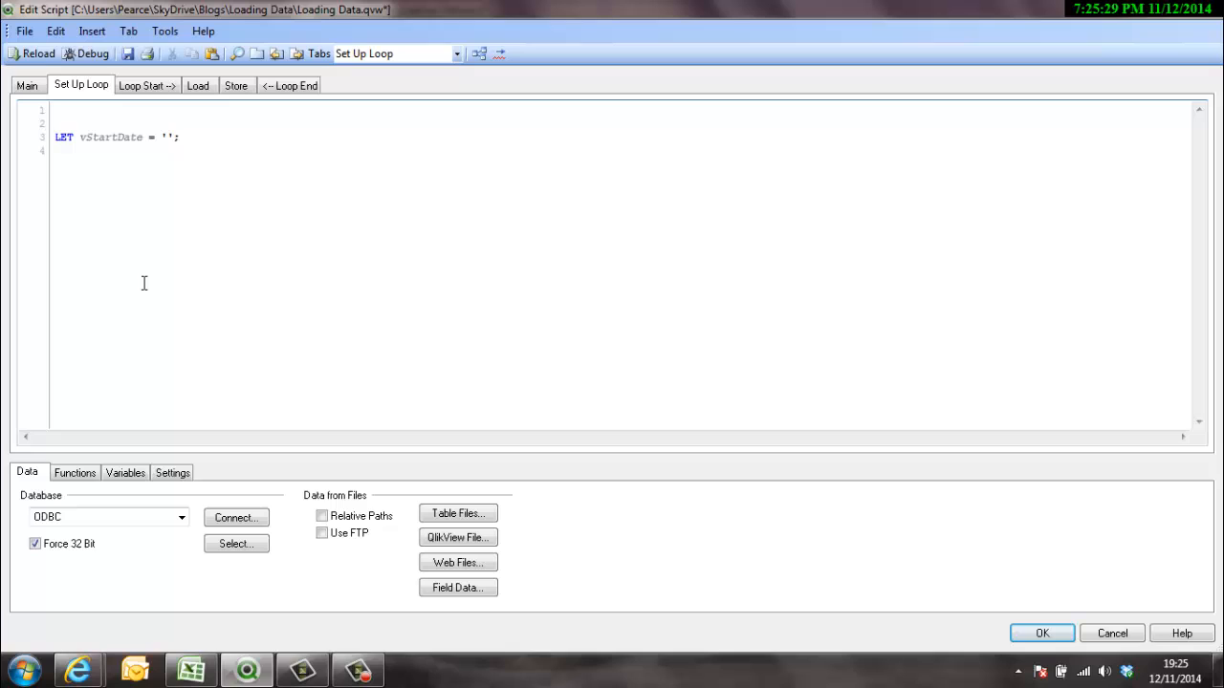
type("LET vE")
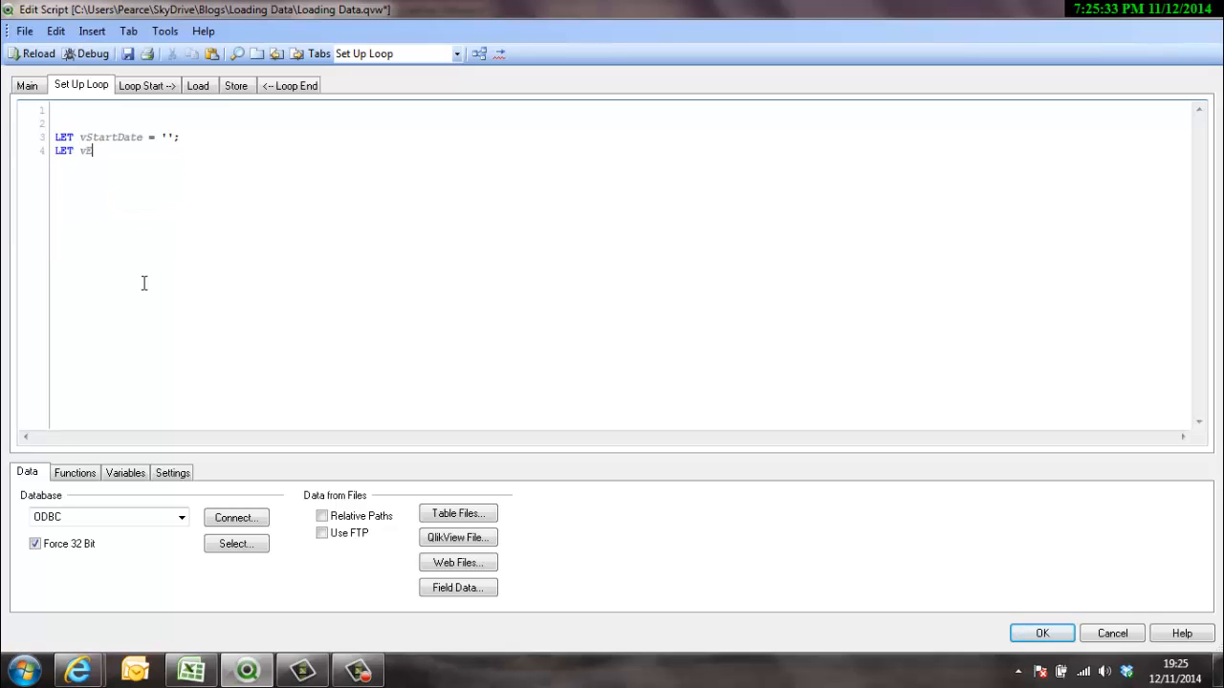
type("EndDat")
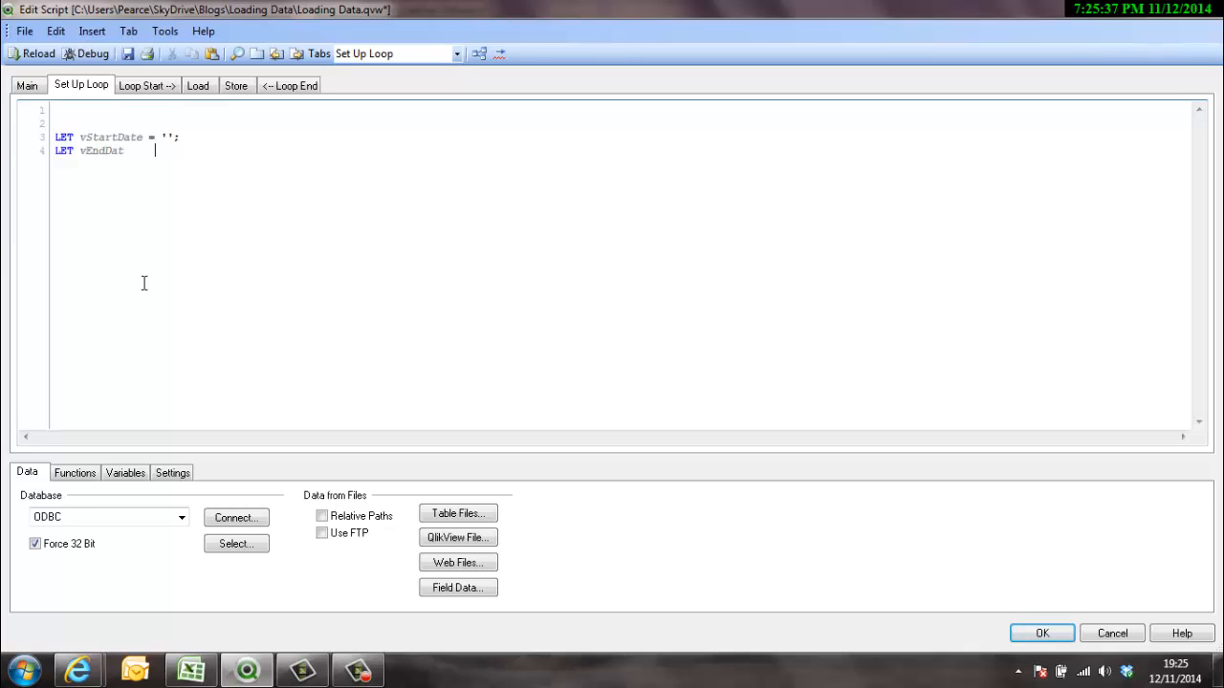
type("='';;")
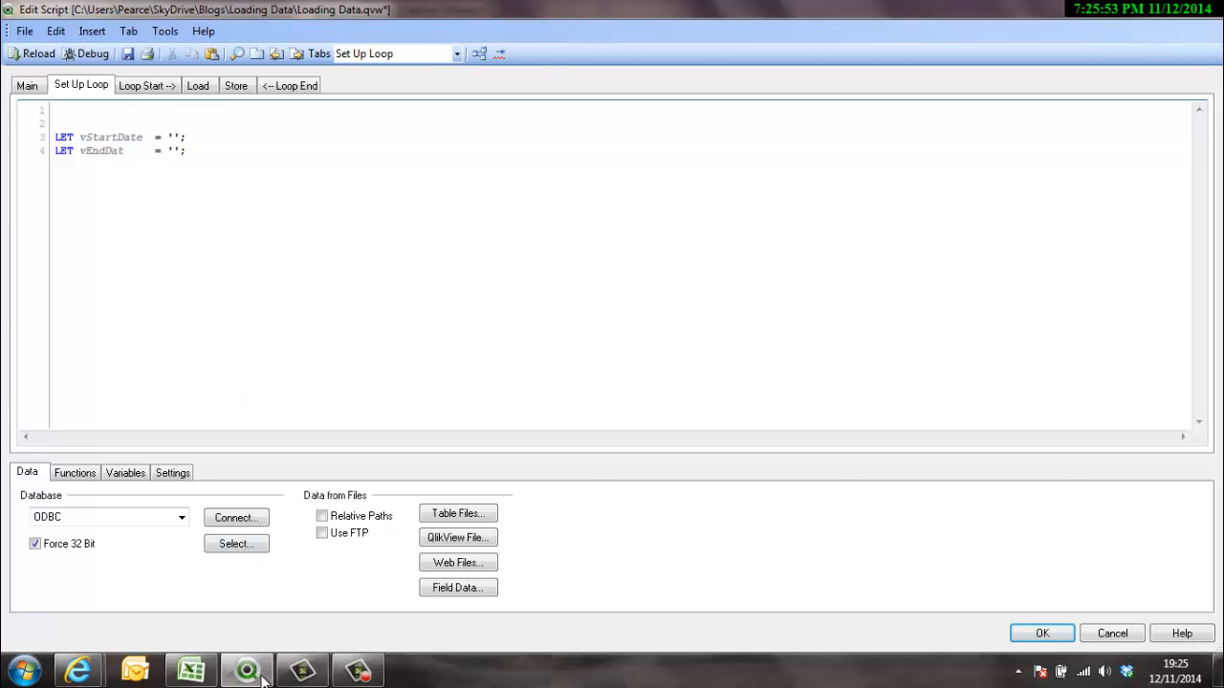
Switch to Excel and create a new blank workbook.
left_click(191, 669)
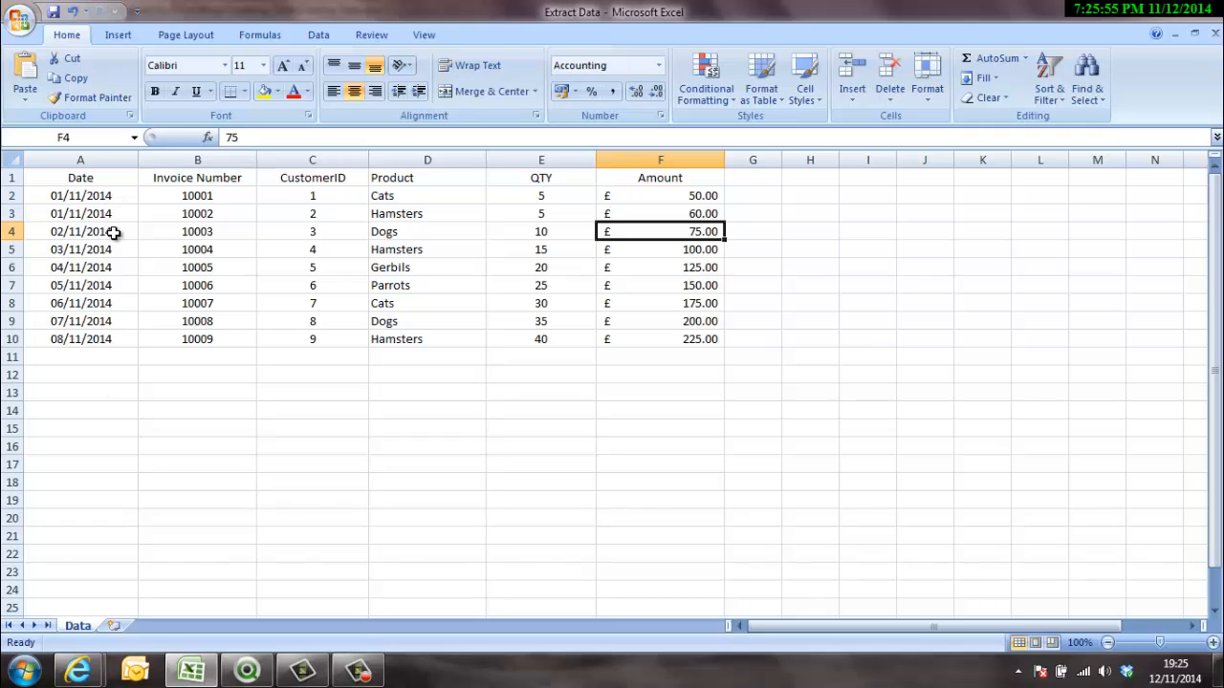
mouse_move(282, 572)
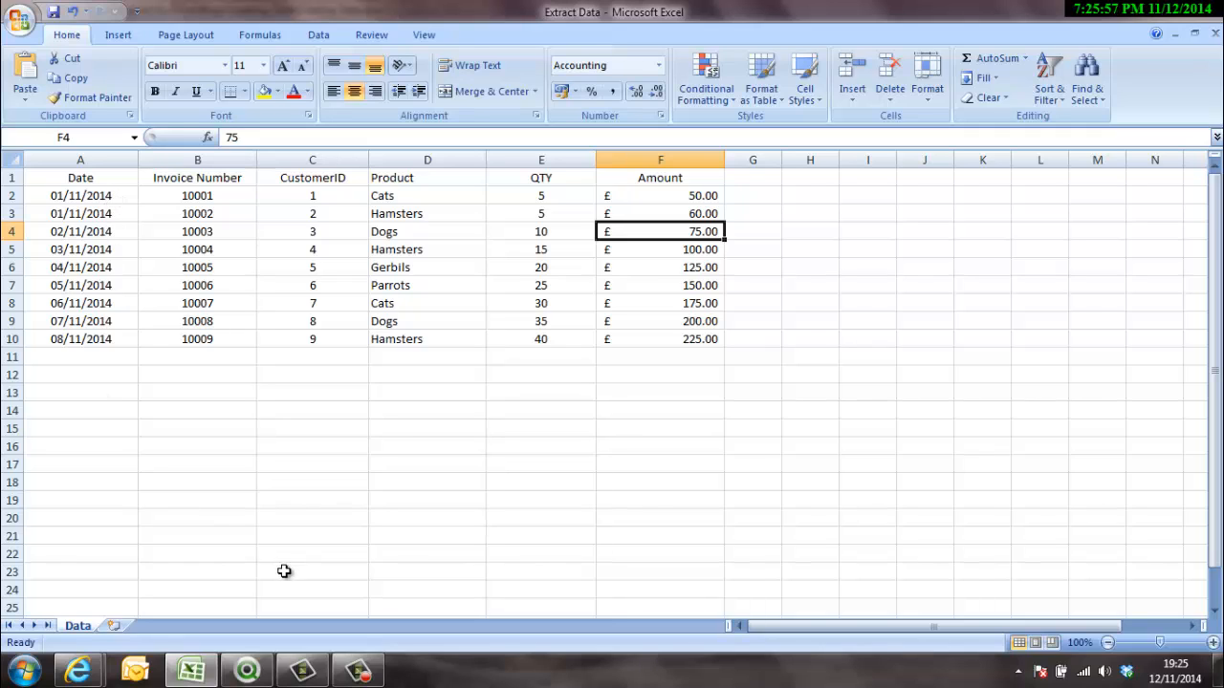
mouse_move(88, 308)
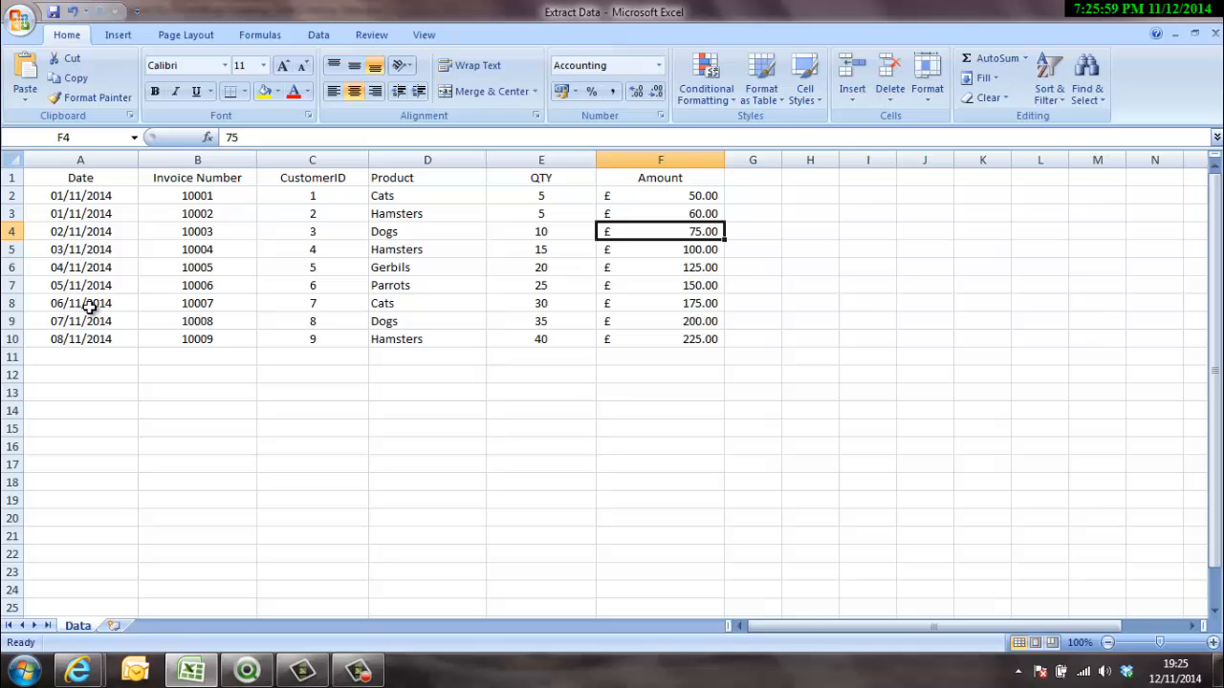
left_click(19, 21)
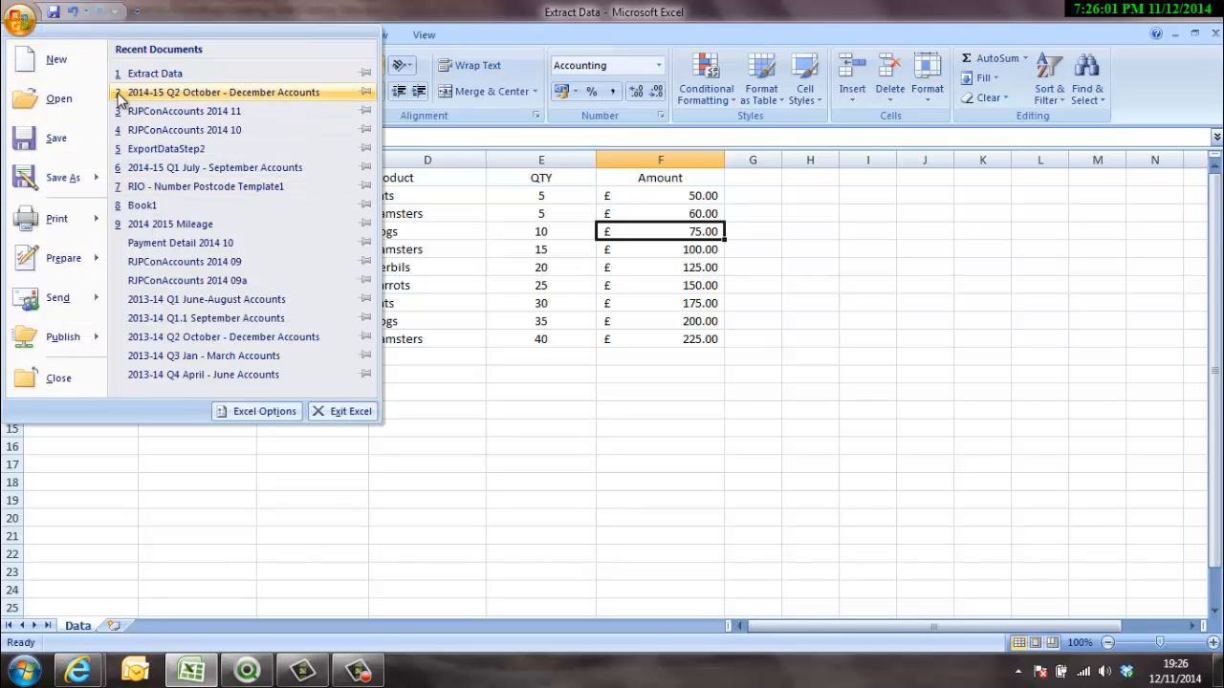
left_click(57, 59)
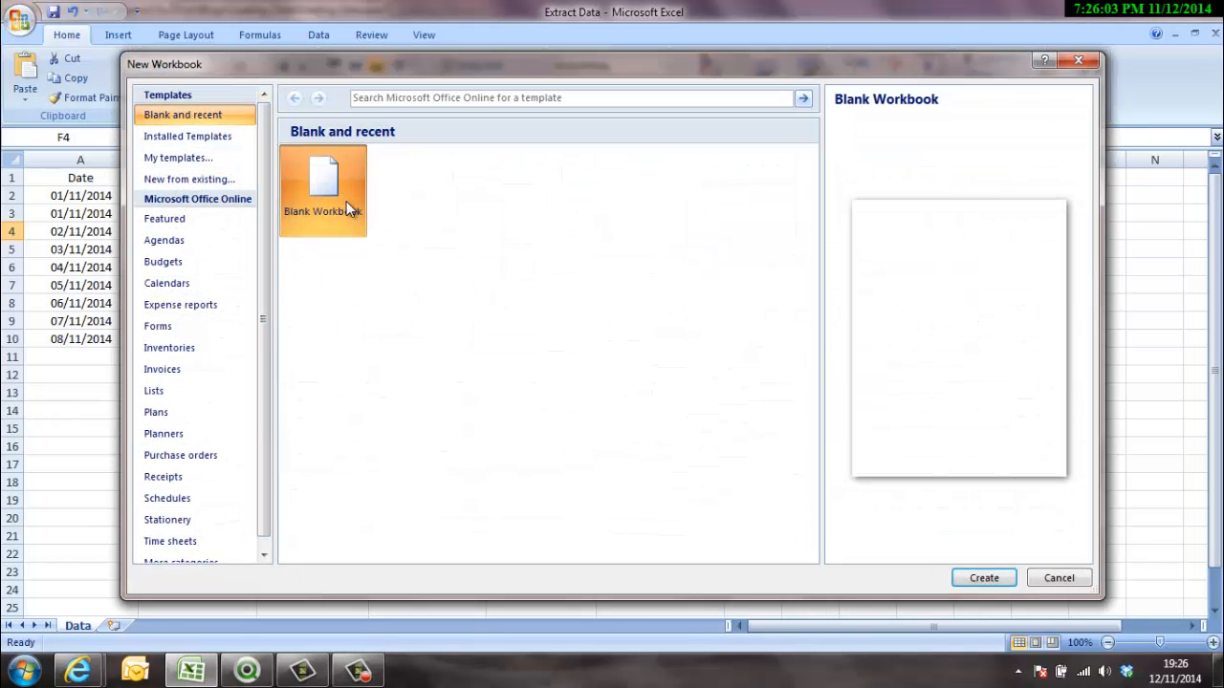
left_click(983, 578)
type("01-Nov")
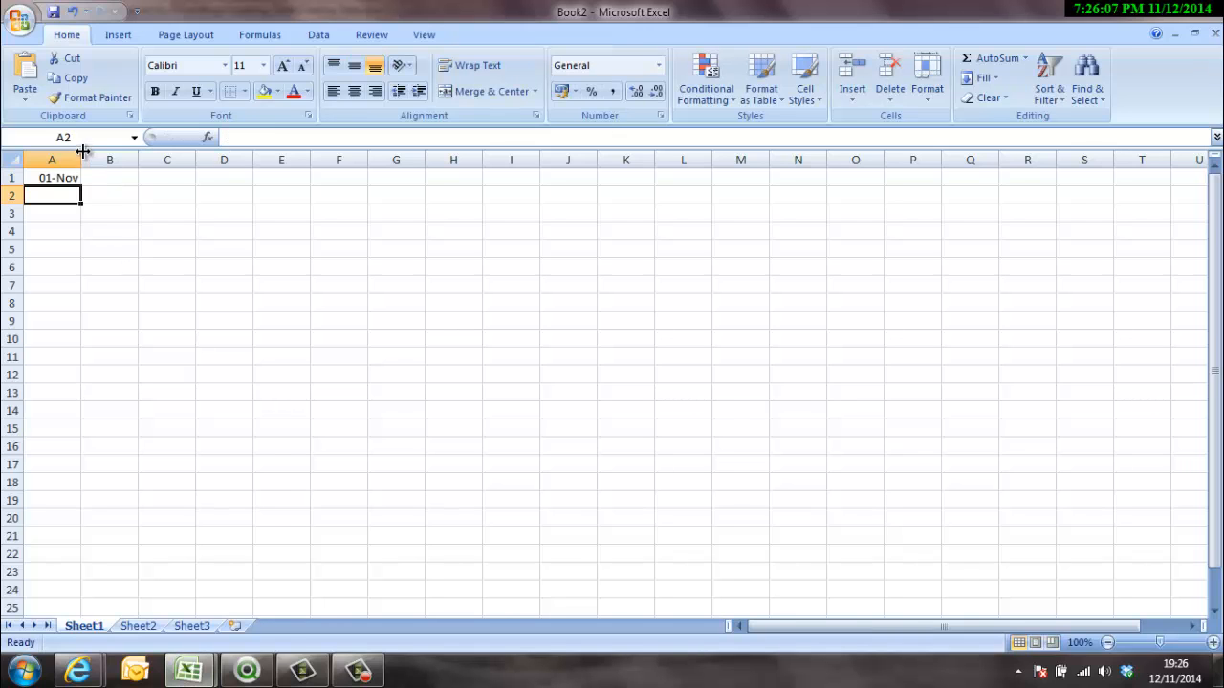
Show 01/11/2014 in A1 as its serial number 41944, copy it, and return to the QlikView script.
left_click(658, 65)
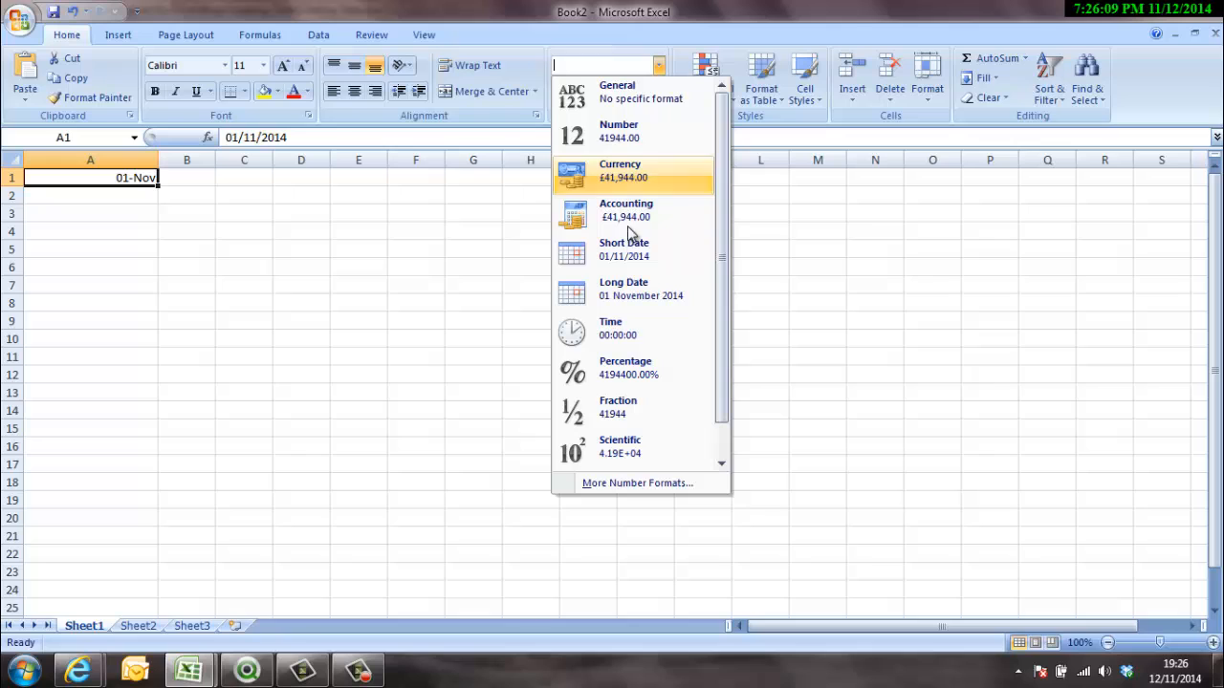
left_click(624, 249)
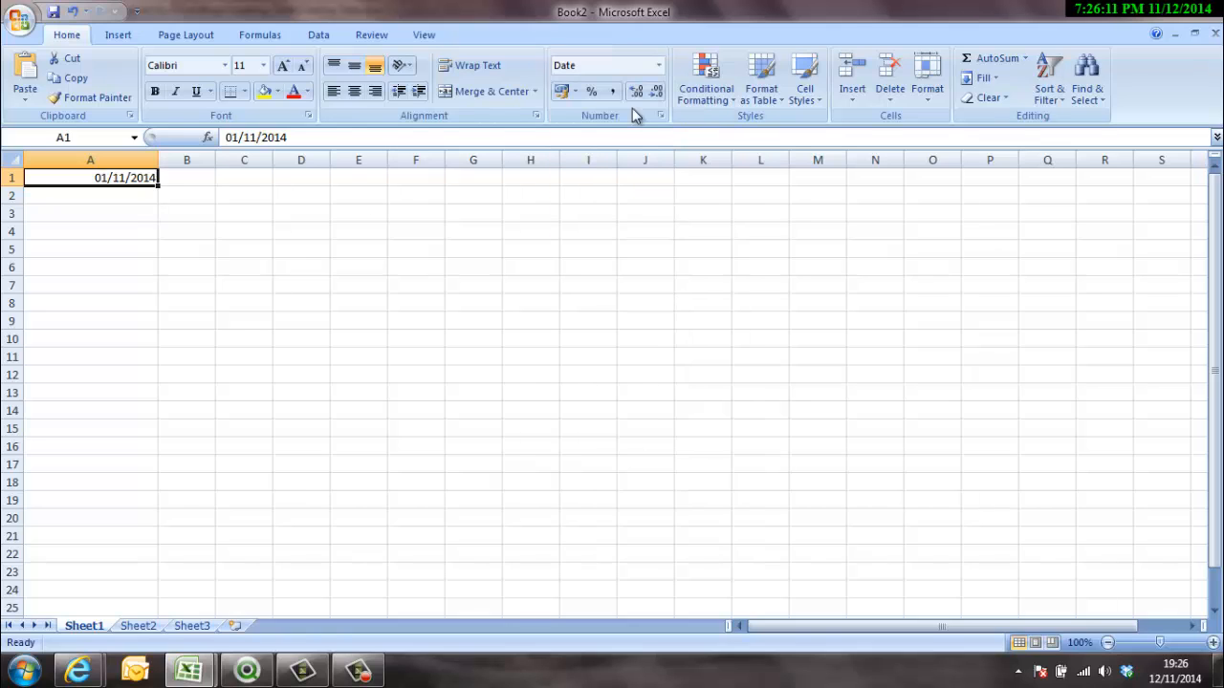
left_click(658, 65)
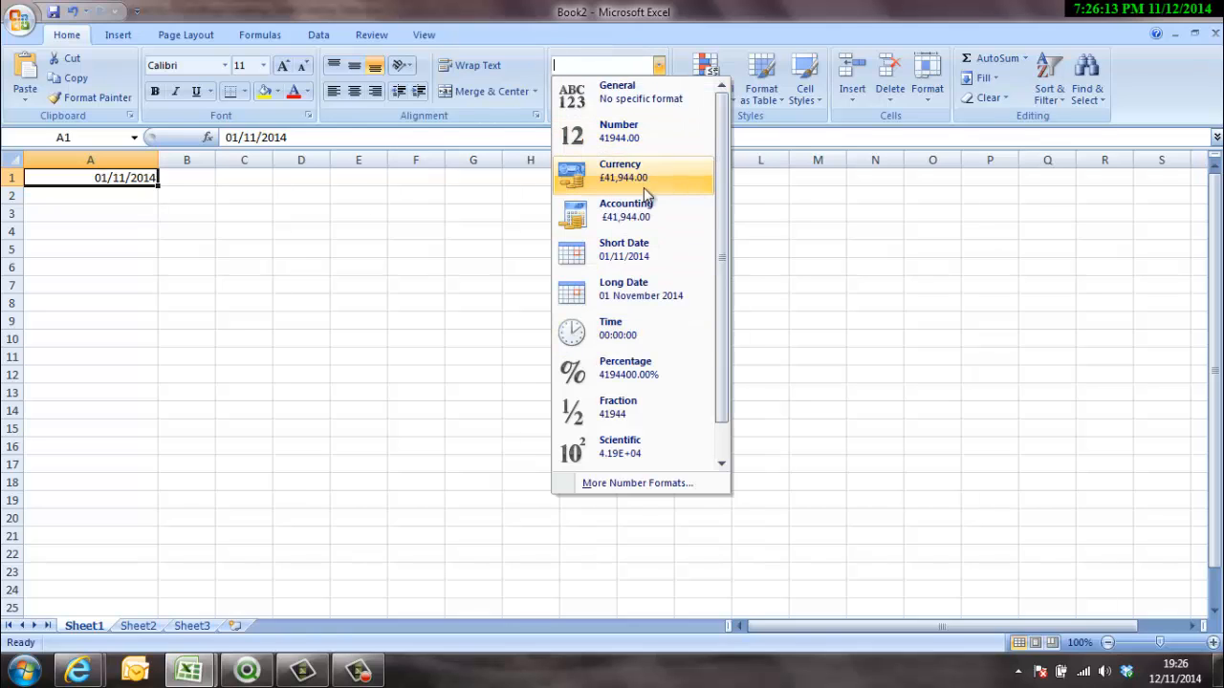
left_click(620, 130)
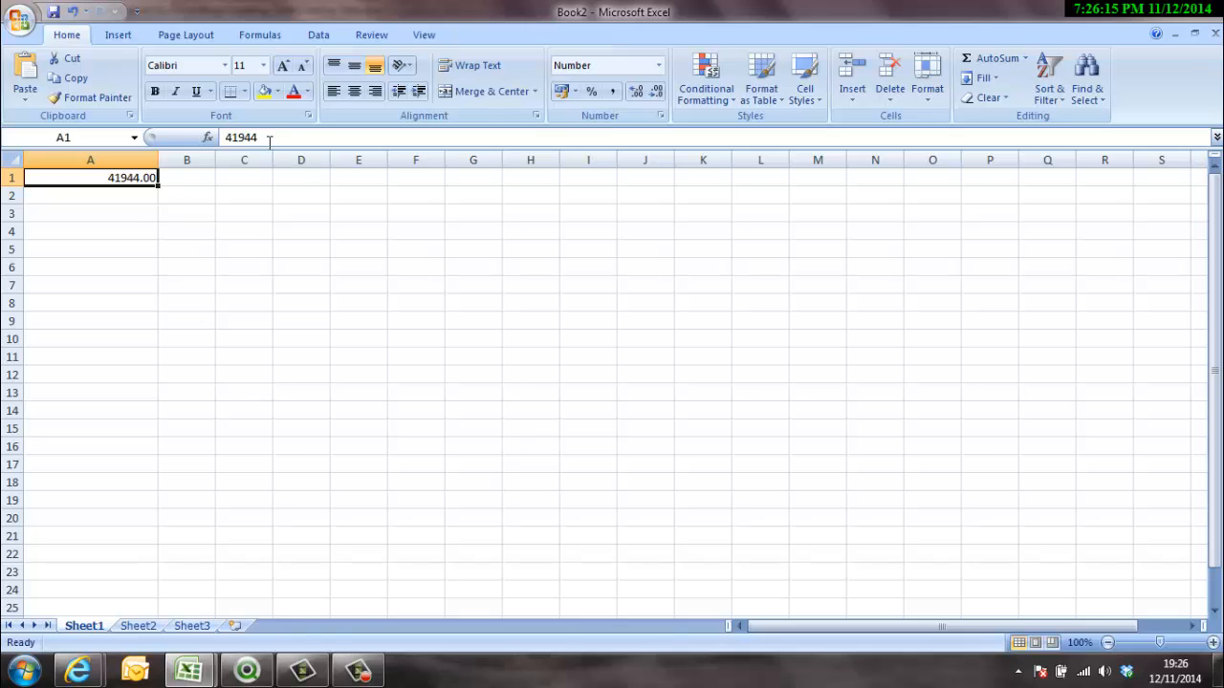
double_click(90, 176)
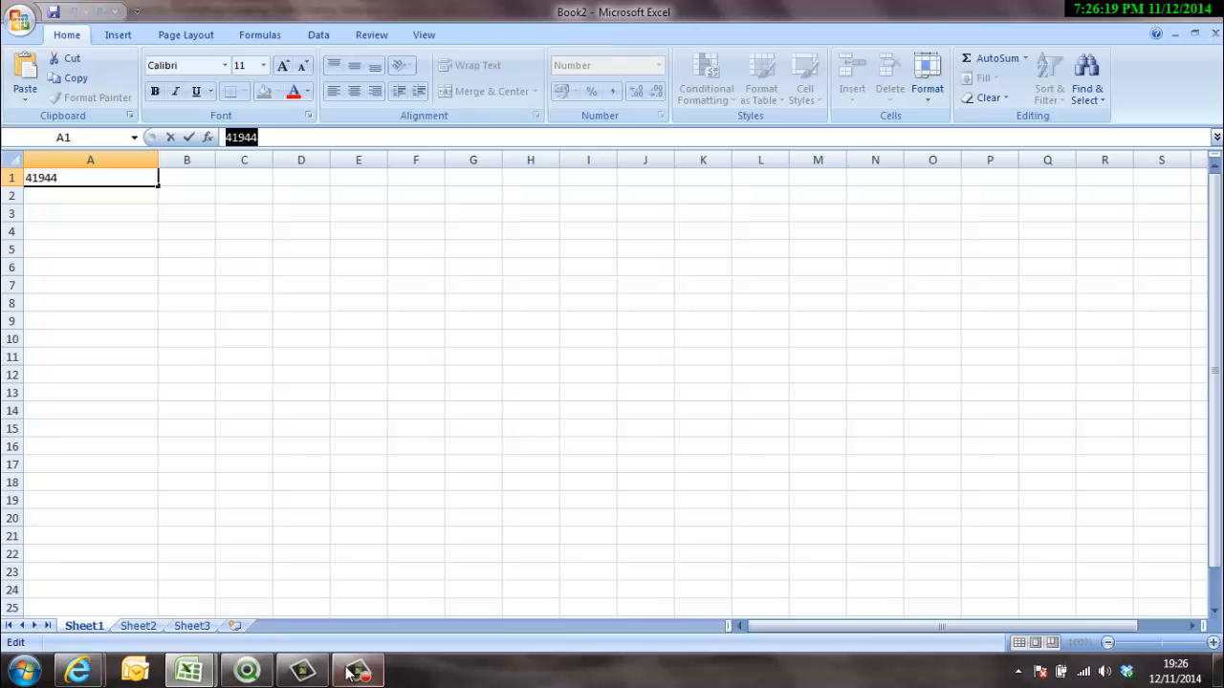
left_click(357, 670)
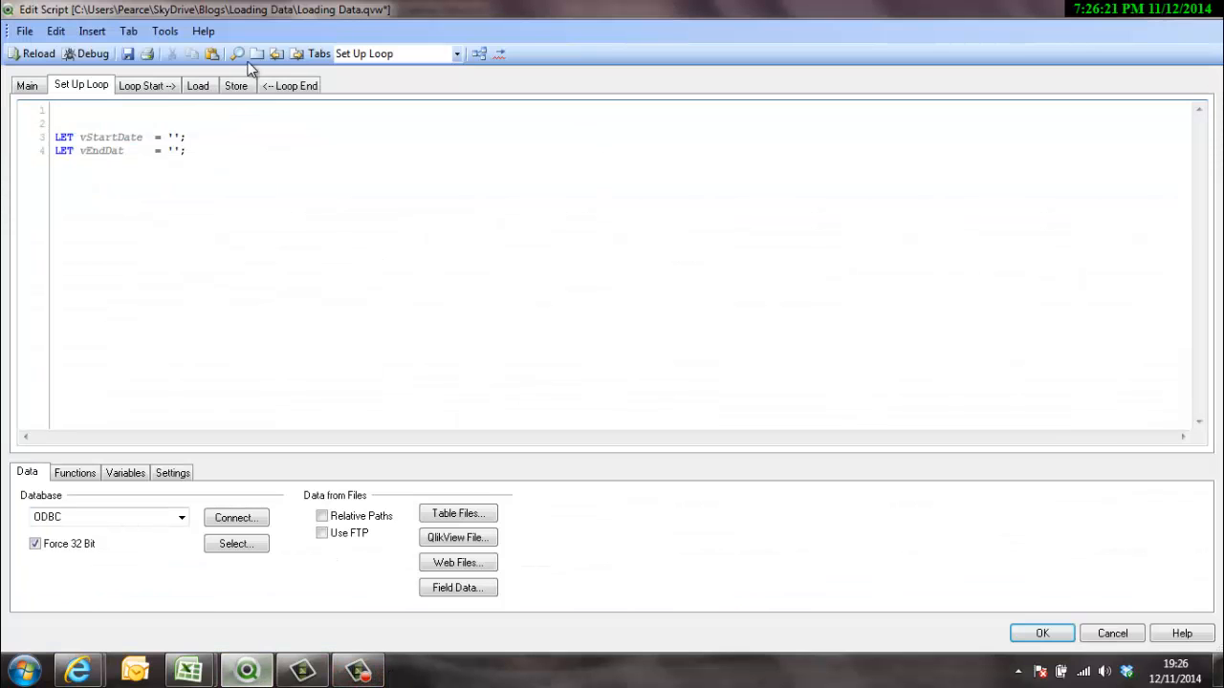
Set vStartDate to '41944' and vEndDate to today()-1 in the Set Up Loop script.
type("41944")
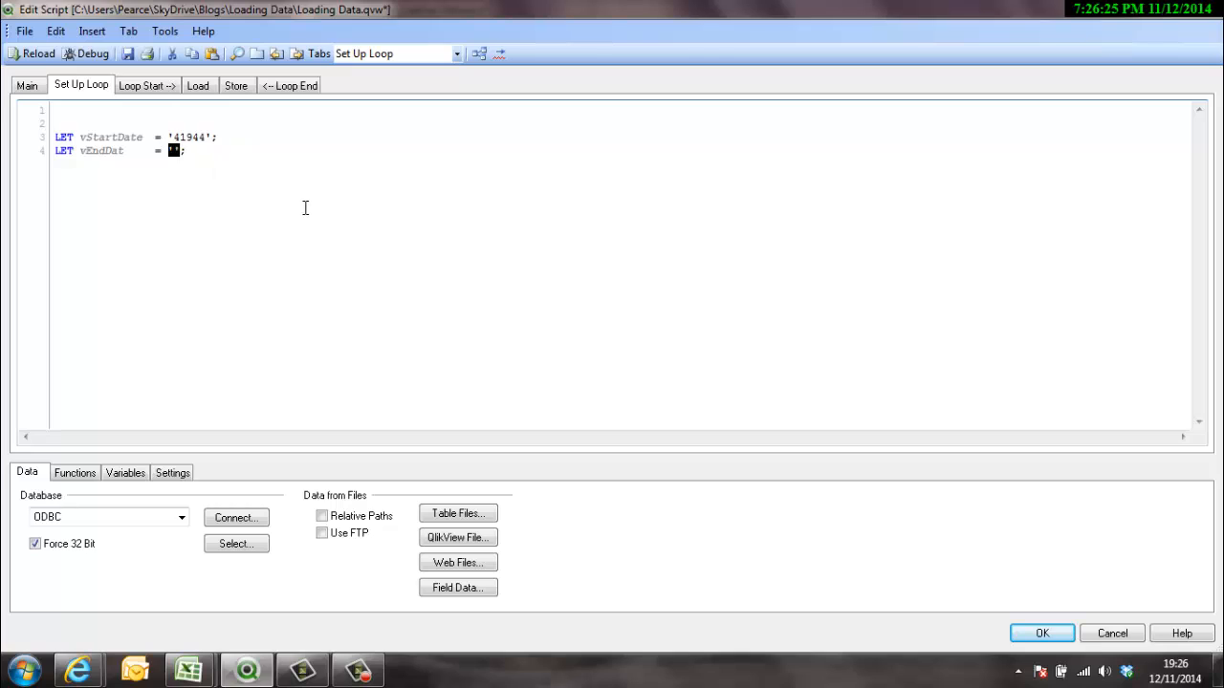
mouse_move(271, 195)
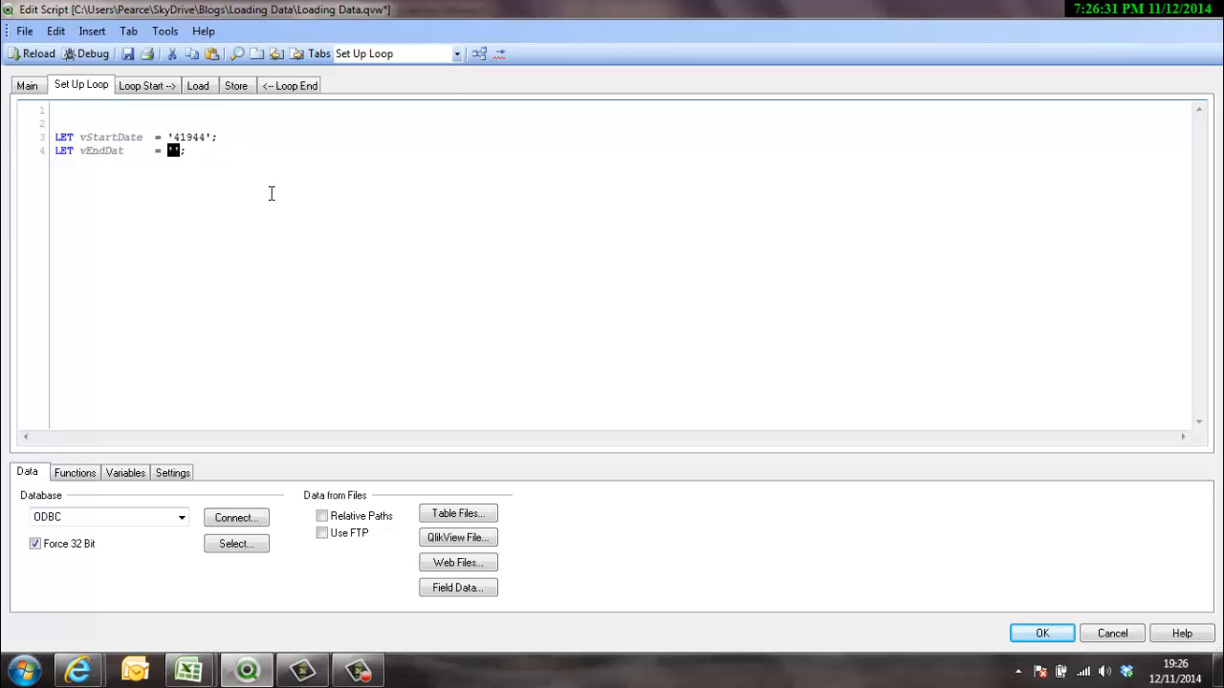
type("today(")
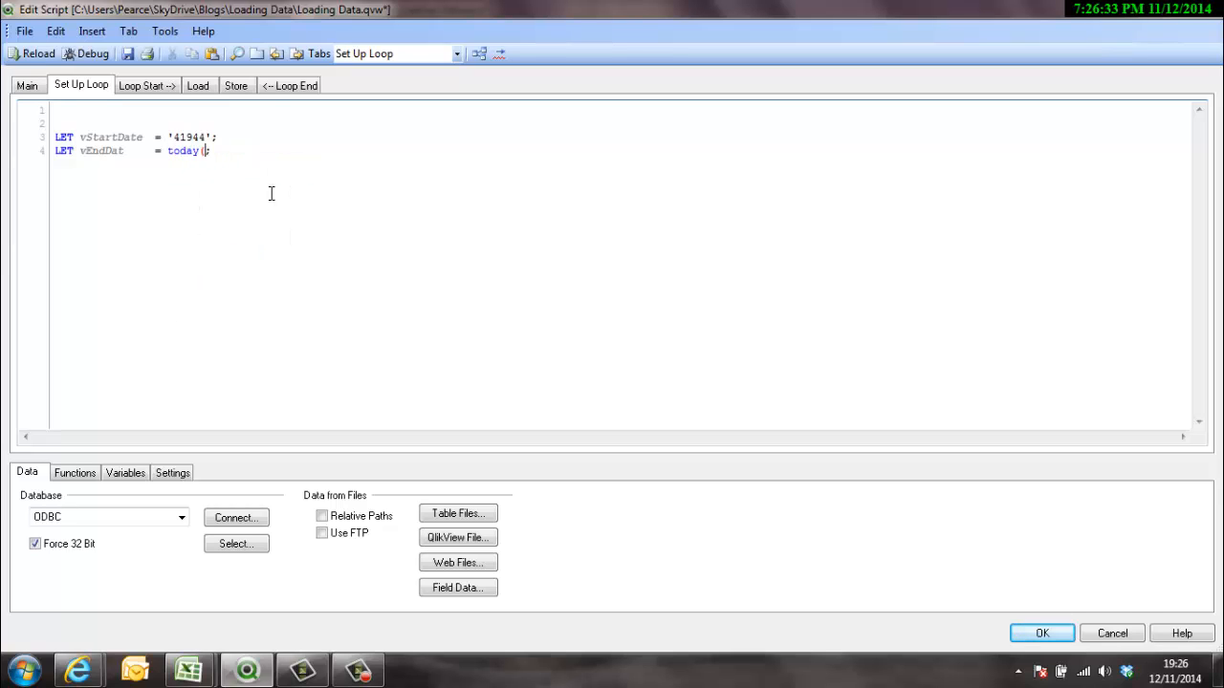
type(")-1;")
type("End")
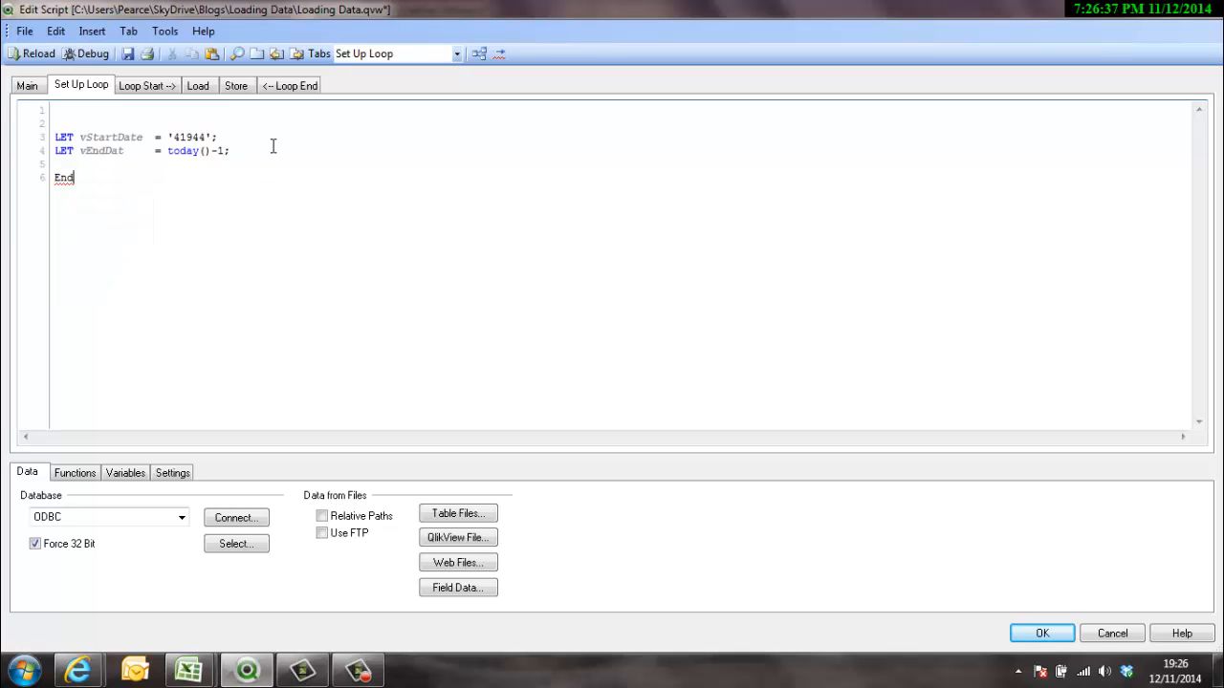
End the Set Up Loop section with an EXIT script; statement.
type("sc")
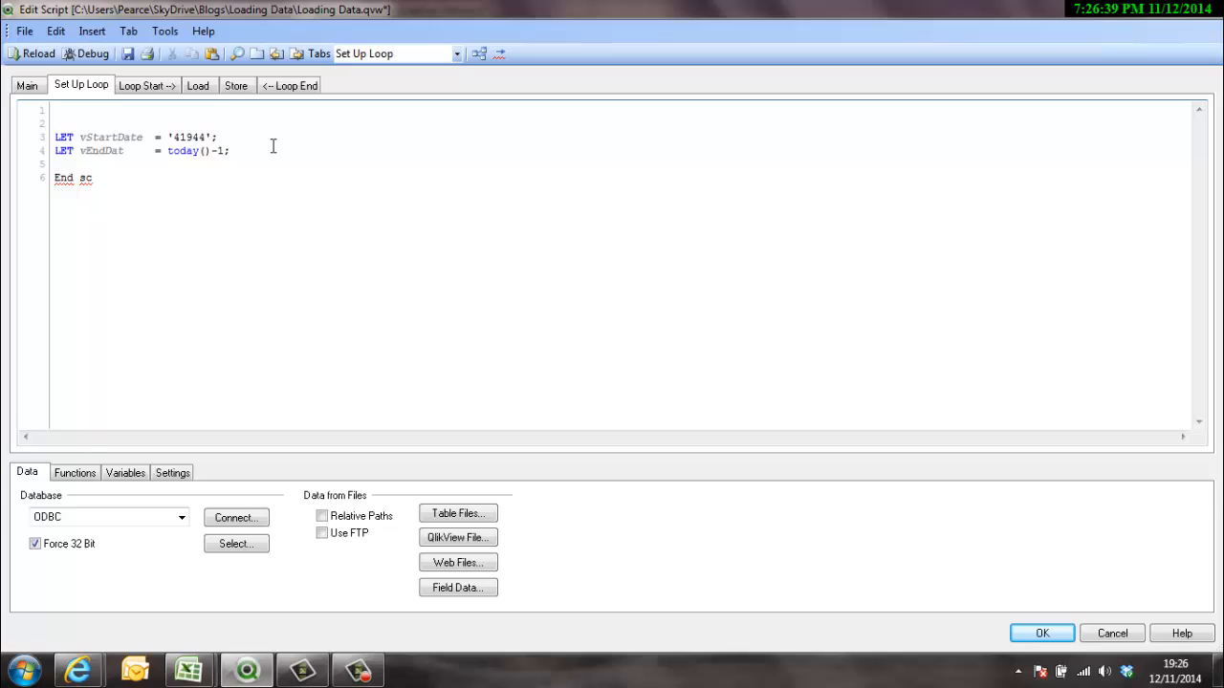
type("r")
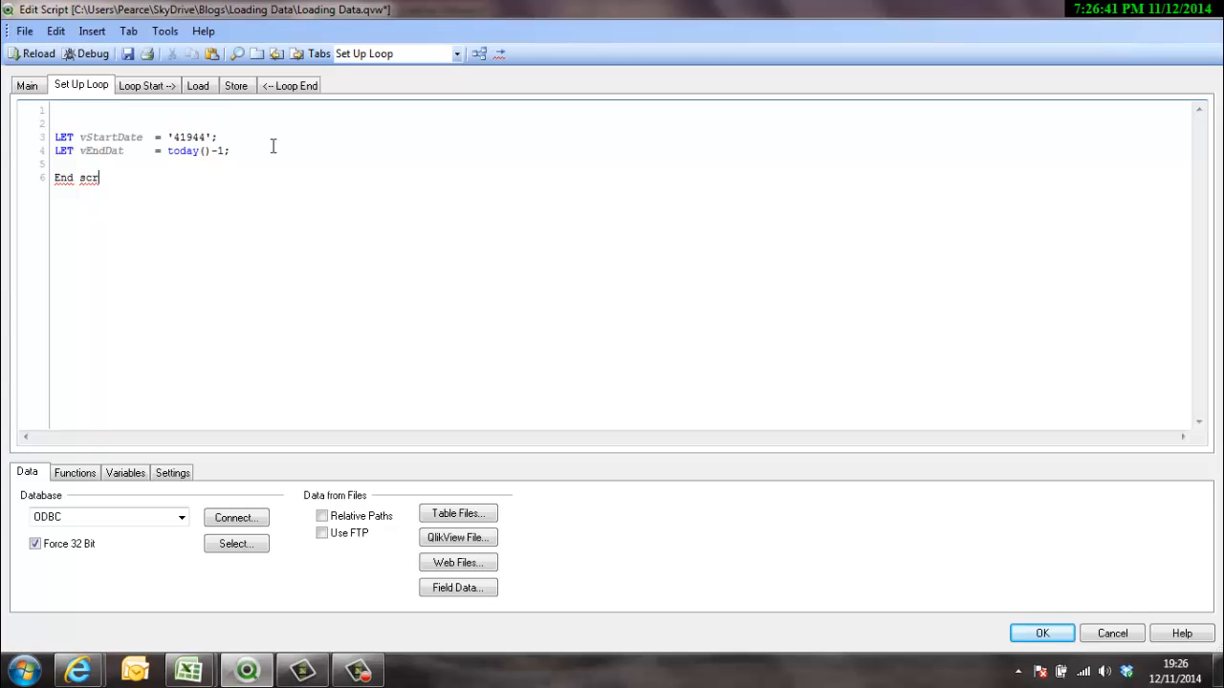
type("ipt")
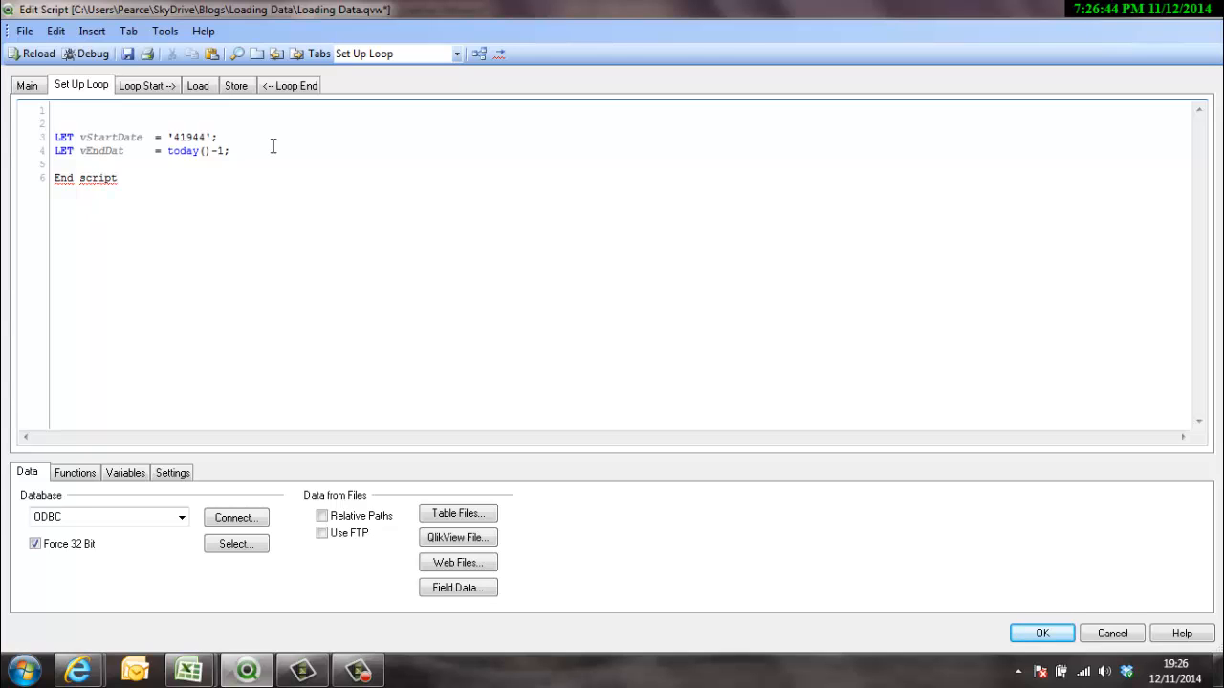
type("/")
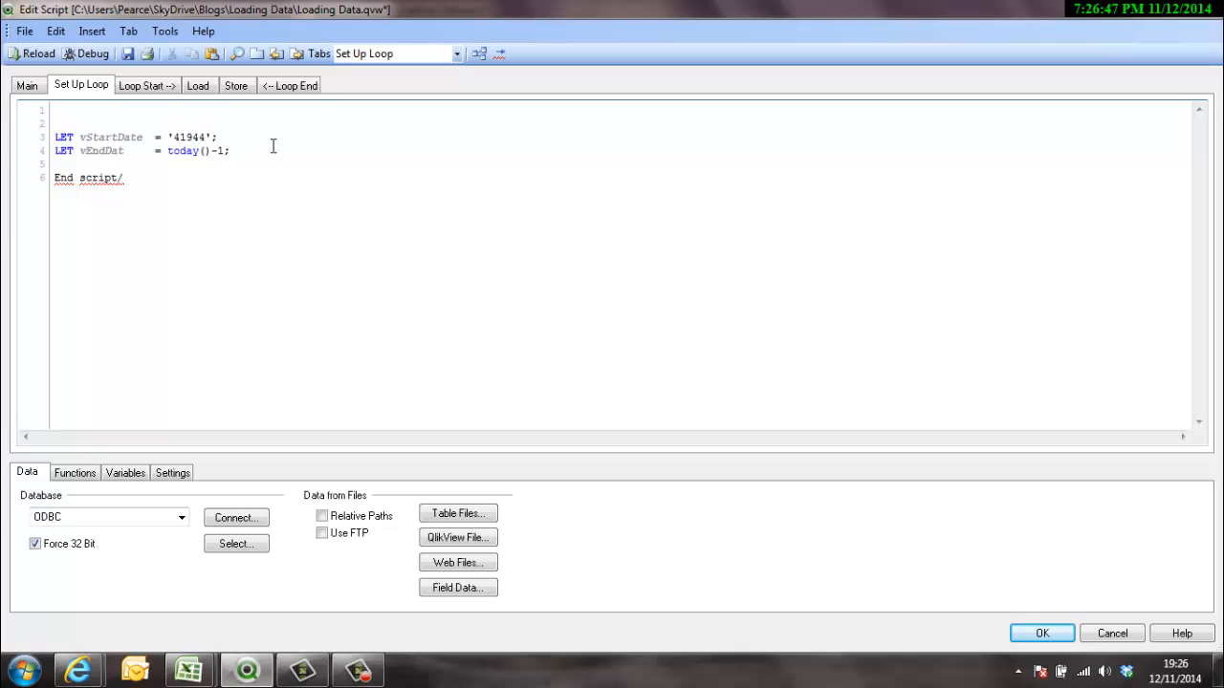
double_click(64, 178)
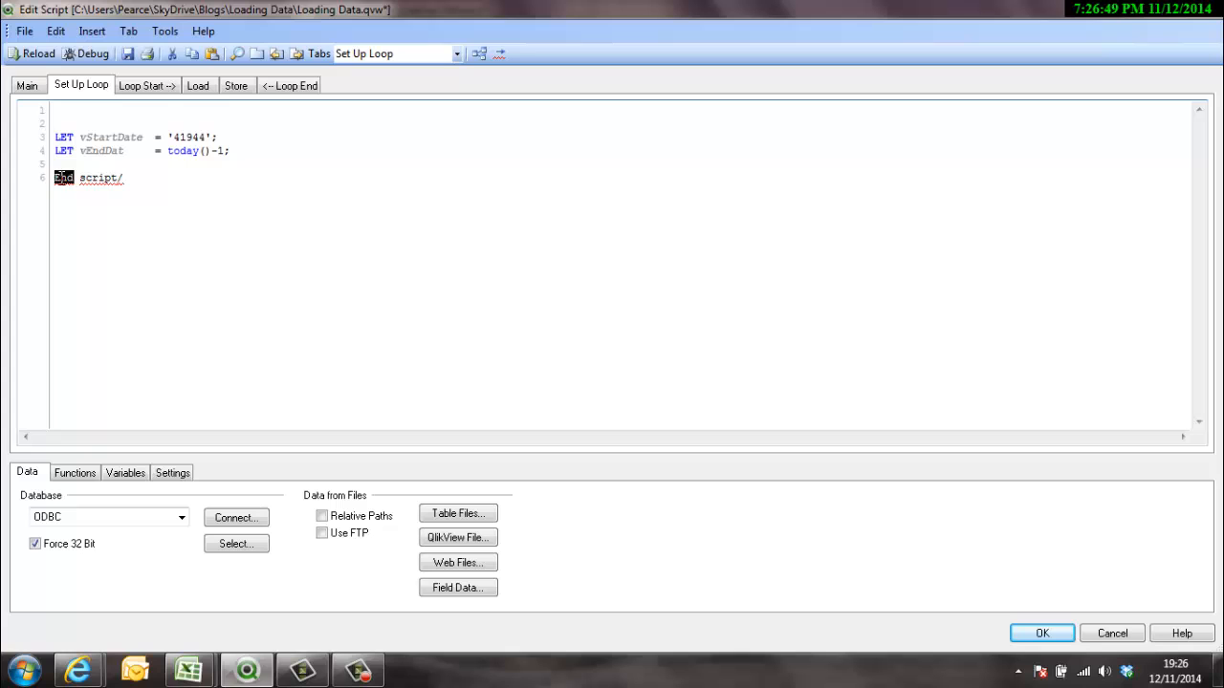
type("EXIT")
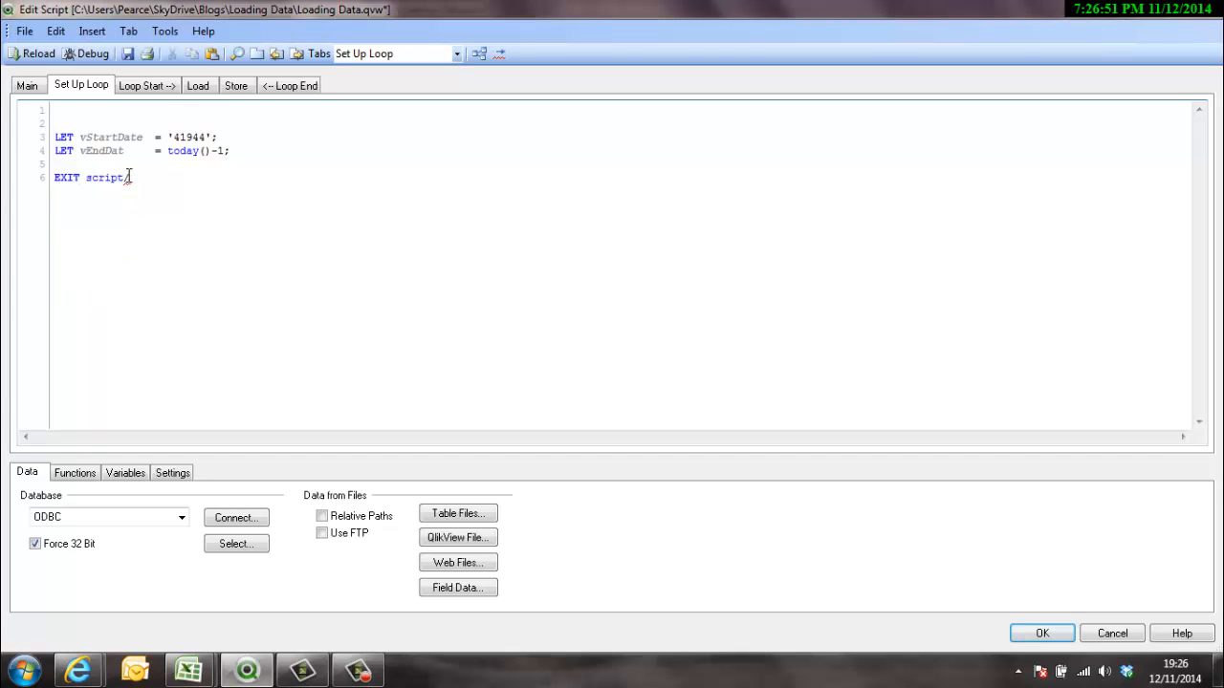
mouse_move(31, 54)
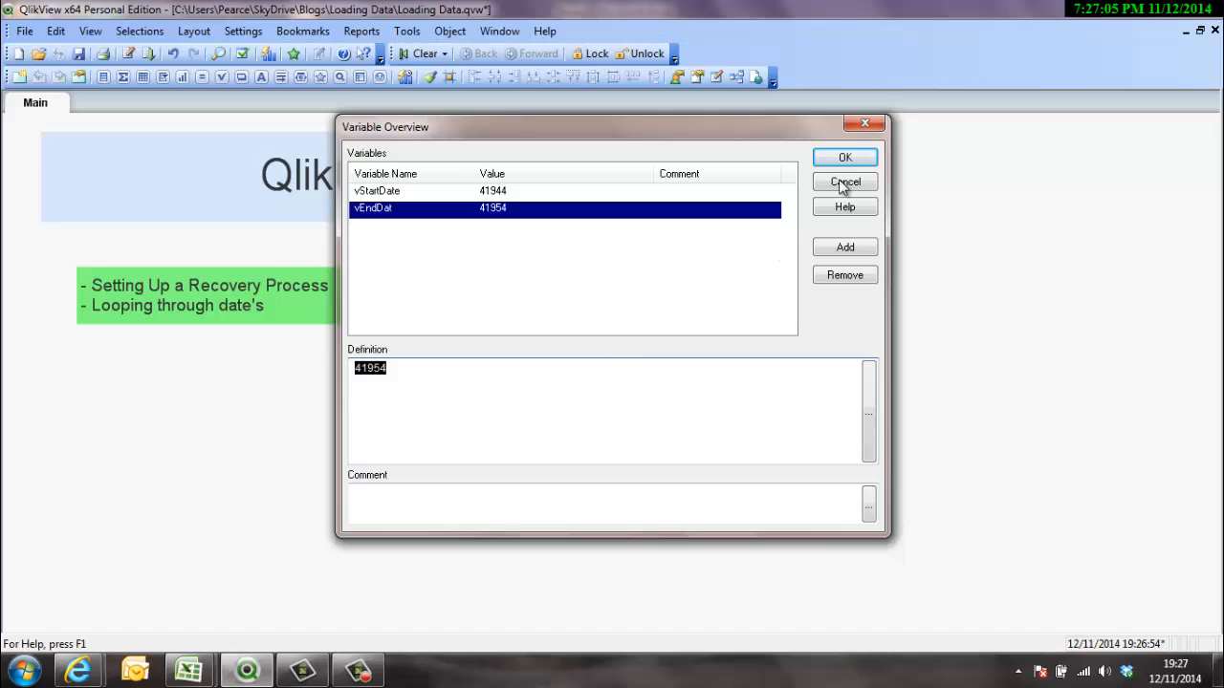
Close the variable overview after checking vStartDate 41944 and vEndDate 41954.
left_click(845, 182)
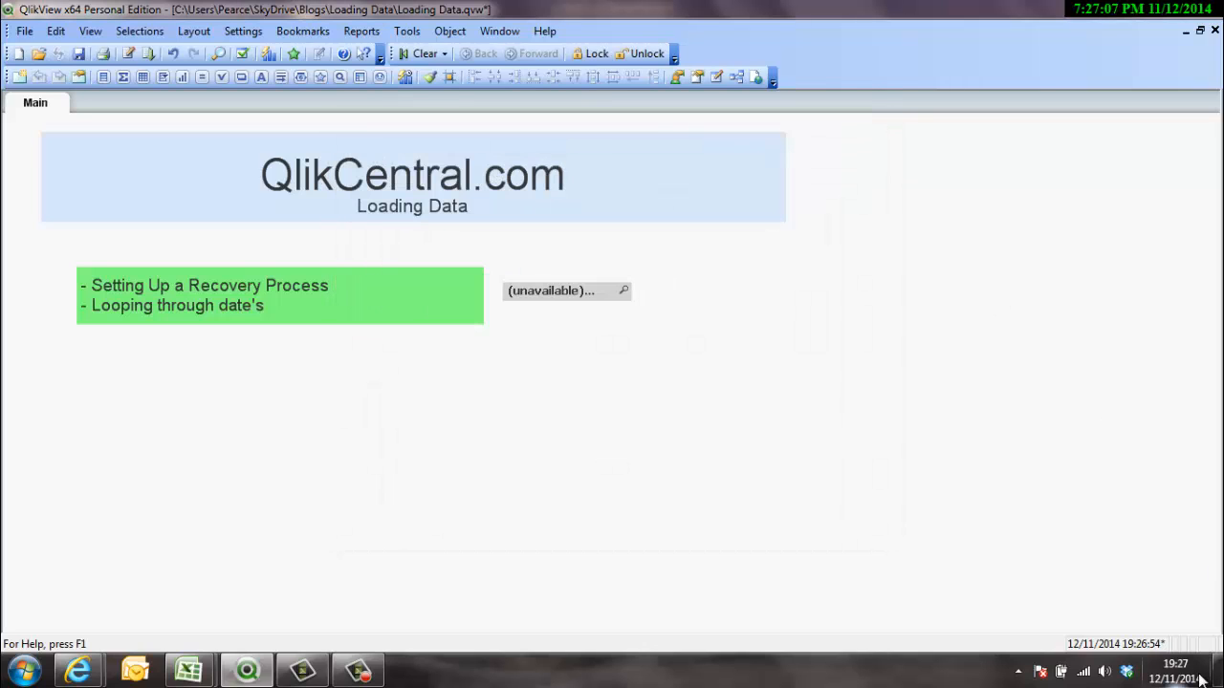
mouse_move(241, 463)
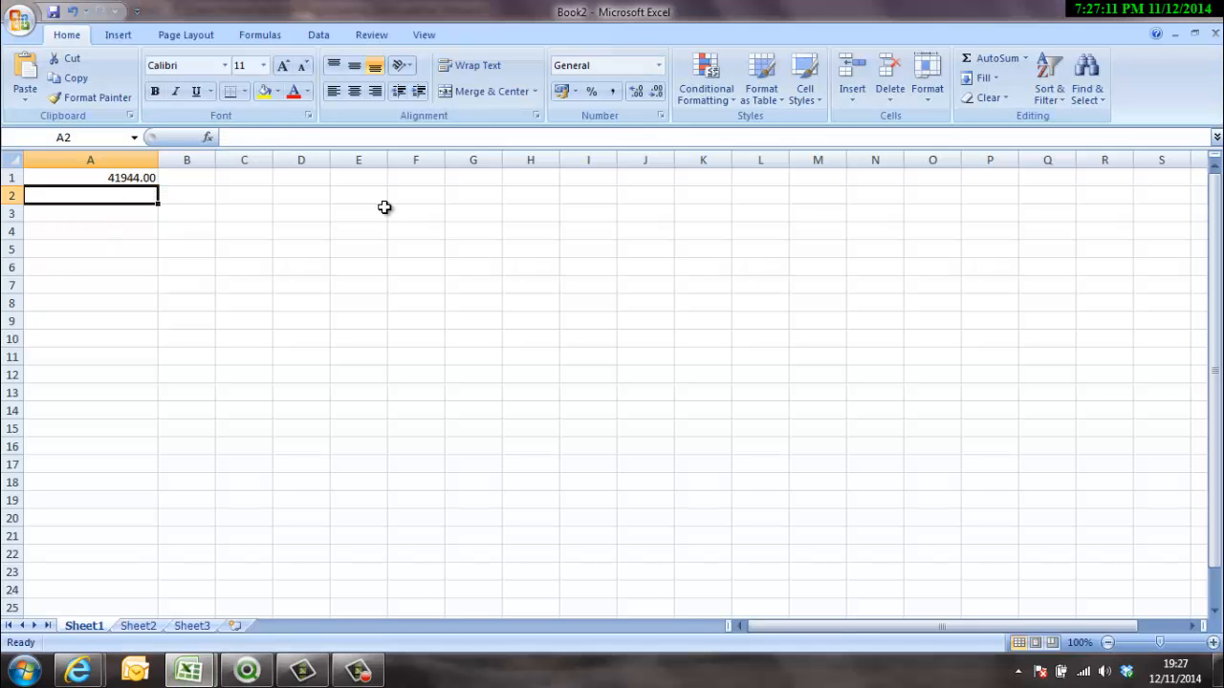
Show 41954 as the short date 11/11/2014, then close the scratch workbook without saving.
left_click(658, 65)
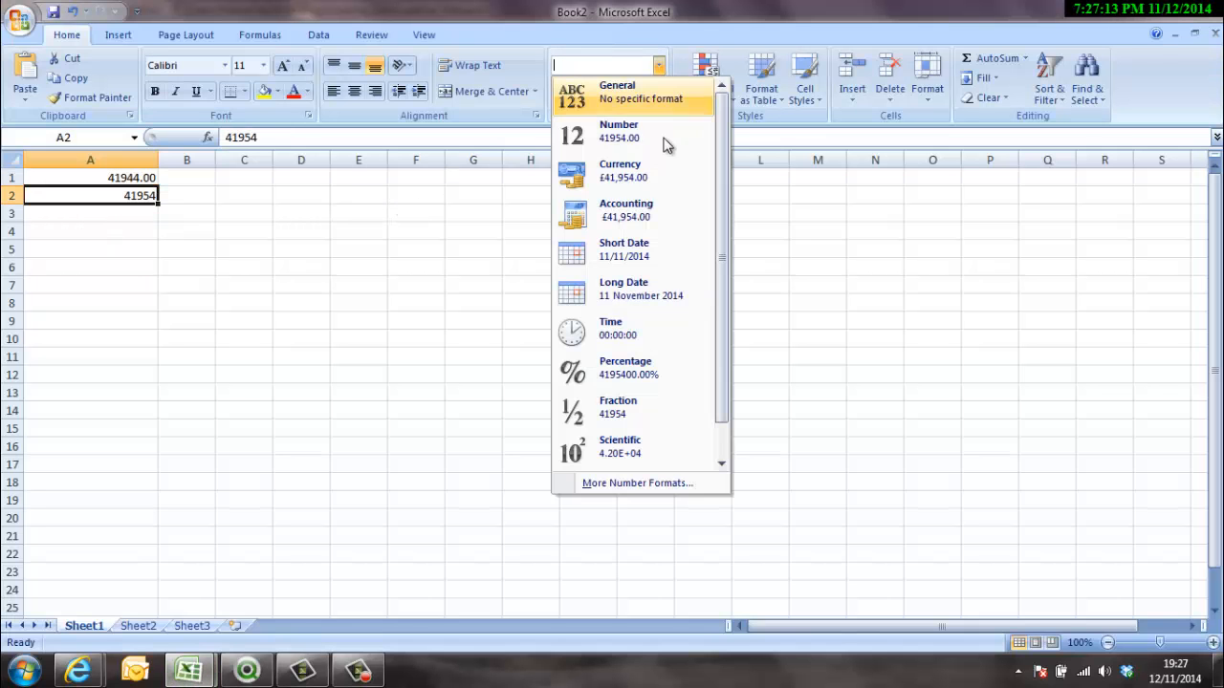
left_click(623, 249)
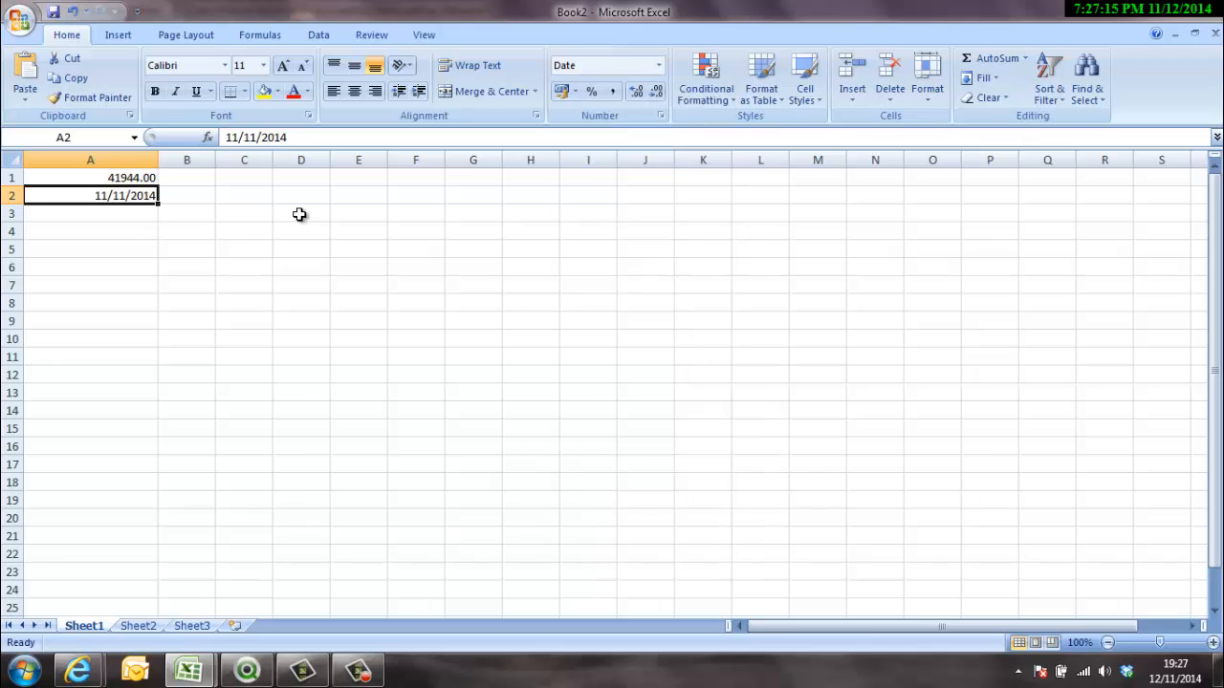
mouse_move(1163, 65)
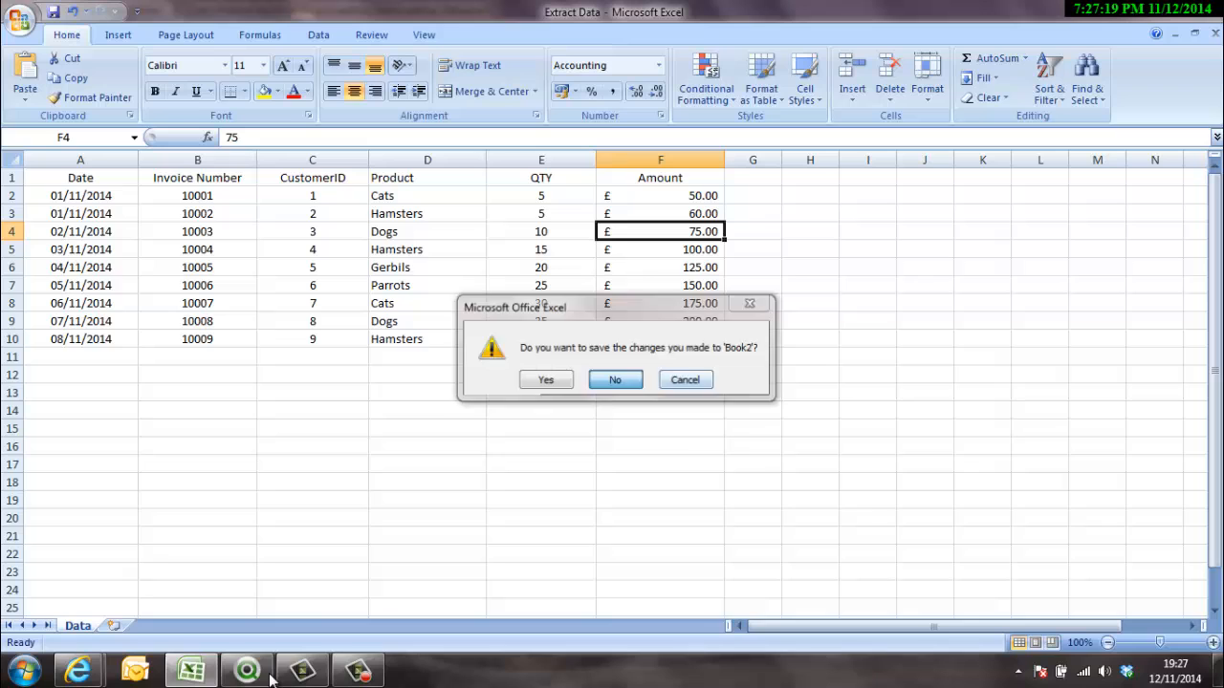
left_click(614, 379)
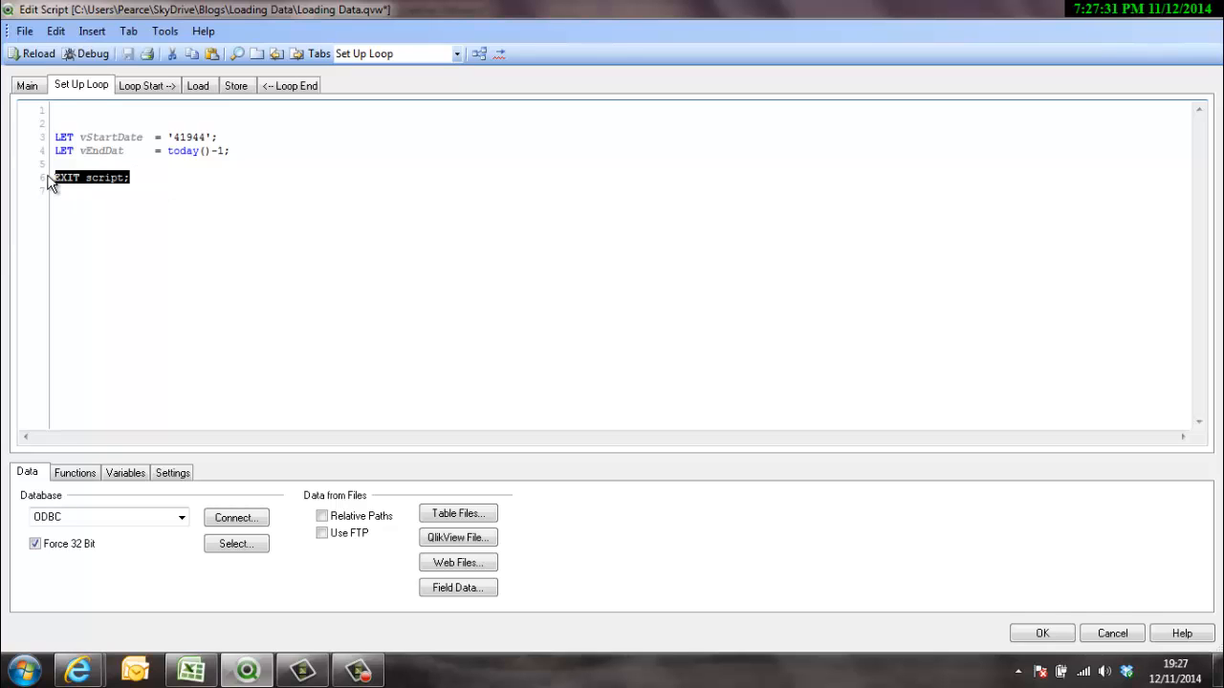
In Loop Start write For vCurser = 1 to 100 followed by a Next line.
left_click(148, 84)
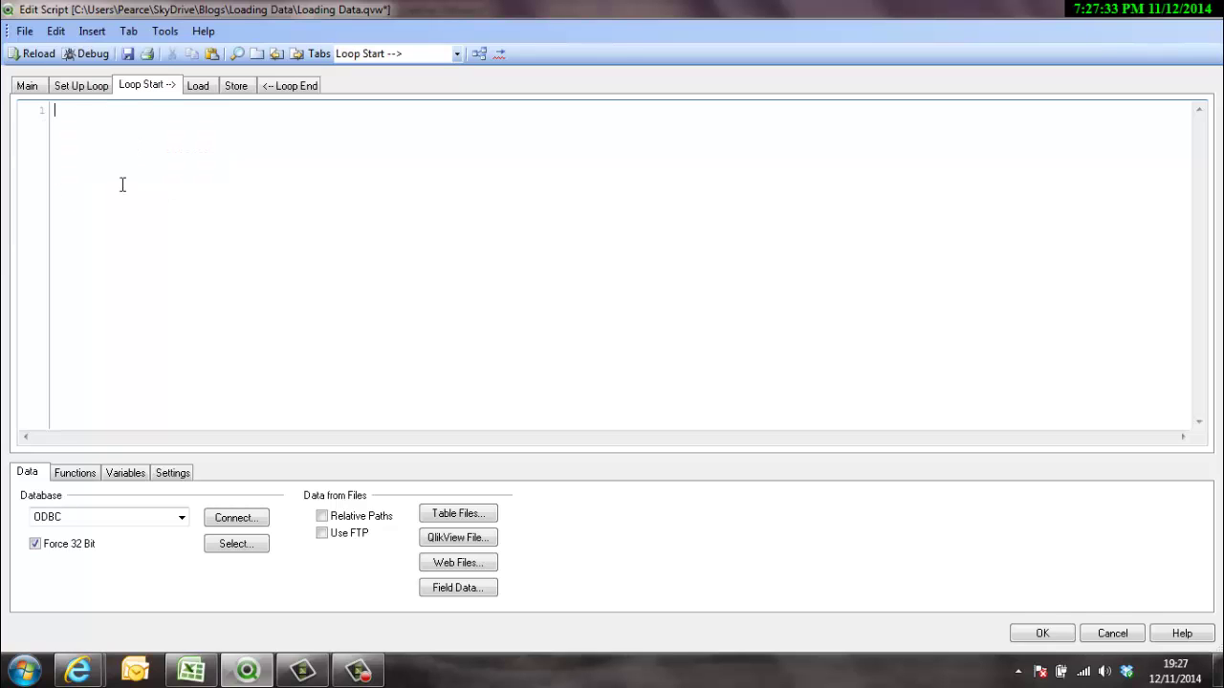
type("For")
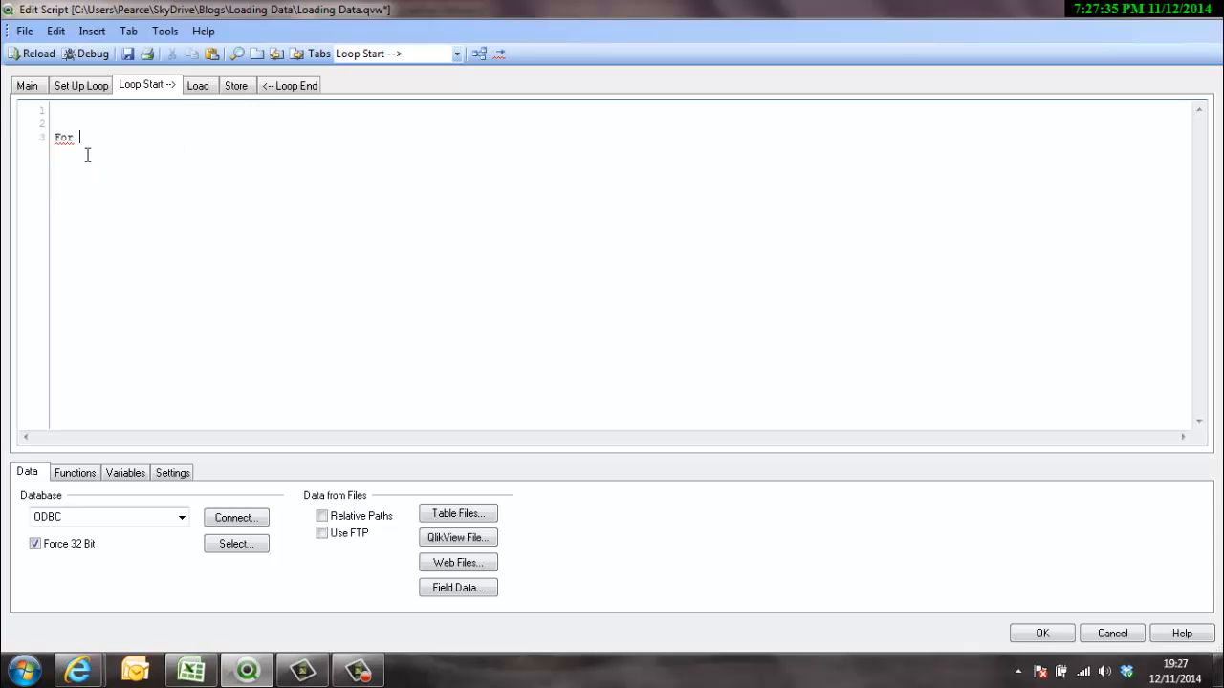
type("v")
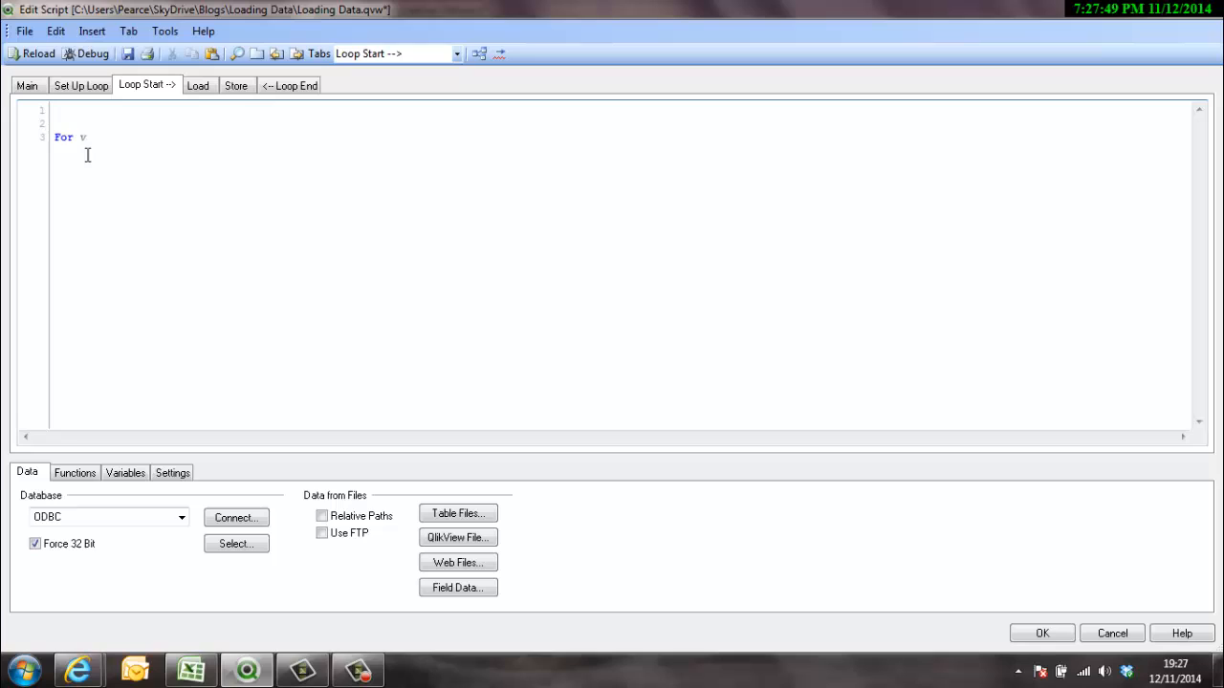
type("Curser")
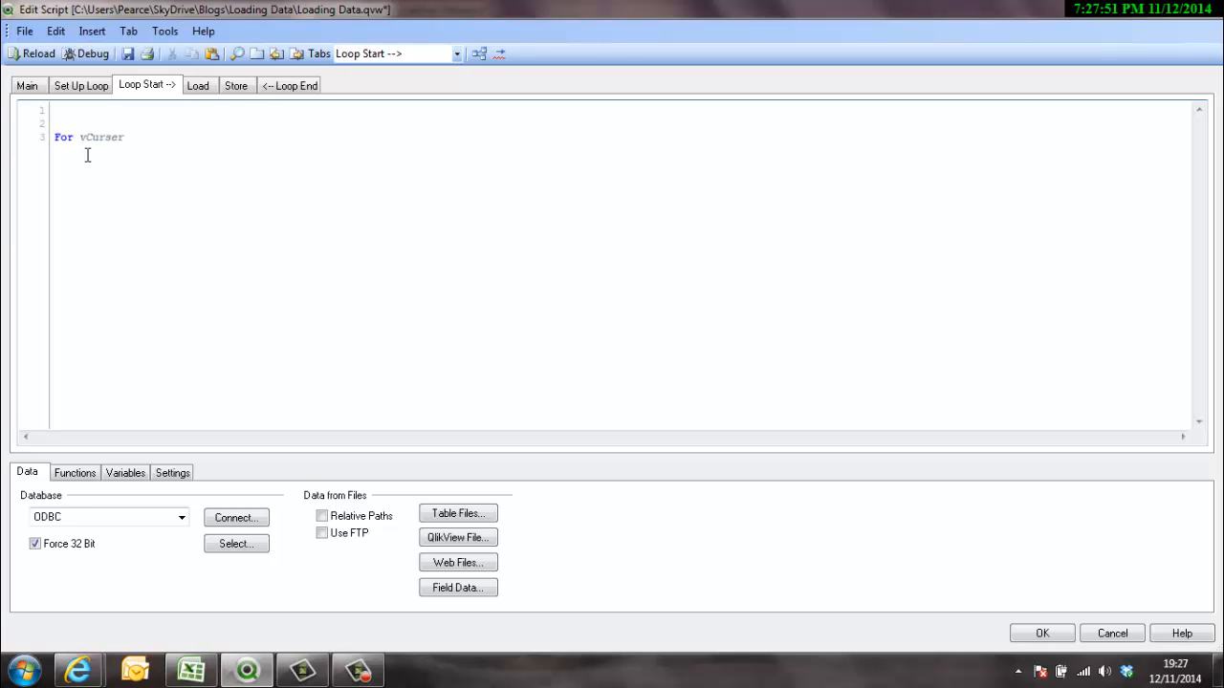
type("= 1 to 100")
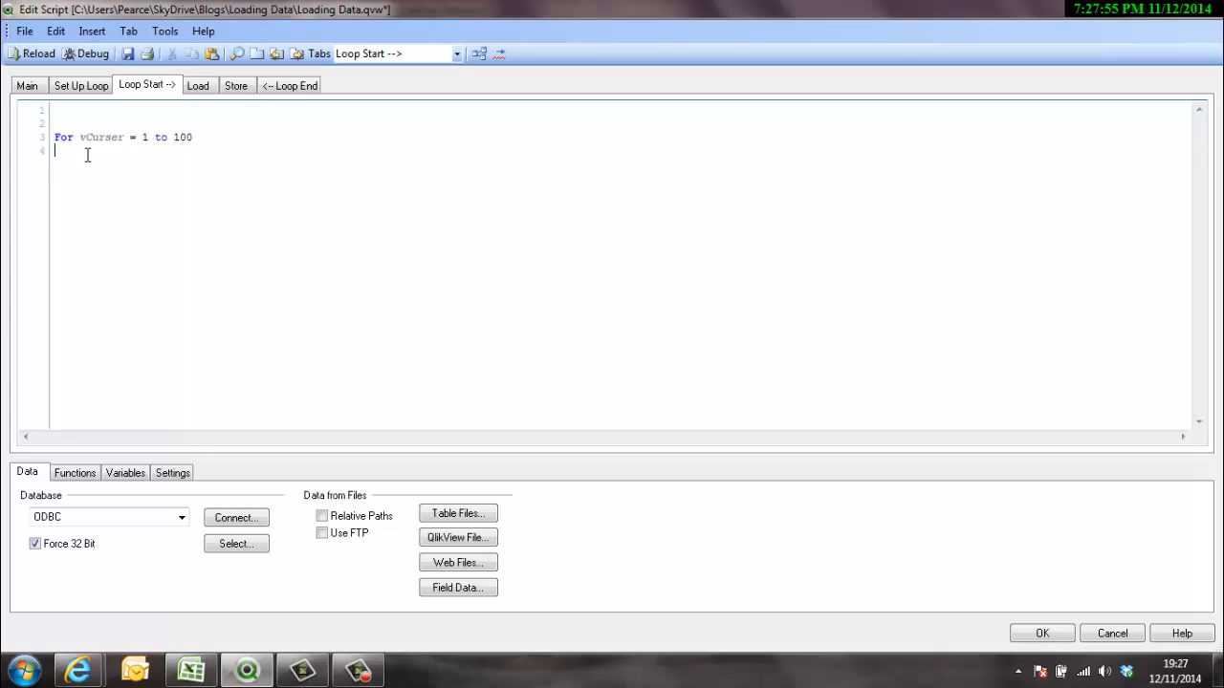
type("Next")
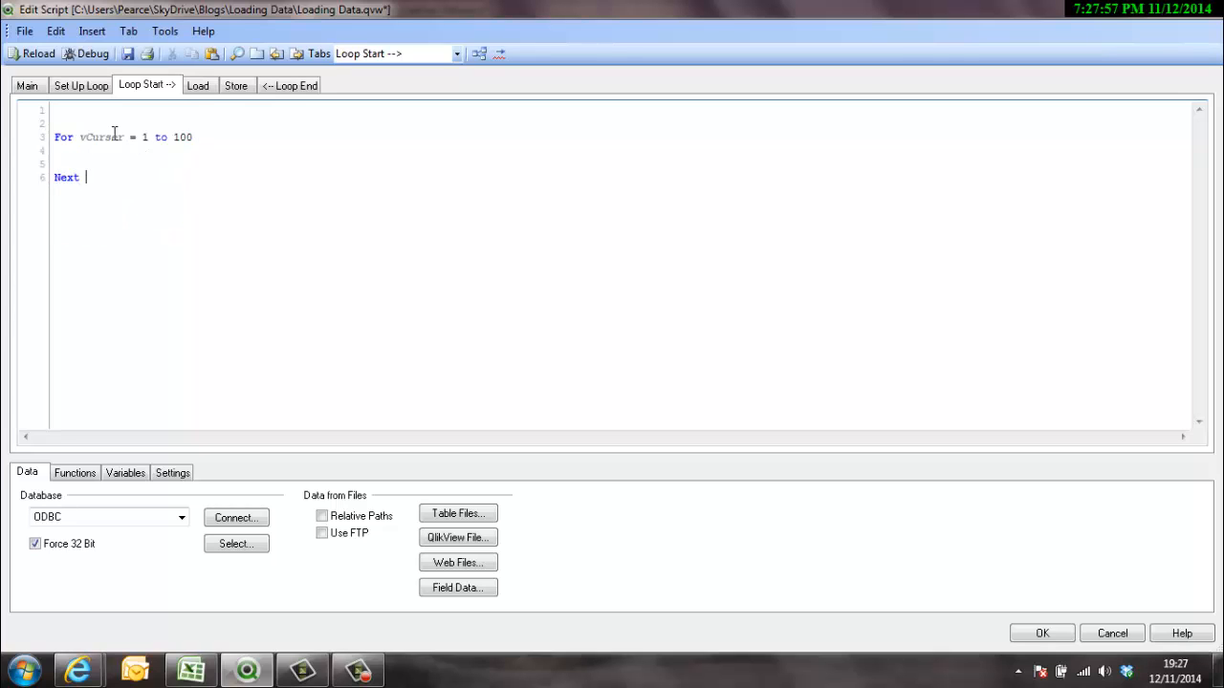
Complete the Next vCurser line and move it out to the Loop End tab.
double_click(99, 138)
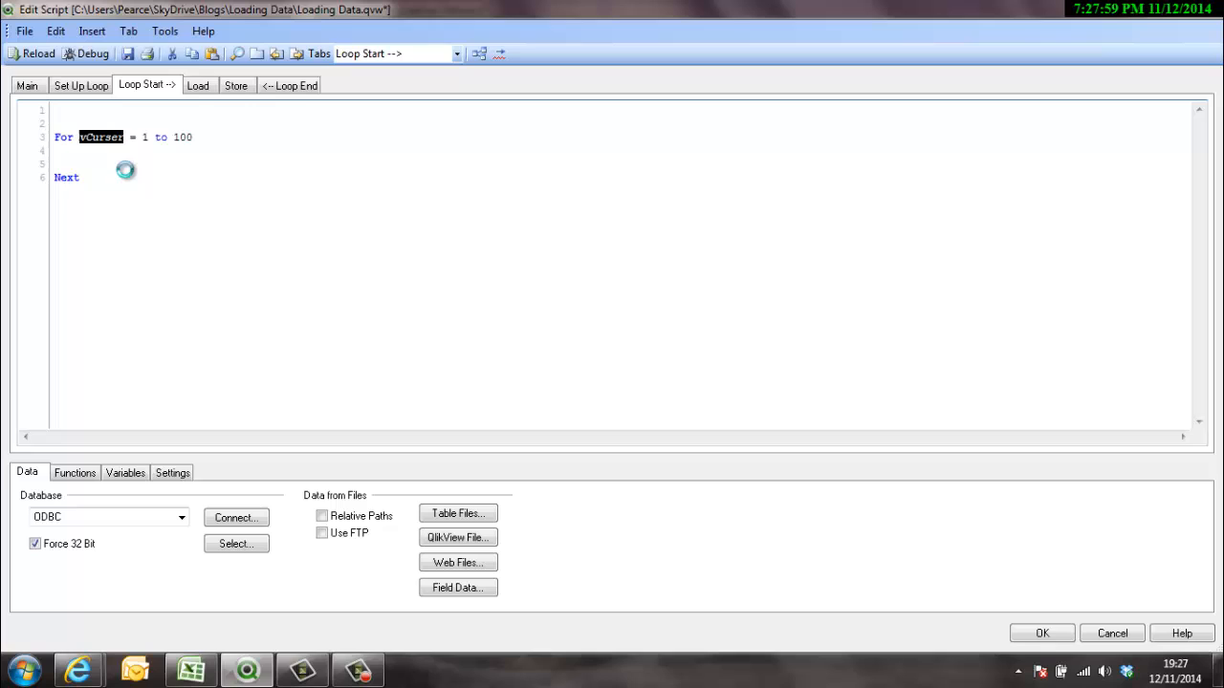
type("vCurser")
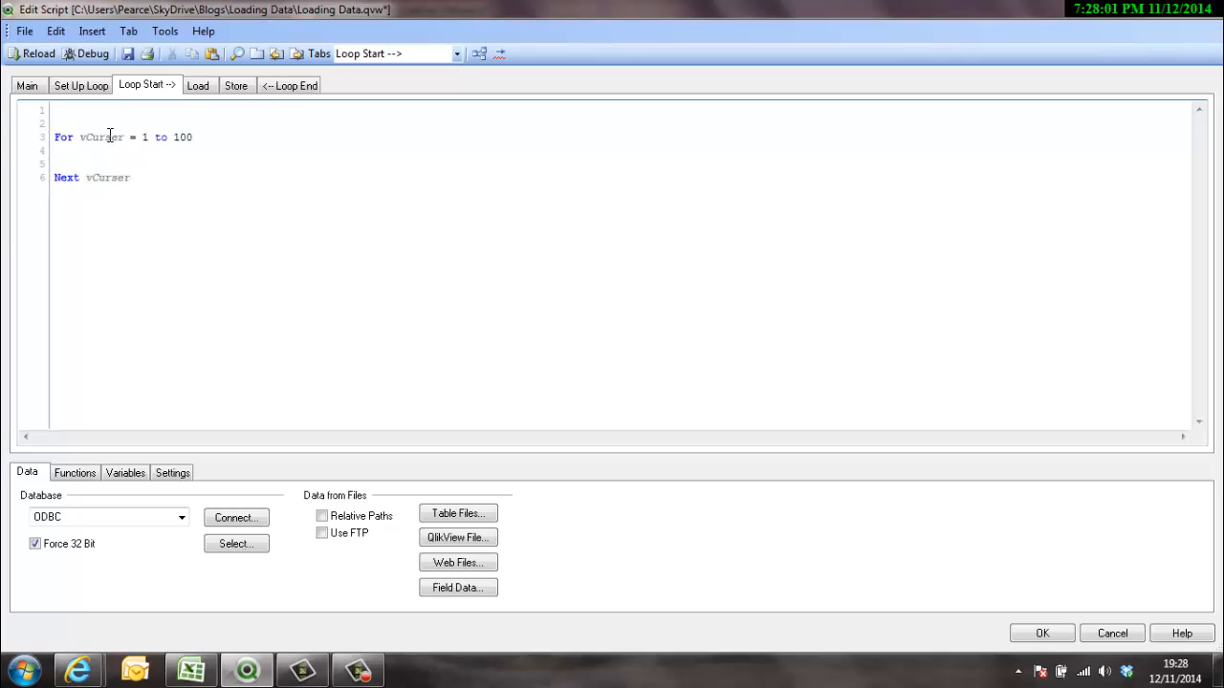
left_click(130, 176)
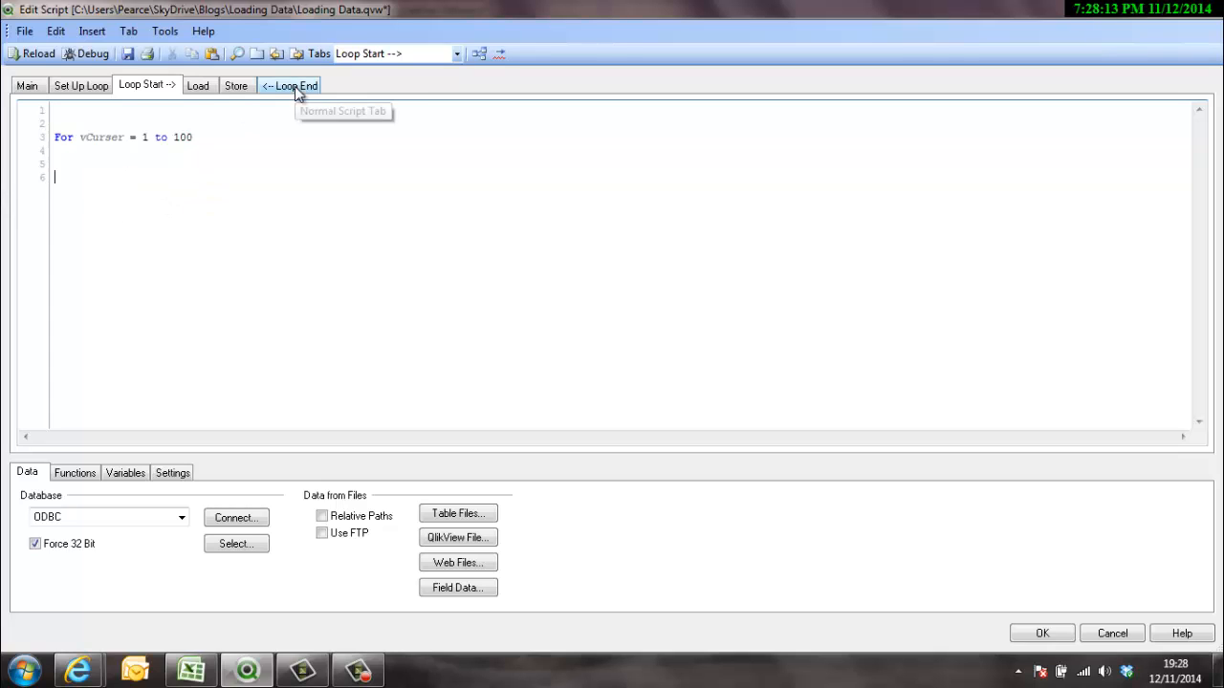
left_click(288, 84)
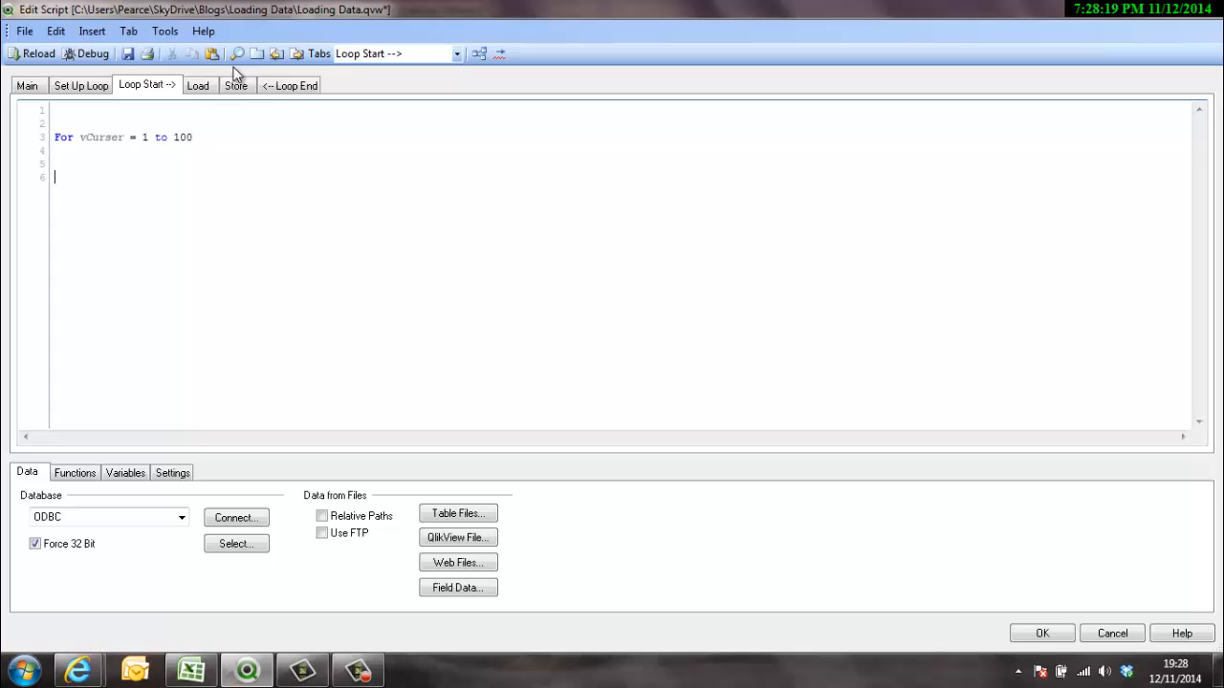
mouse_move(214, 176)
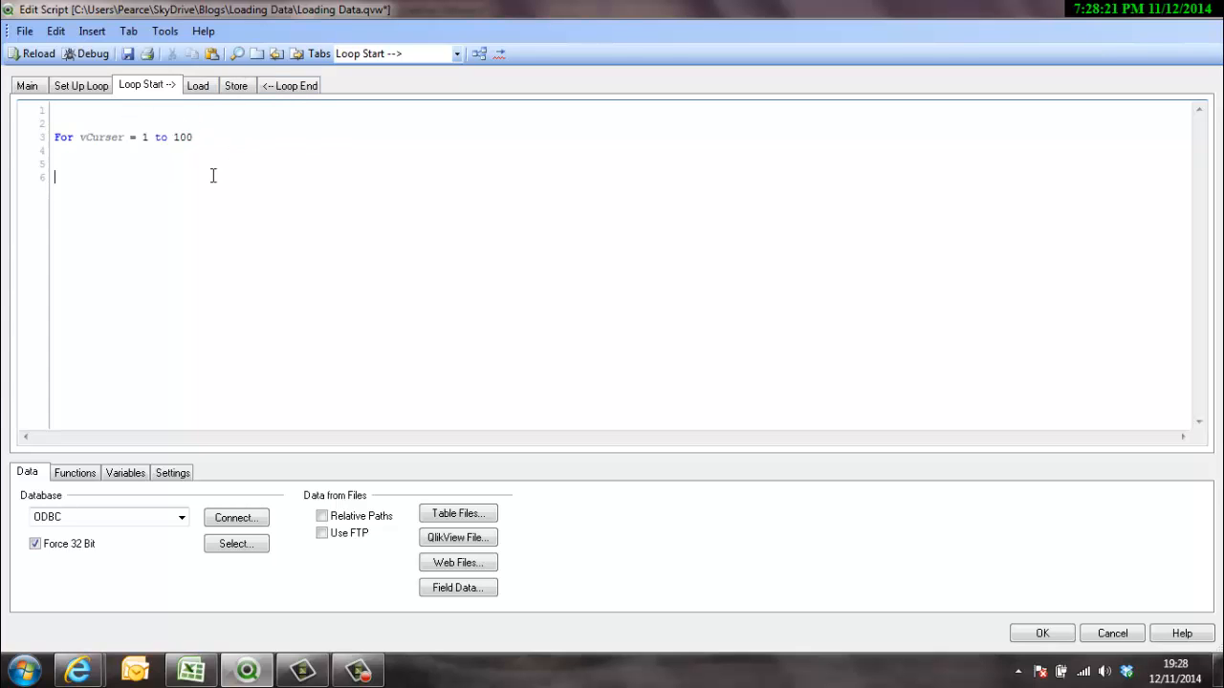
Copy vStartDate from Set Up Loop as the loop's lower bound in Loop Start.
left_click(80, 84)
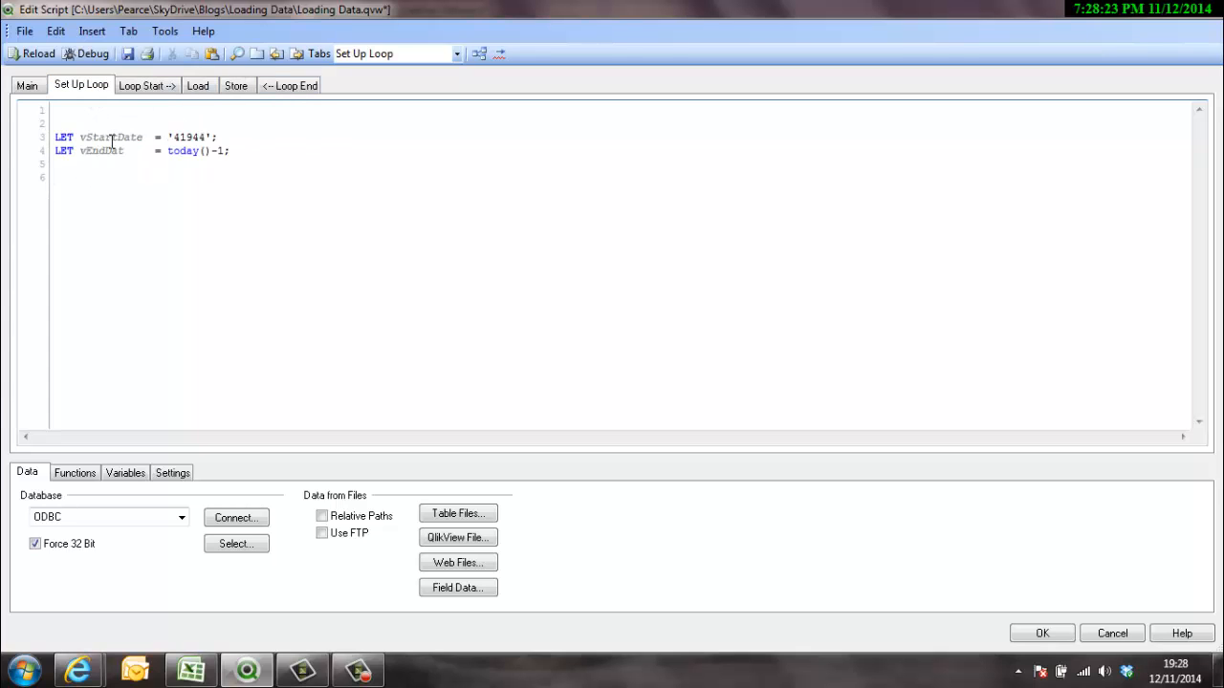
double_click(111, 138)
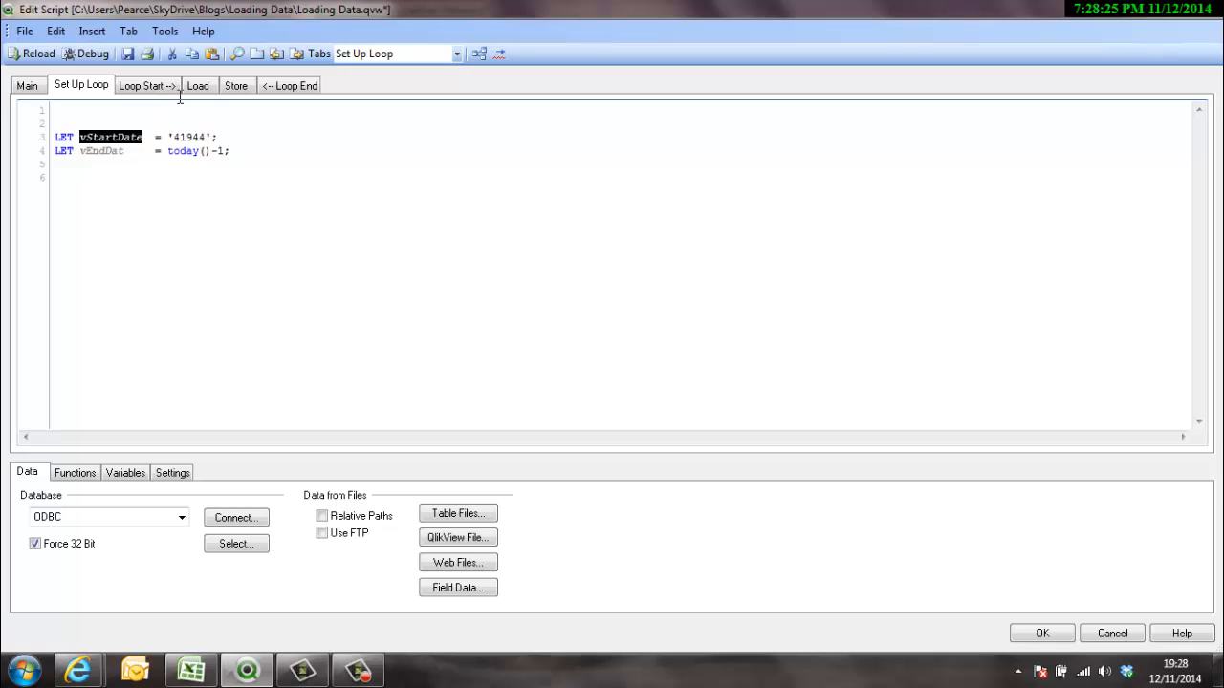
left_click(148, 85)
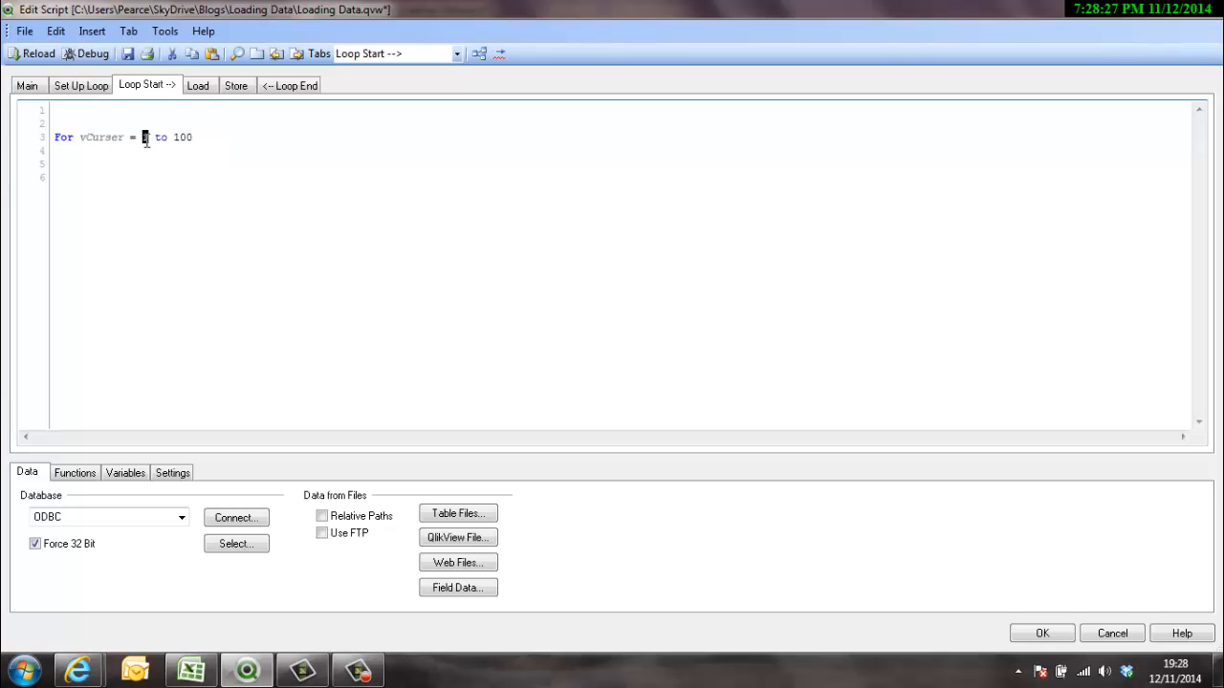
type("vStartDate")
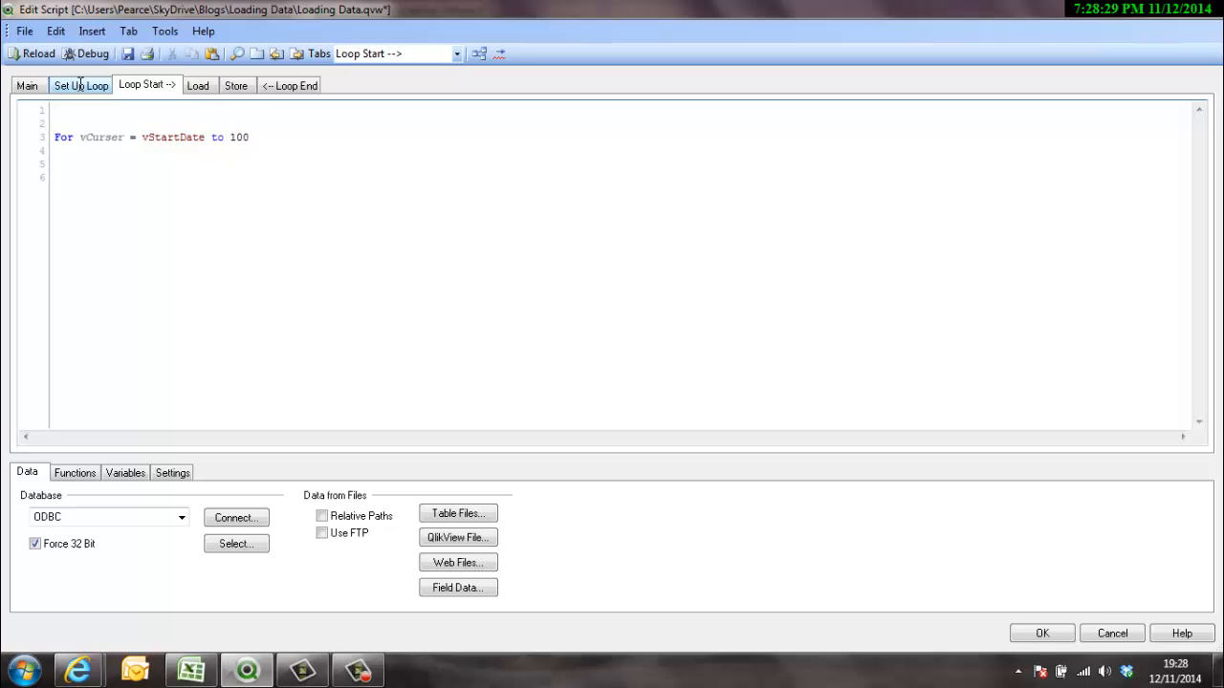
Replace the loop's upper limit 100 with vEndDate so it reads For vCurser = vStartDate to vEndDate.
left_click(80, 85)
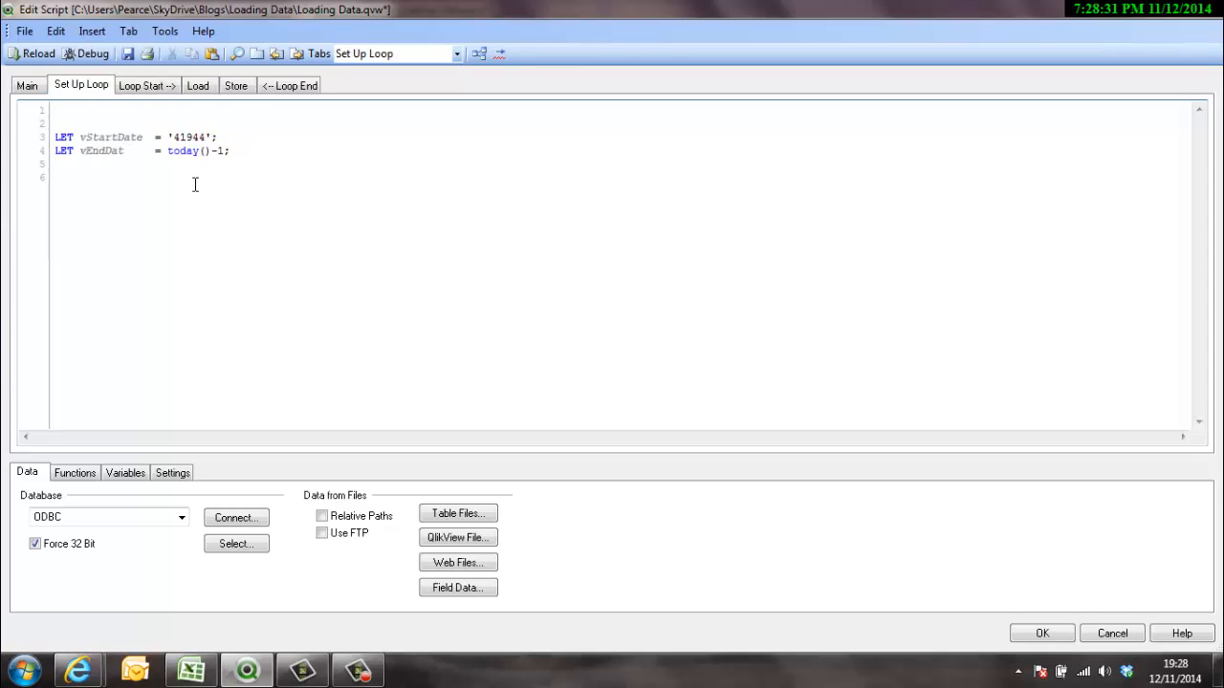
double_click(104, 151)
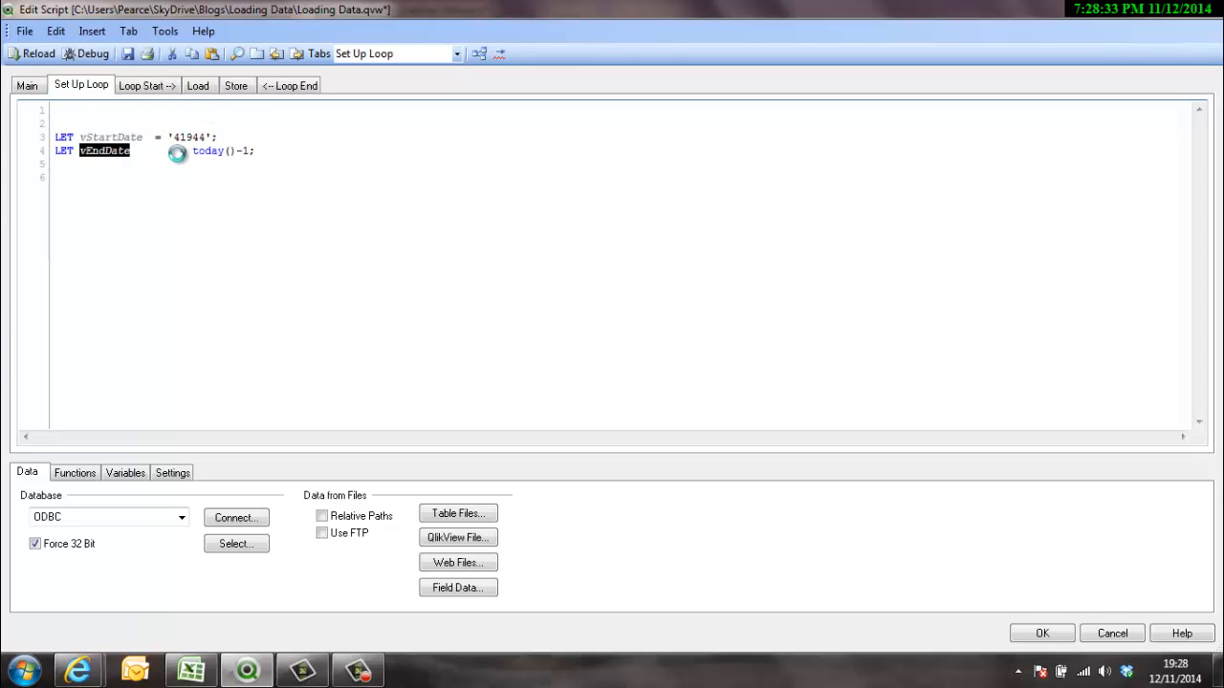
left_click(145, 84)
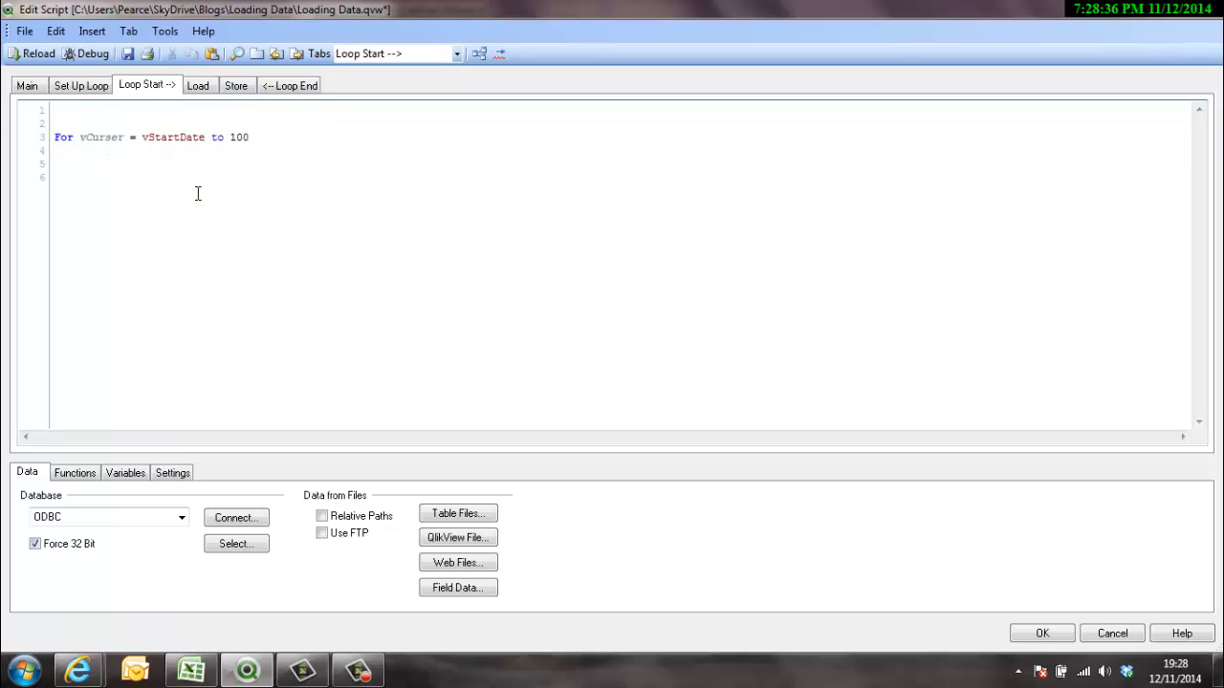
double_click(239, 138)
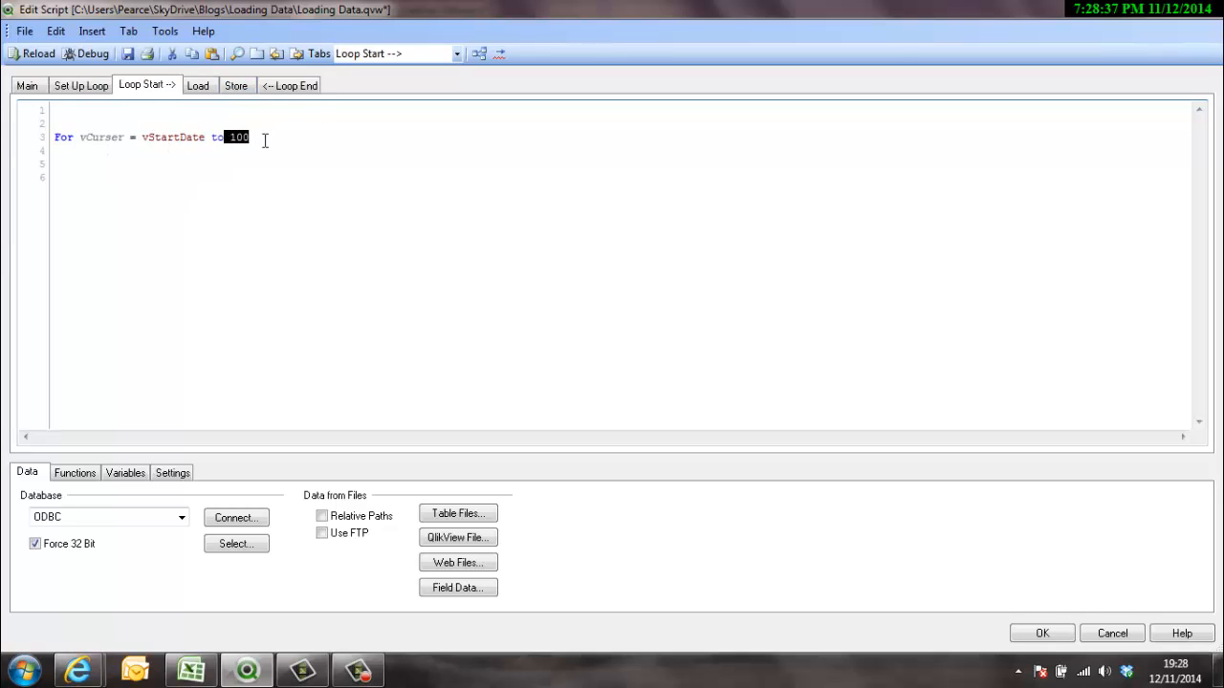
type("vEndDate")
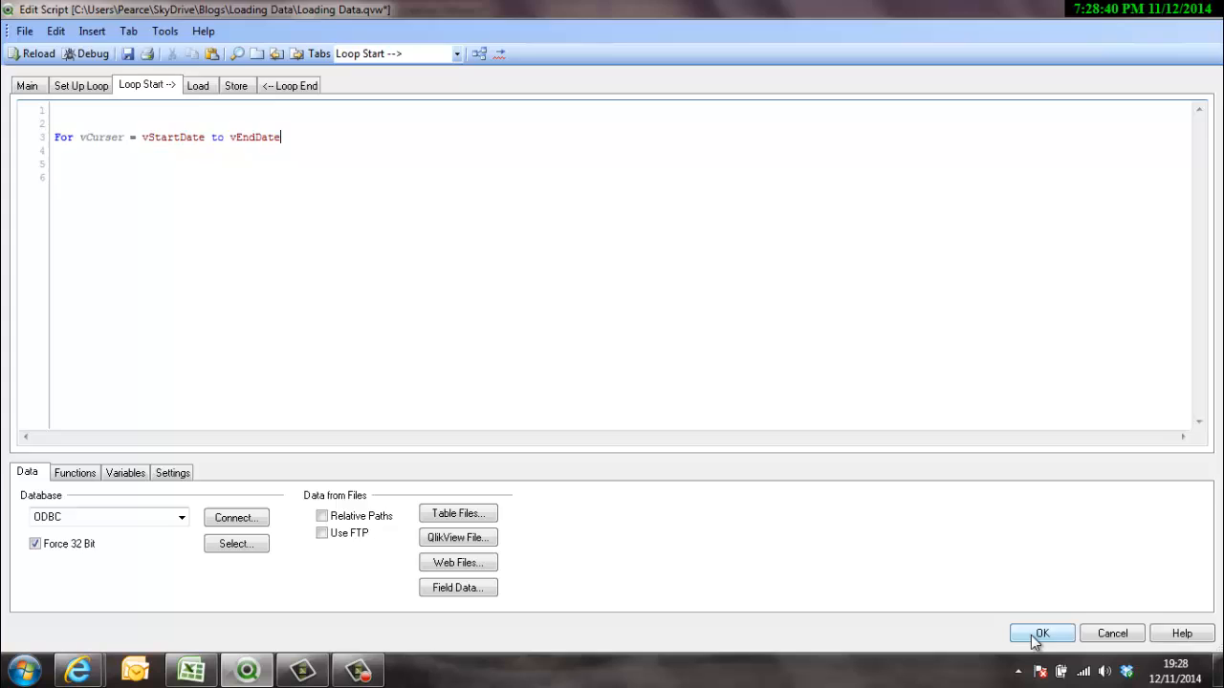
Close the script editor keeping edits, dismiss the variable overview, and return to Set Up Loop.
left_click(1040, 633)
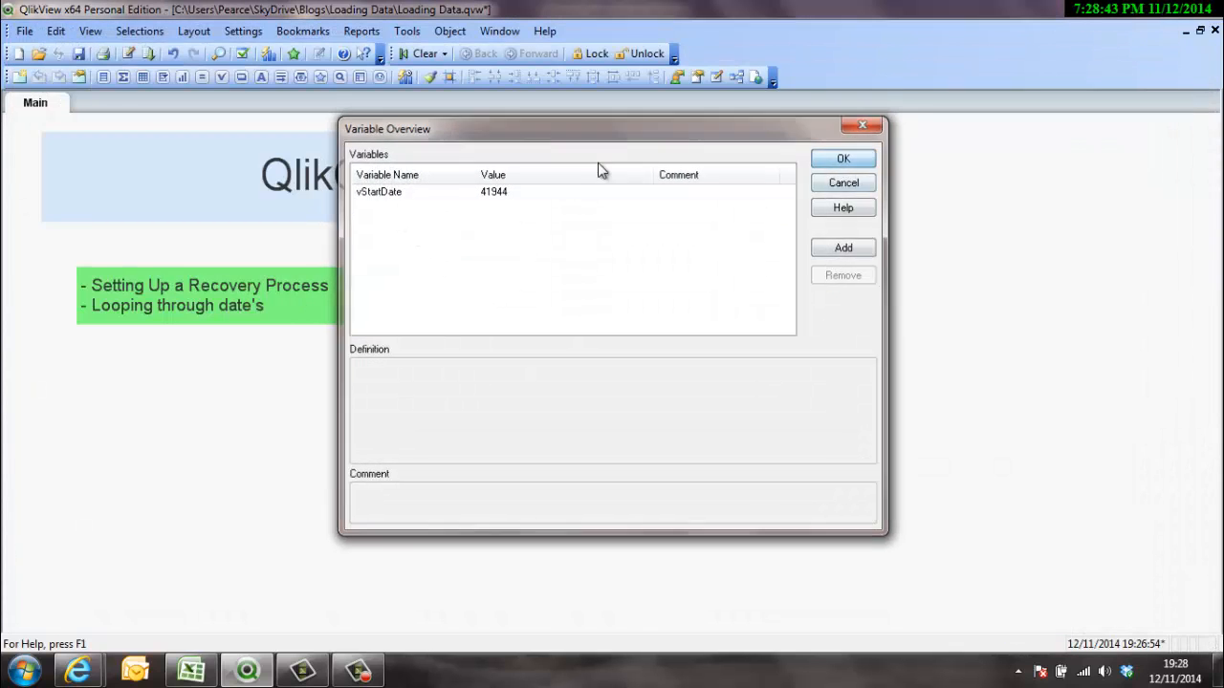
left_click(841, 157)
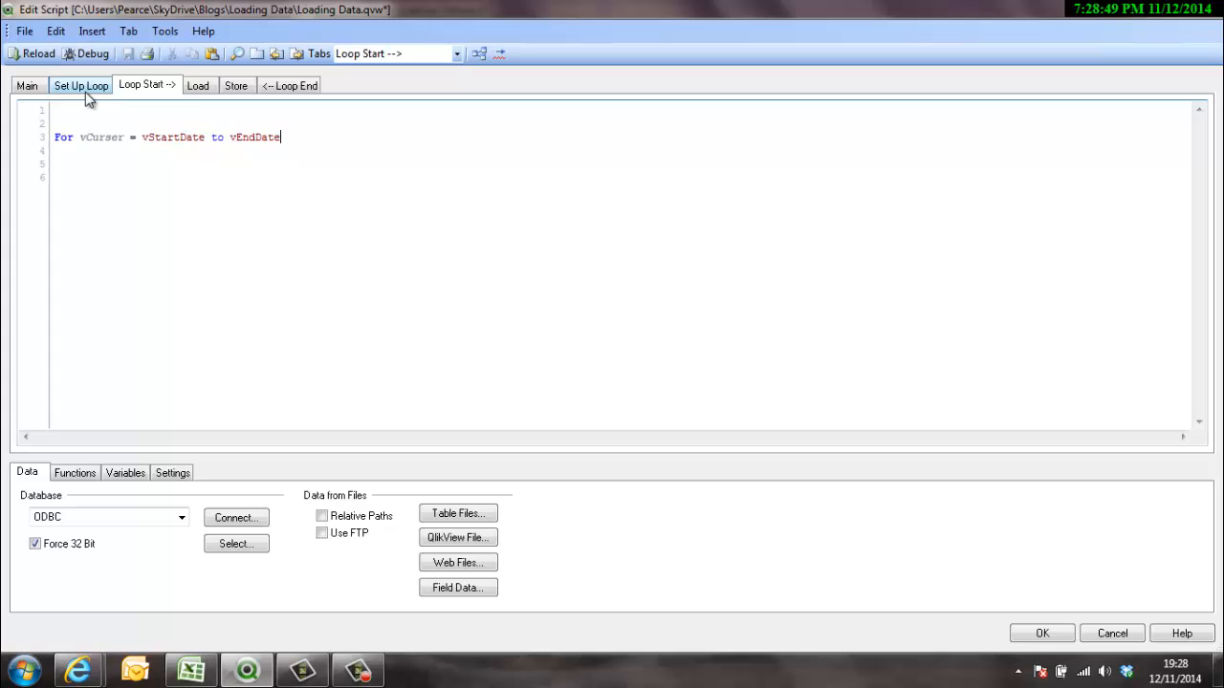
left_click(80, 84)
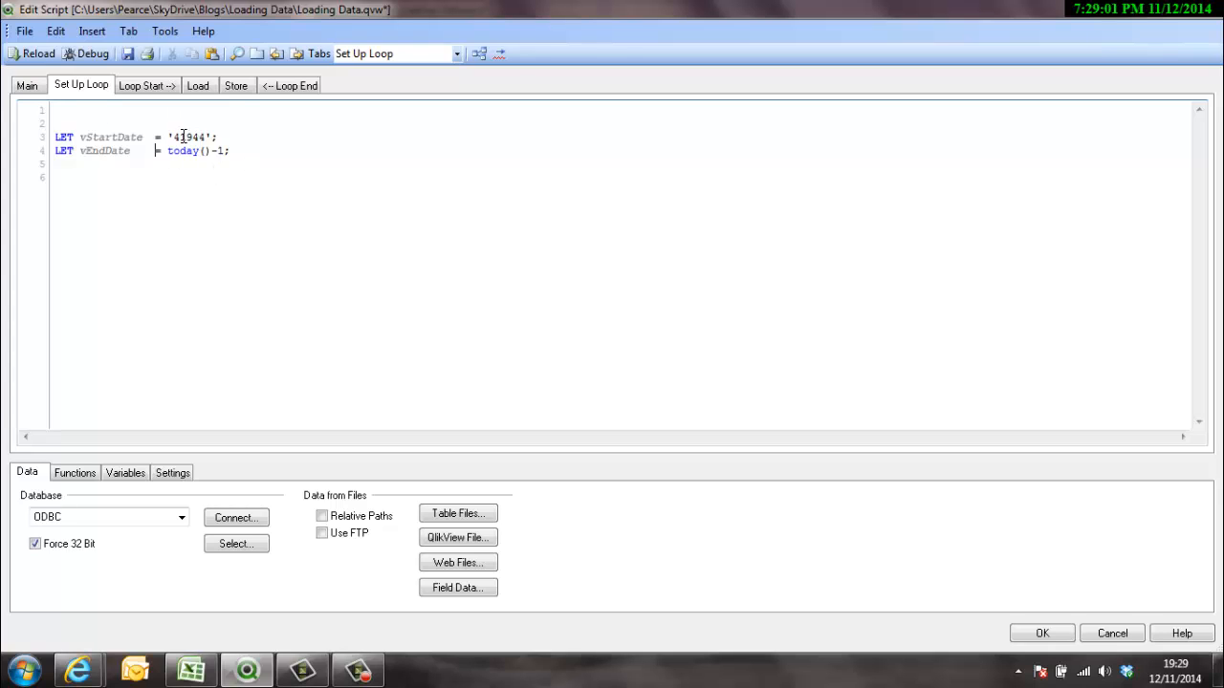
Review the hard-coded Date='01/11/2014' in the Load section, then return to the For vCursor loop line.
left_click(145, 85)
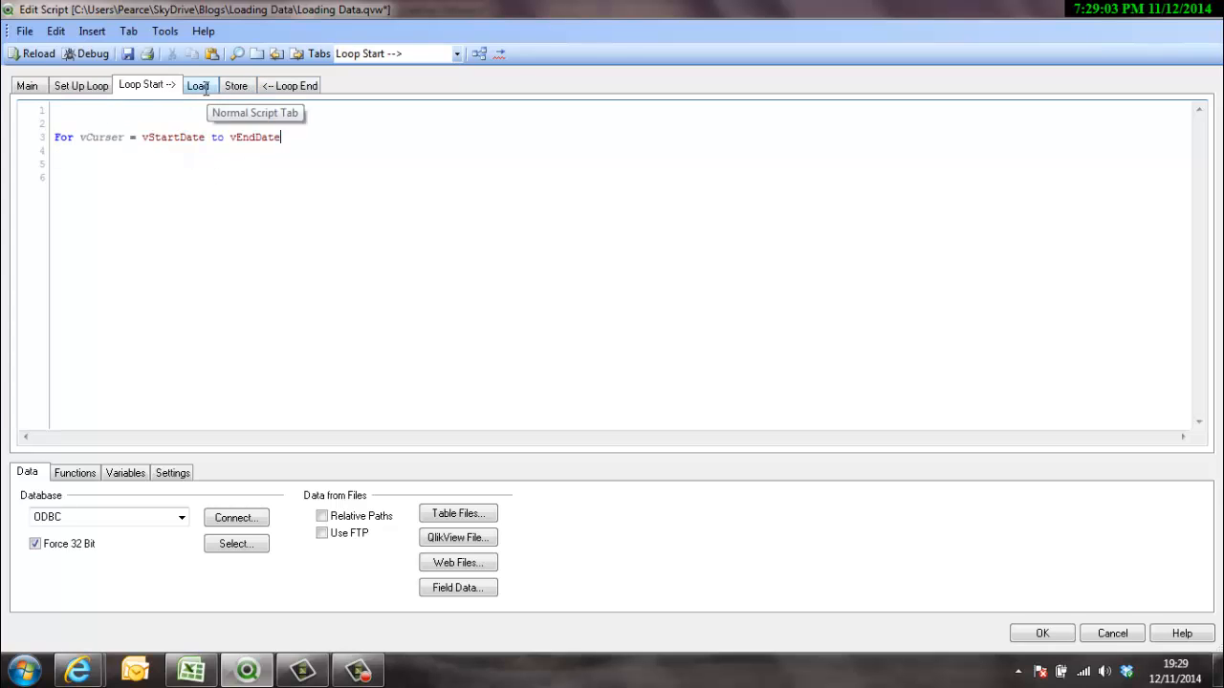
left_click(199, 85)
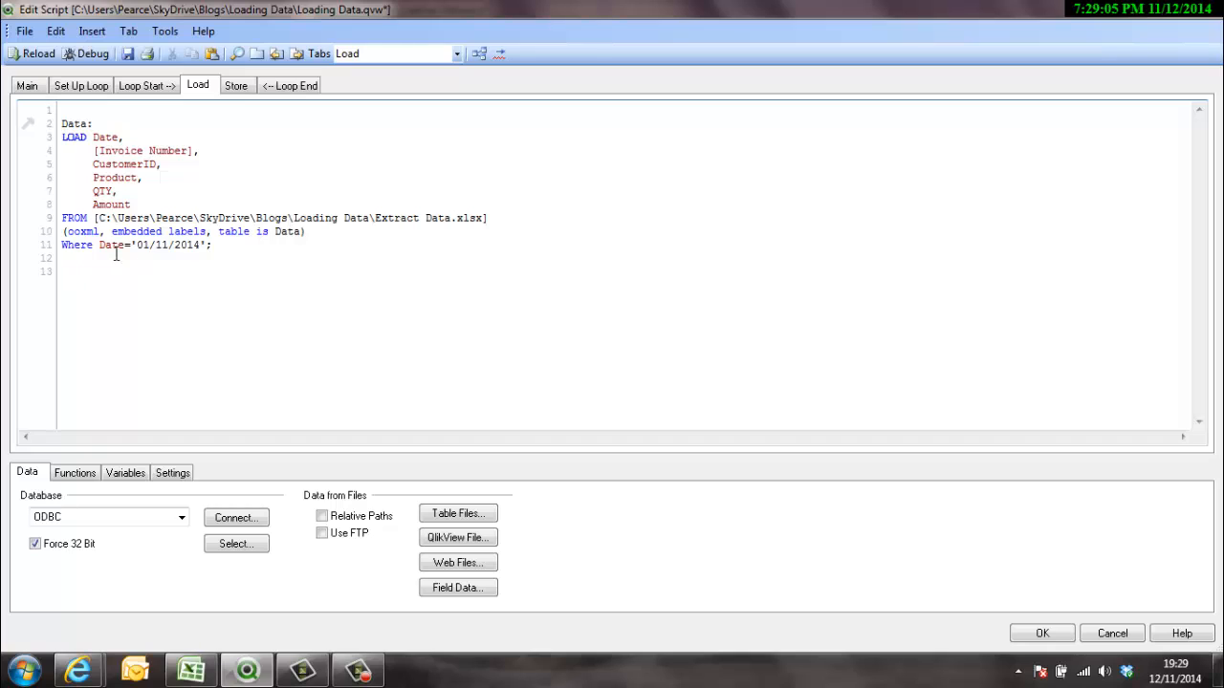
left_click(204, 245)
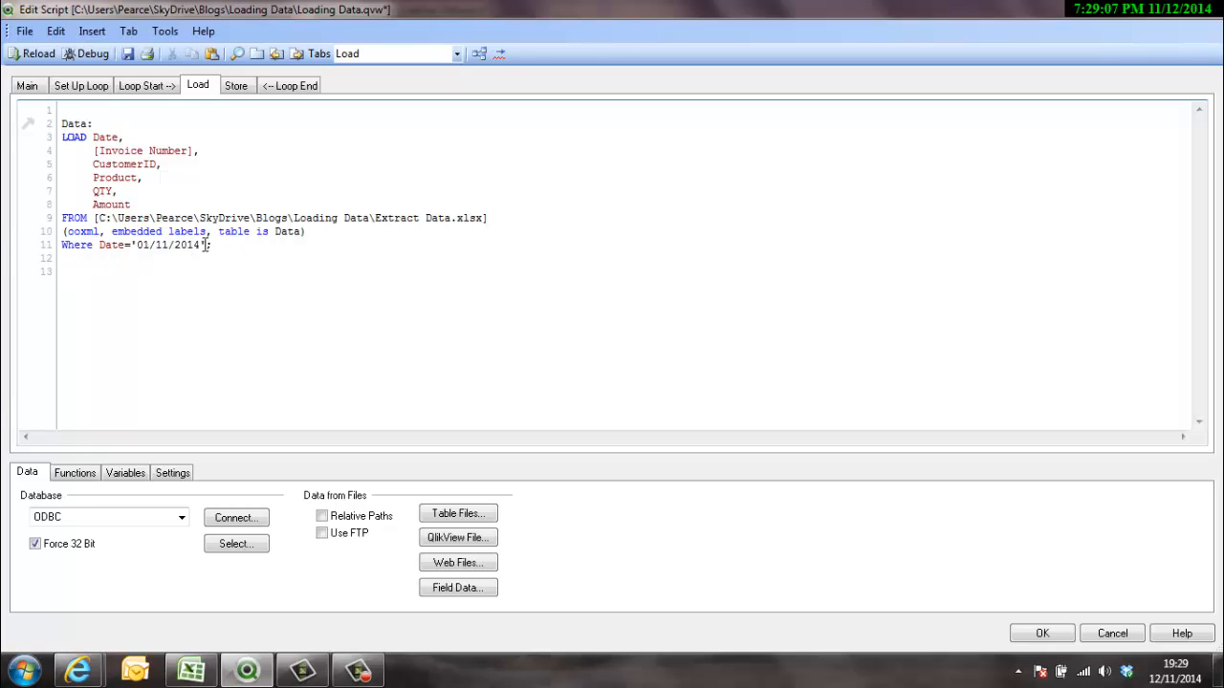
double_click(169, 244)
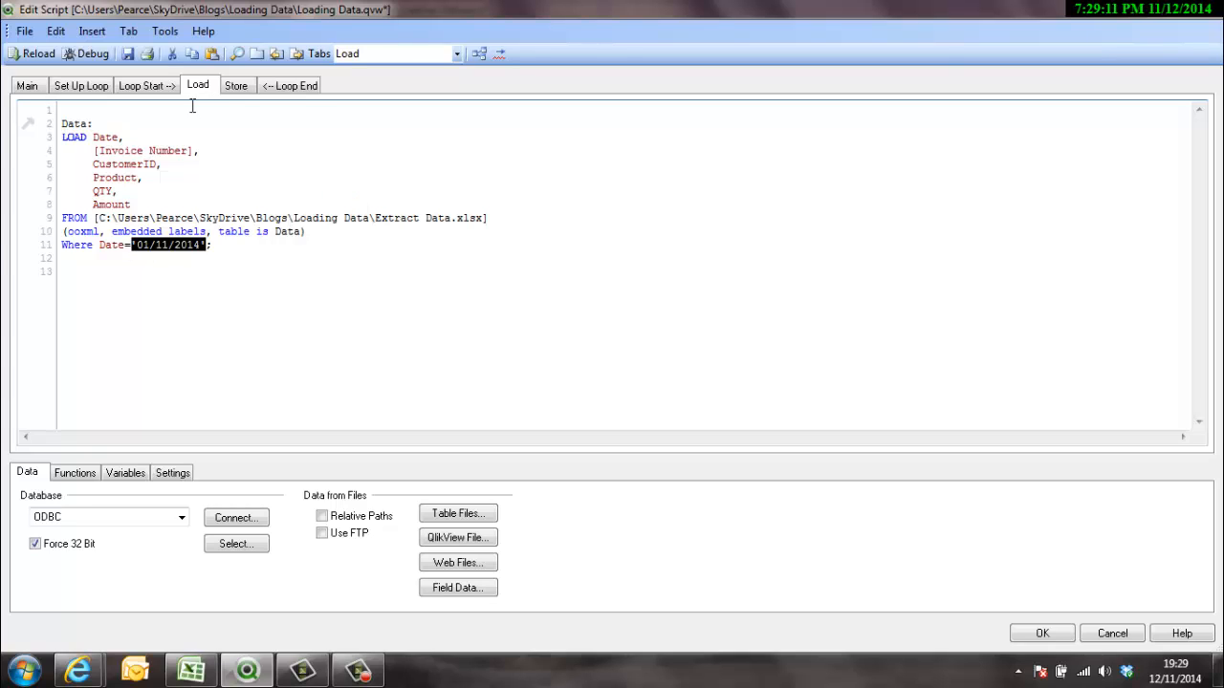
left_click(145, 84)
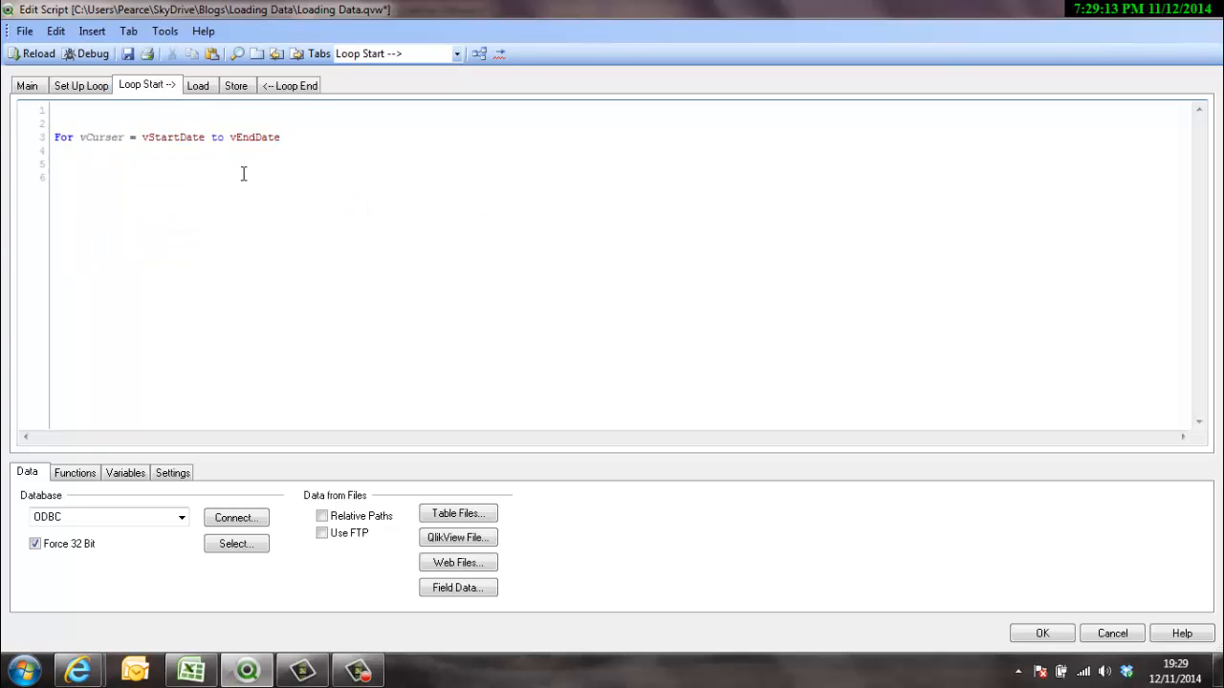
Add a LET vDateToLoad line under the For header, keeping '01/11/2014' as a trailing comment.
key("Enter")
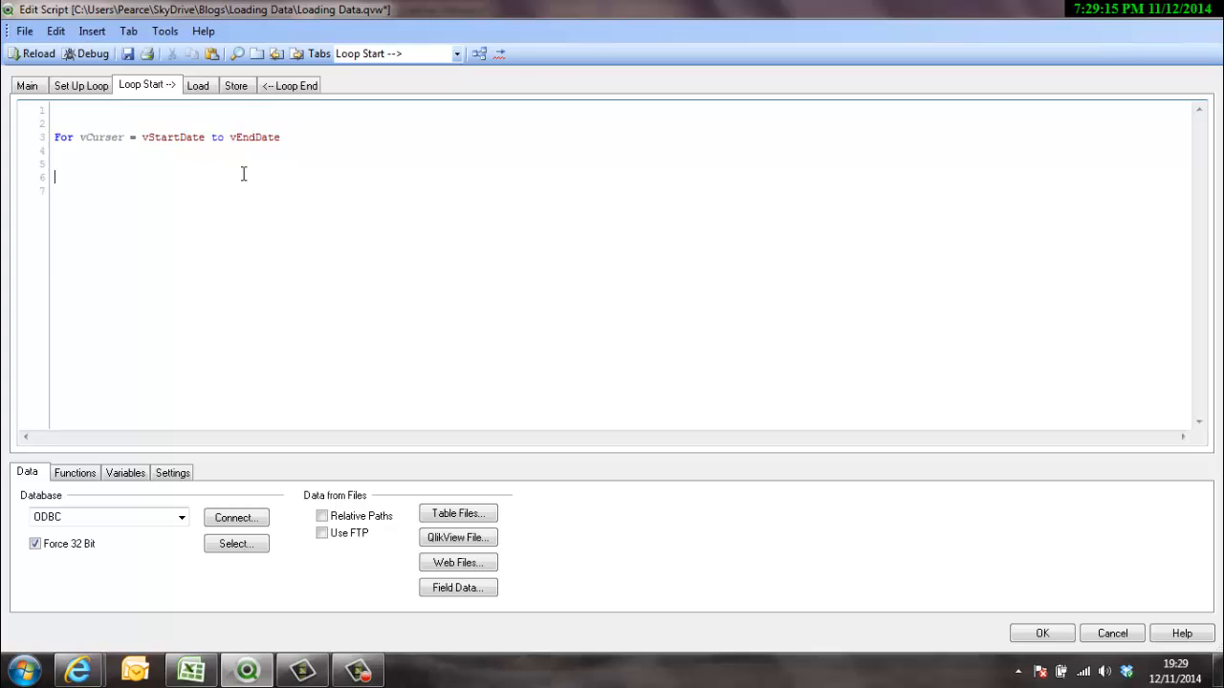
type("LET v")
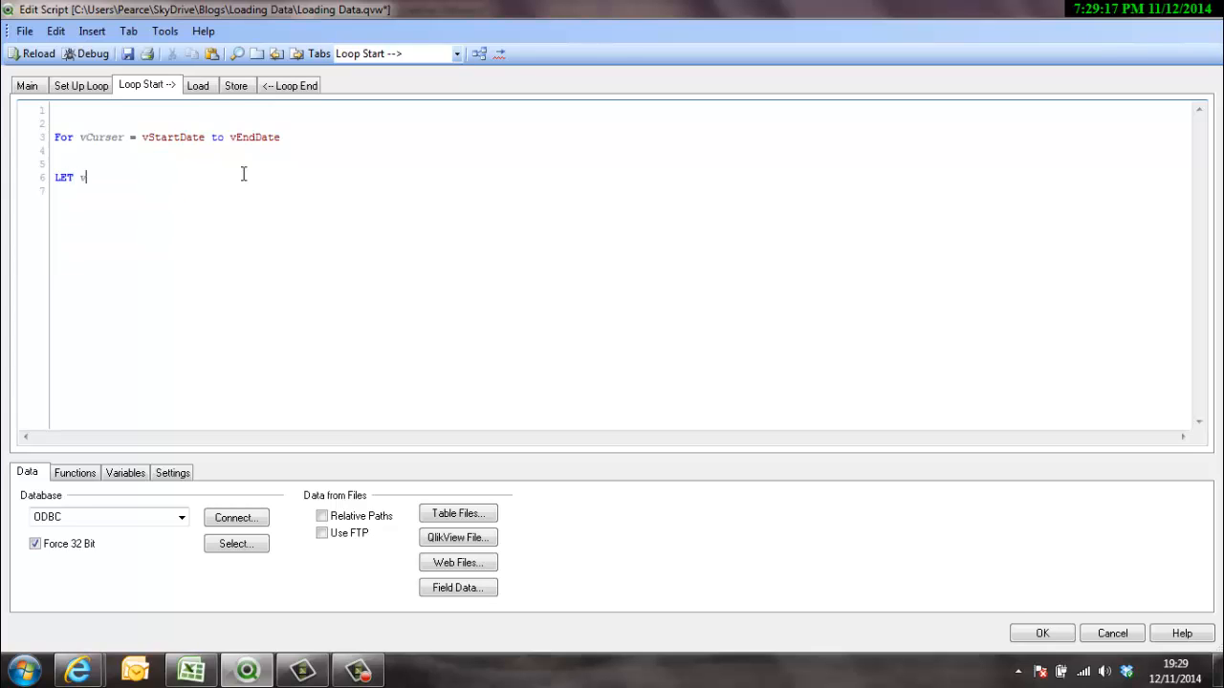
type("vDate")
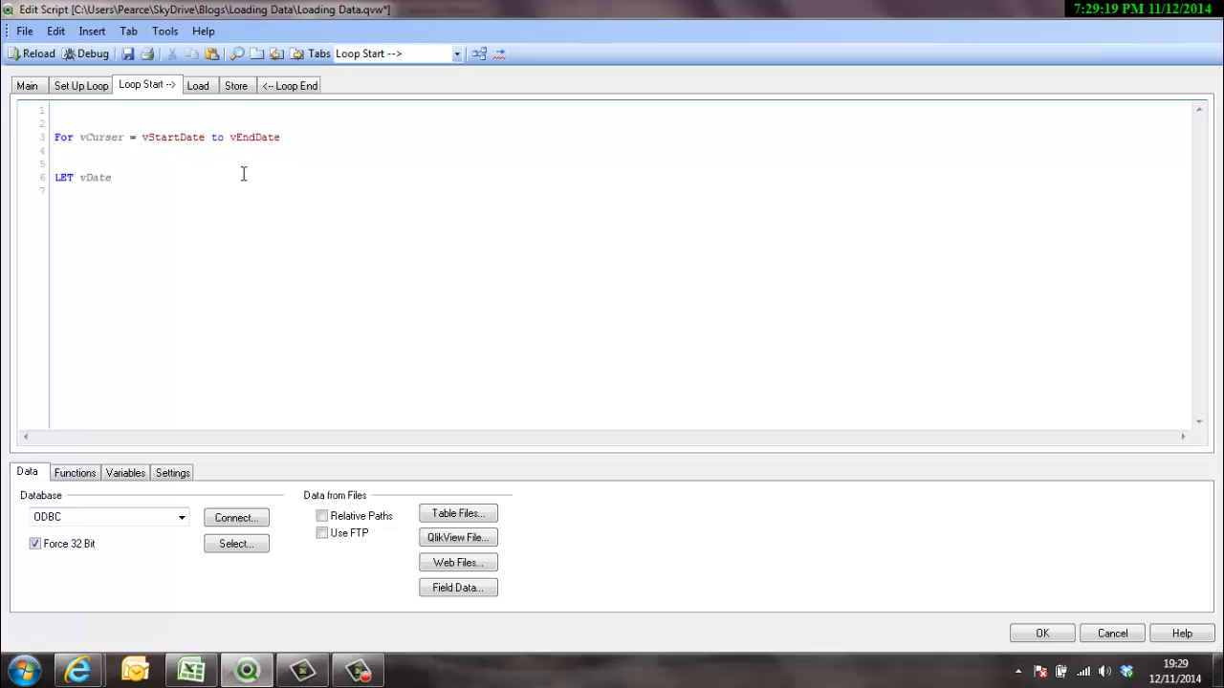
type("ToLoad")
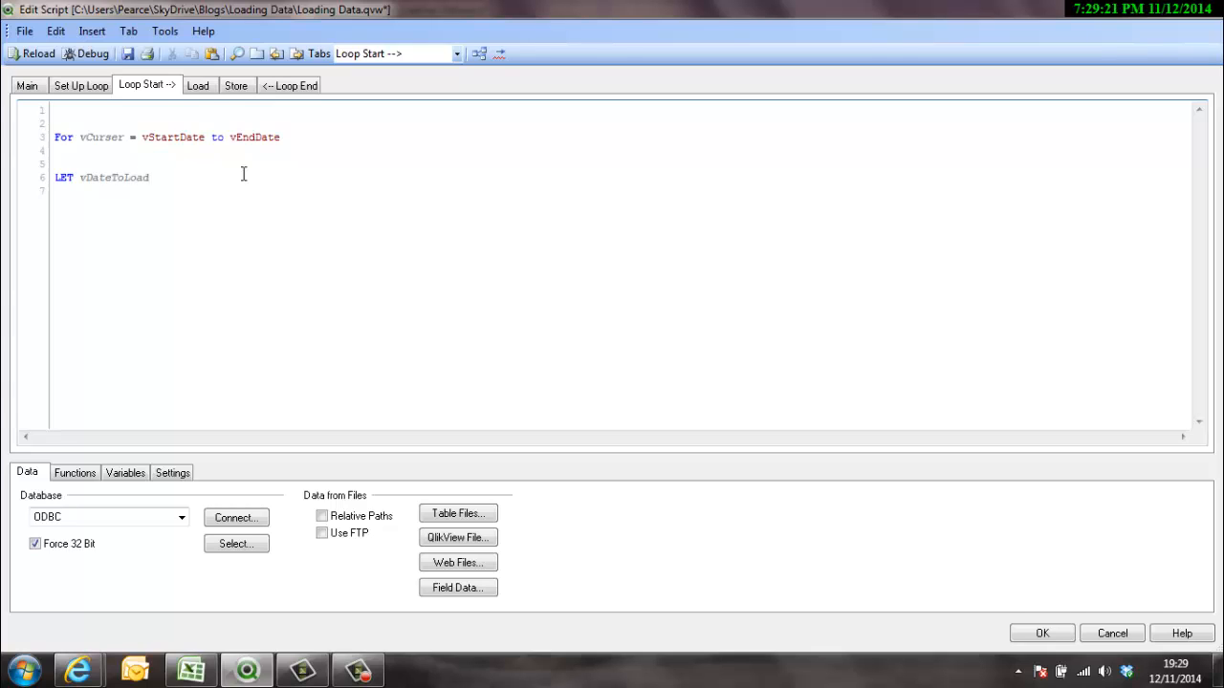
type("= '01/11/2014'")
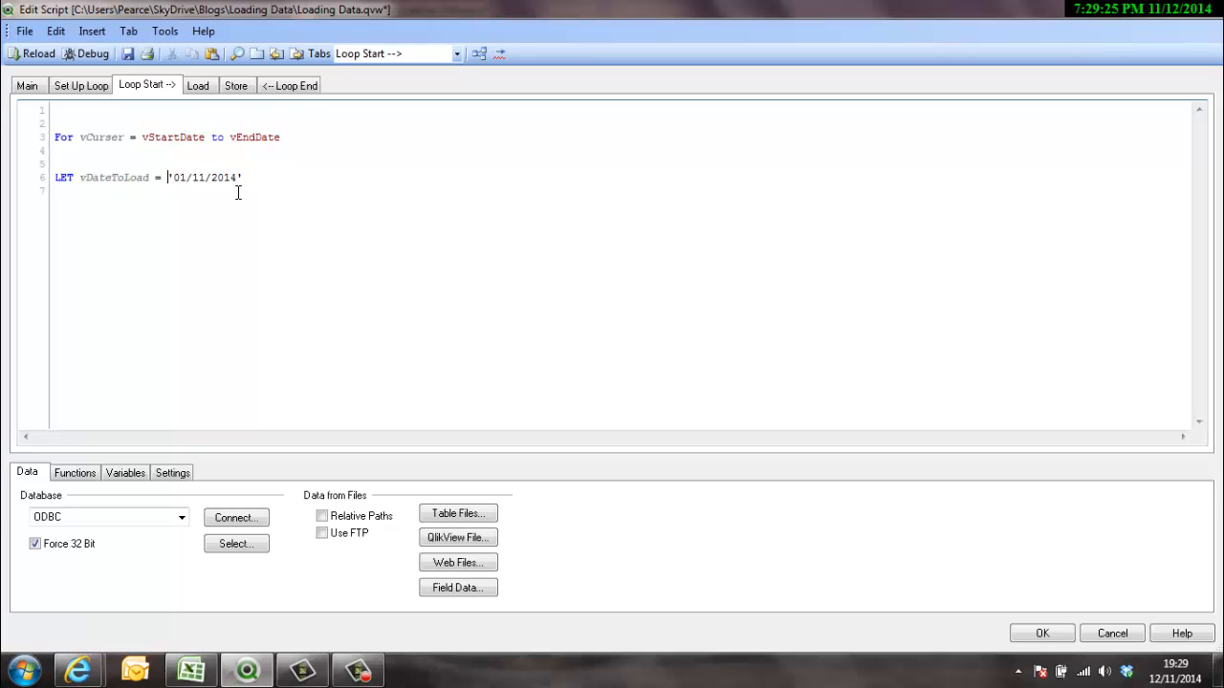
type("//")
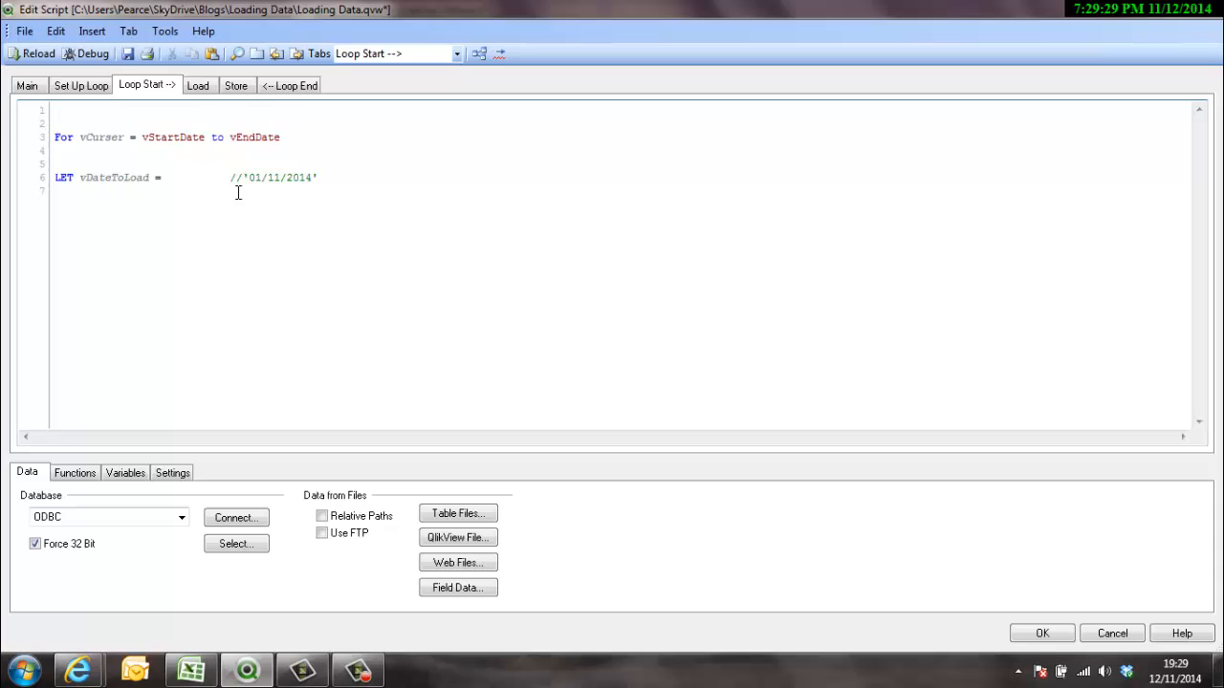
Make vDateToLoad equal date(vCursor,'DD/MM/YYYY'); and copy the variable name for the Load section.
left_click(168, 176)
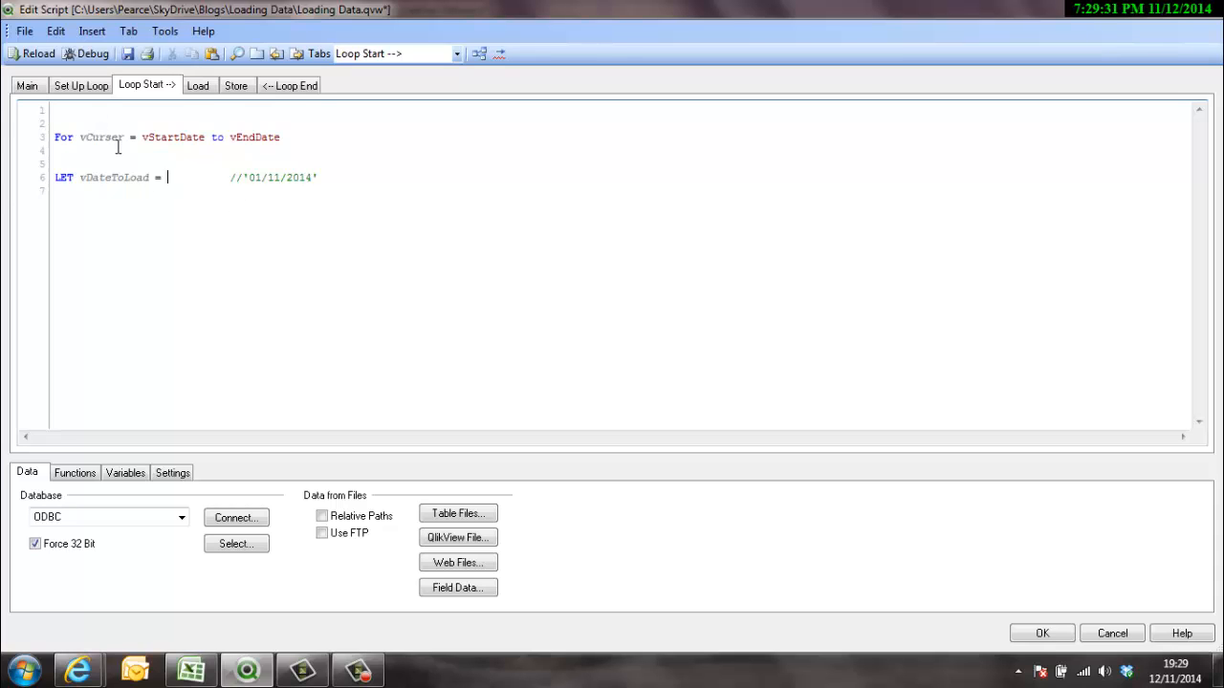
type("date(")
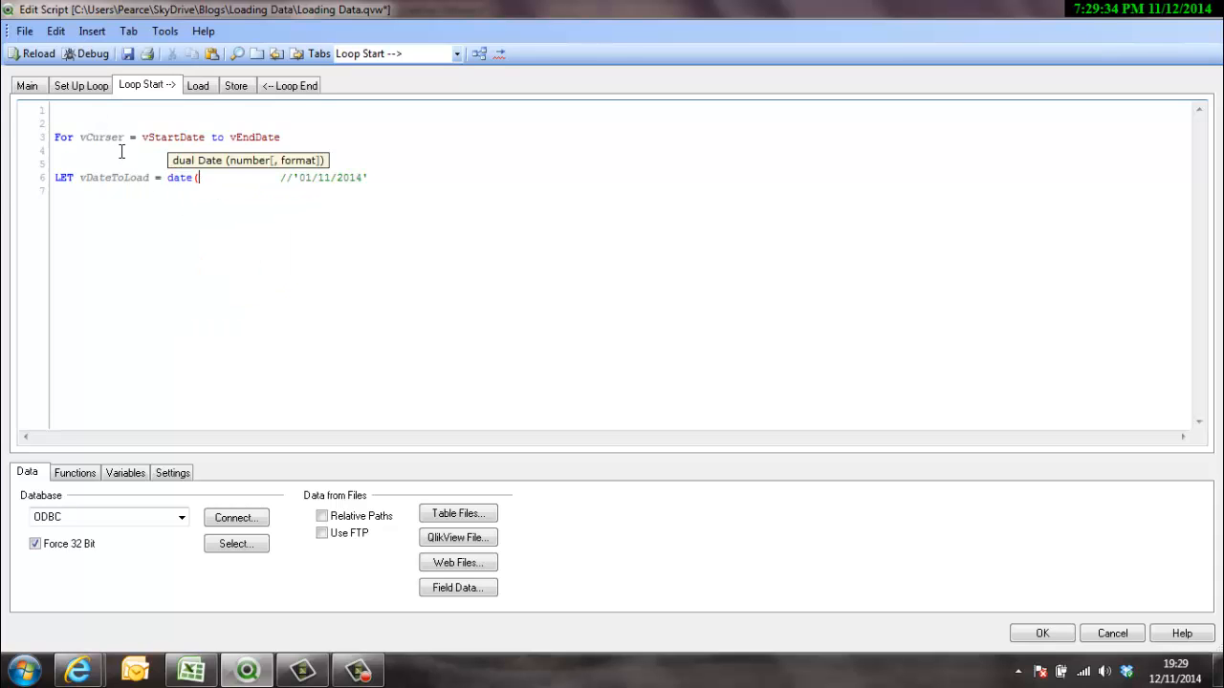
double_click(99, 138)
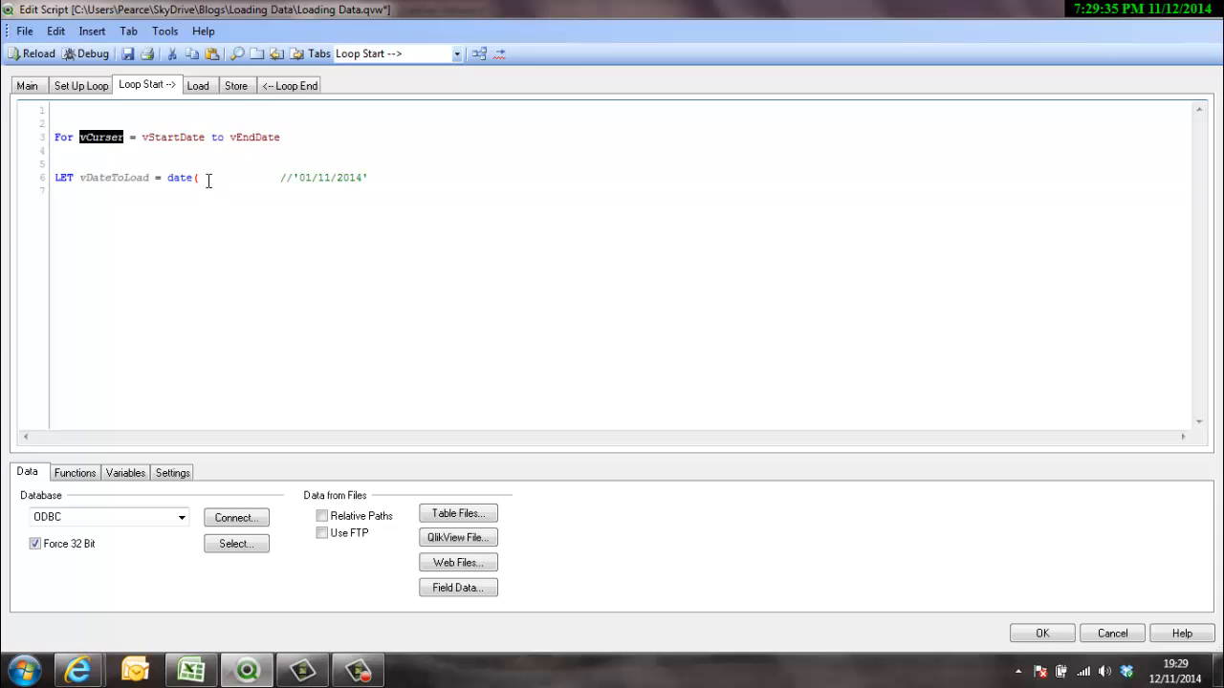
mouse_move(201, 178)
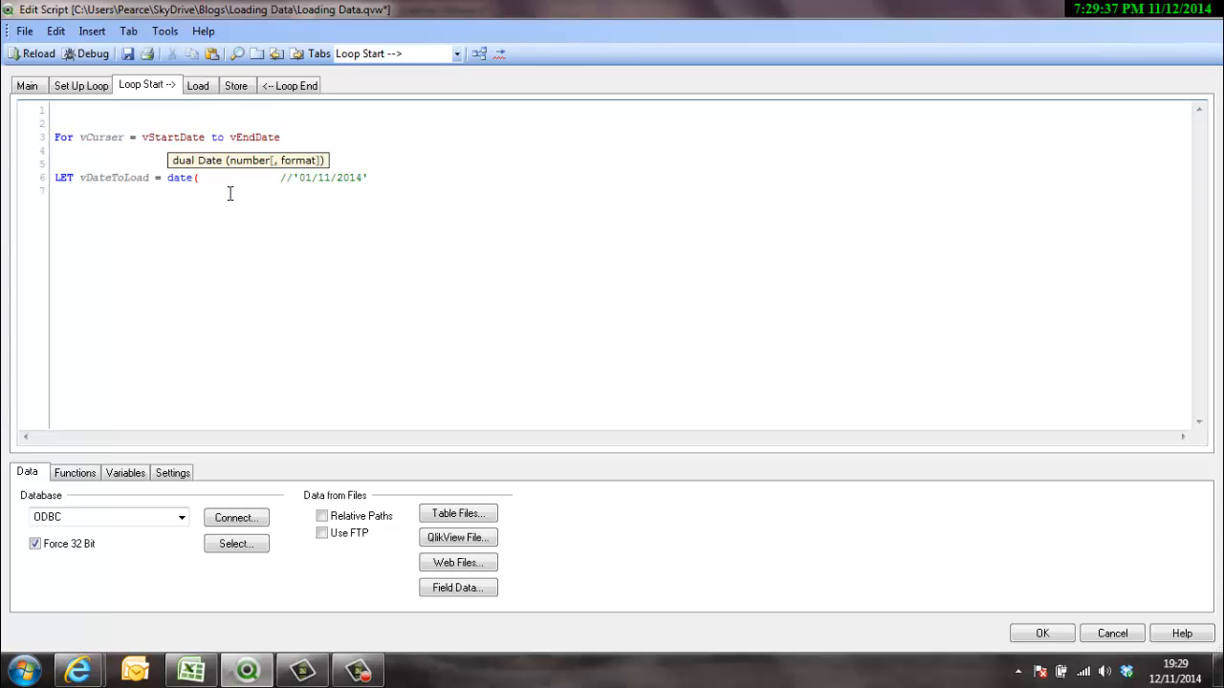
left_click(81, 84)
type("vCurser")
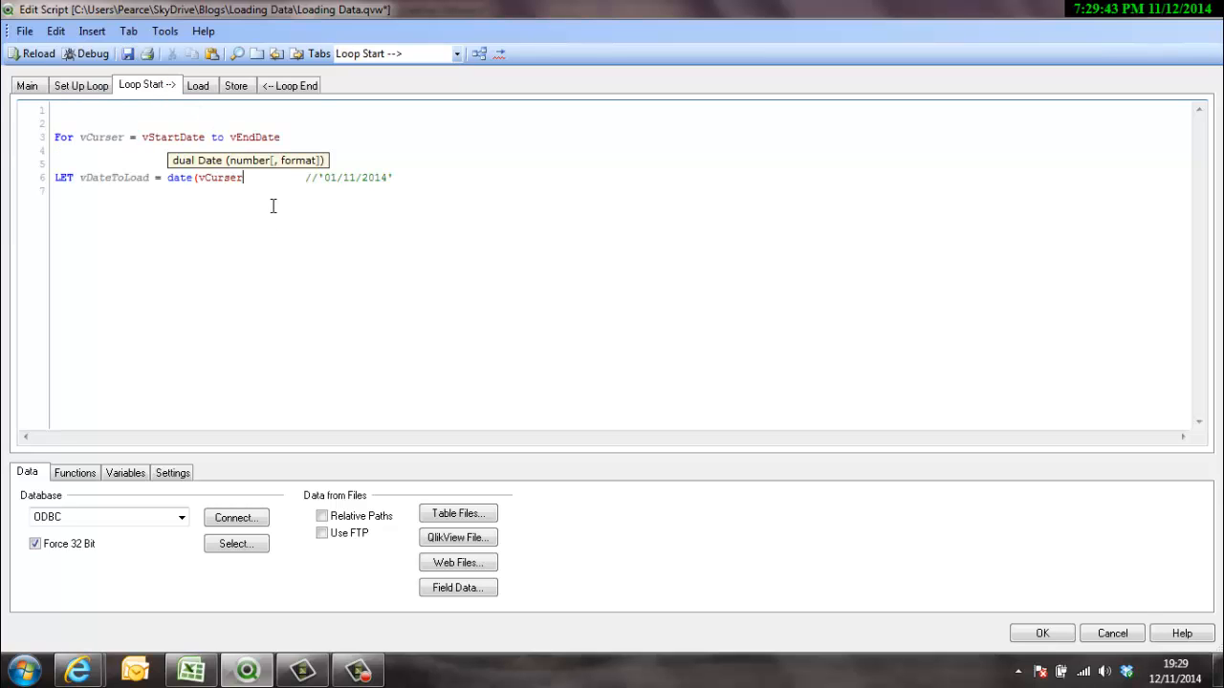
type(",'")
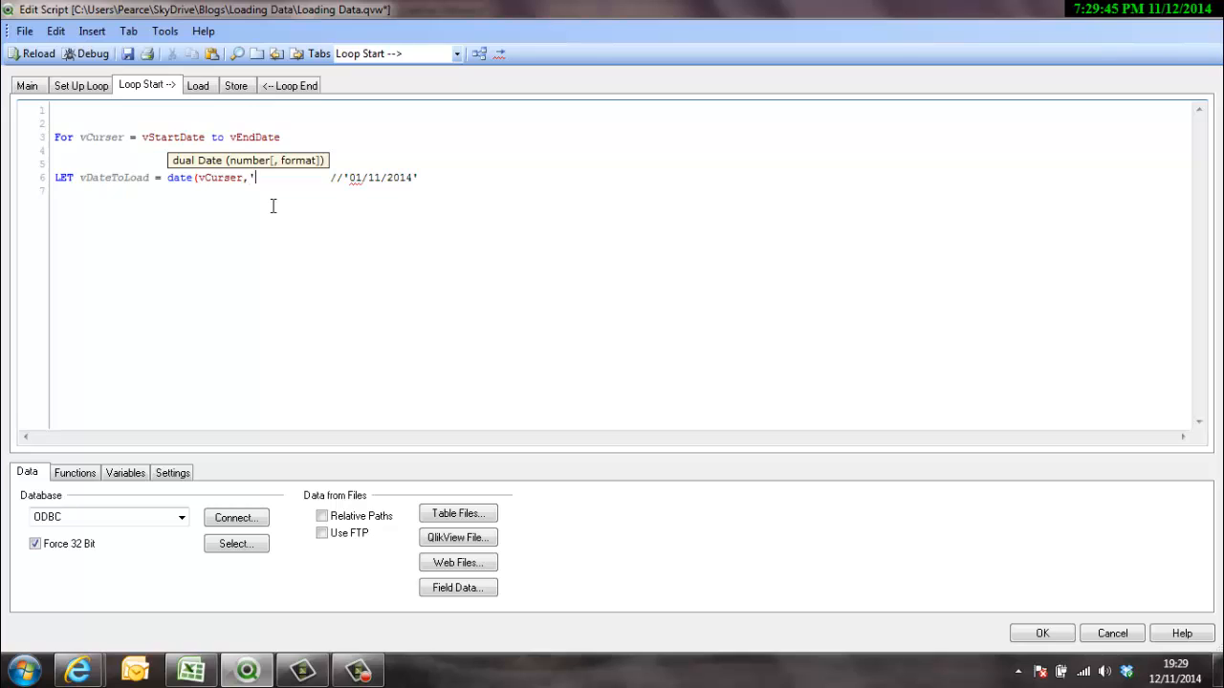
type("DD/")
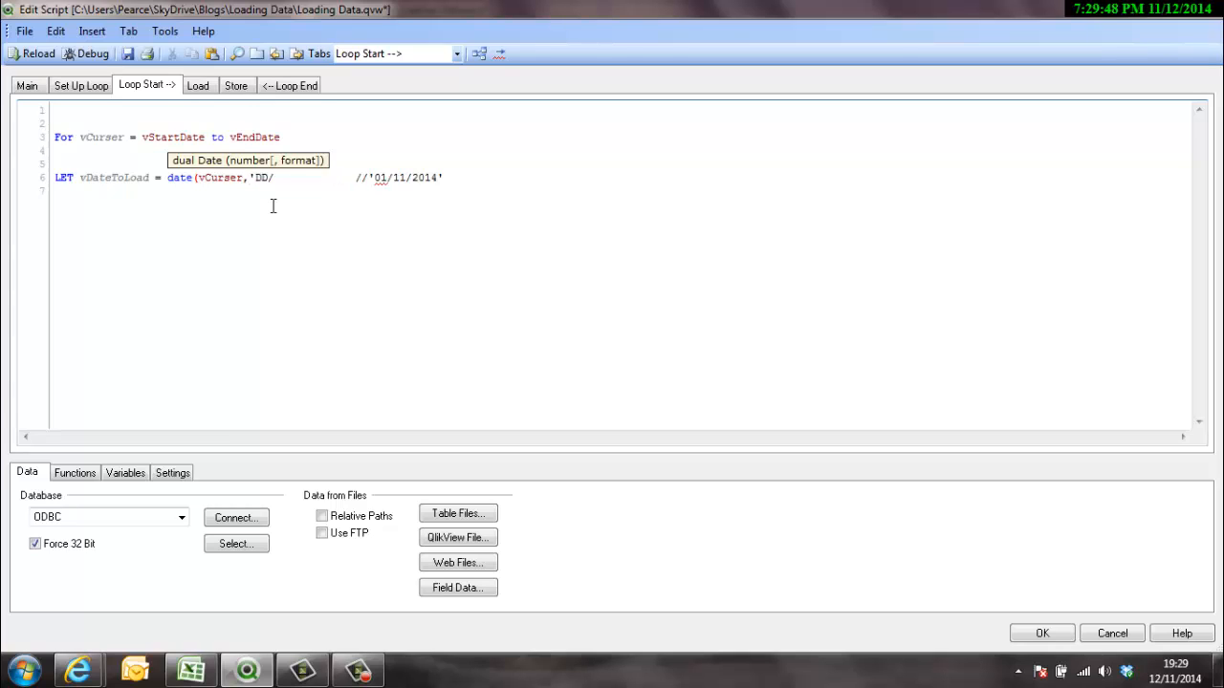
type("MM/YYYY')")
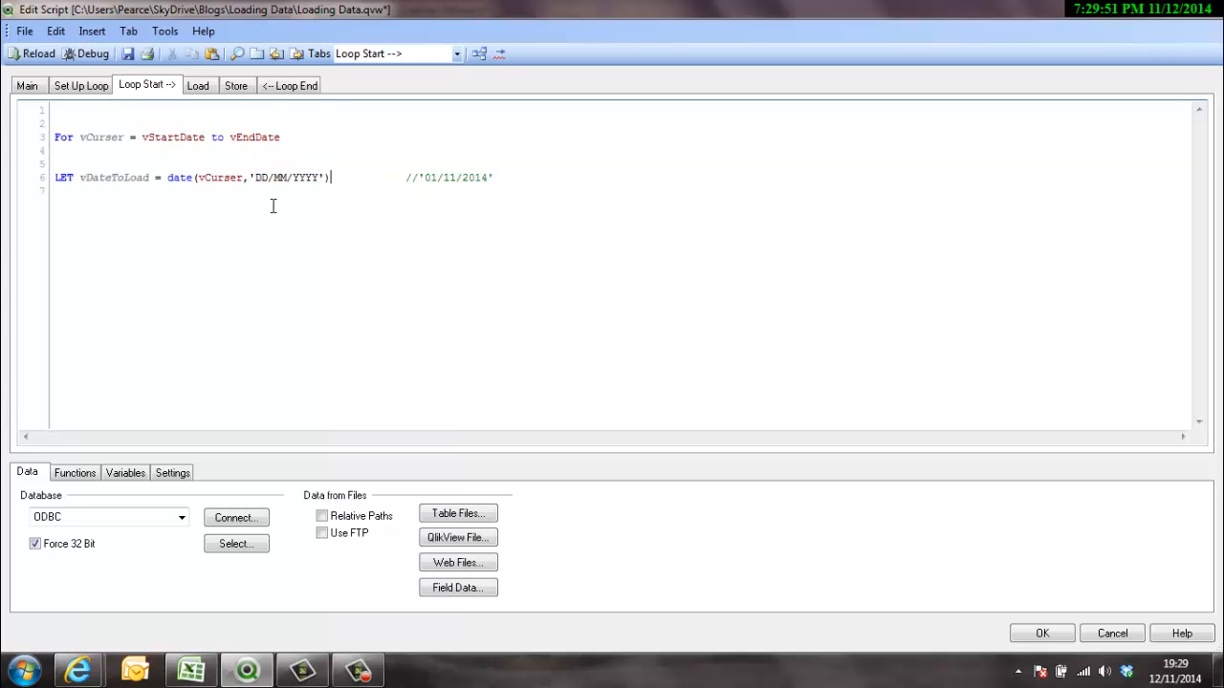
type(";")
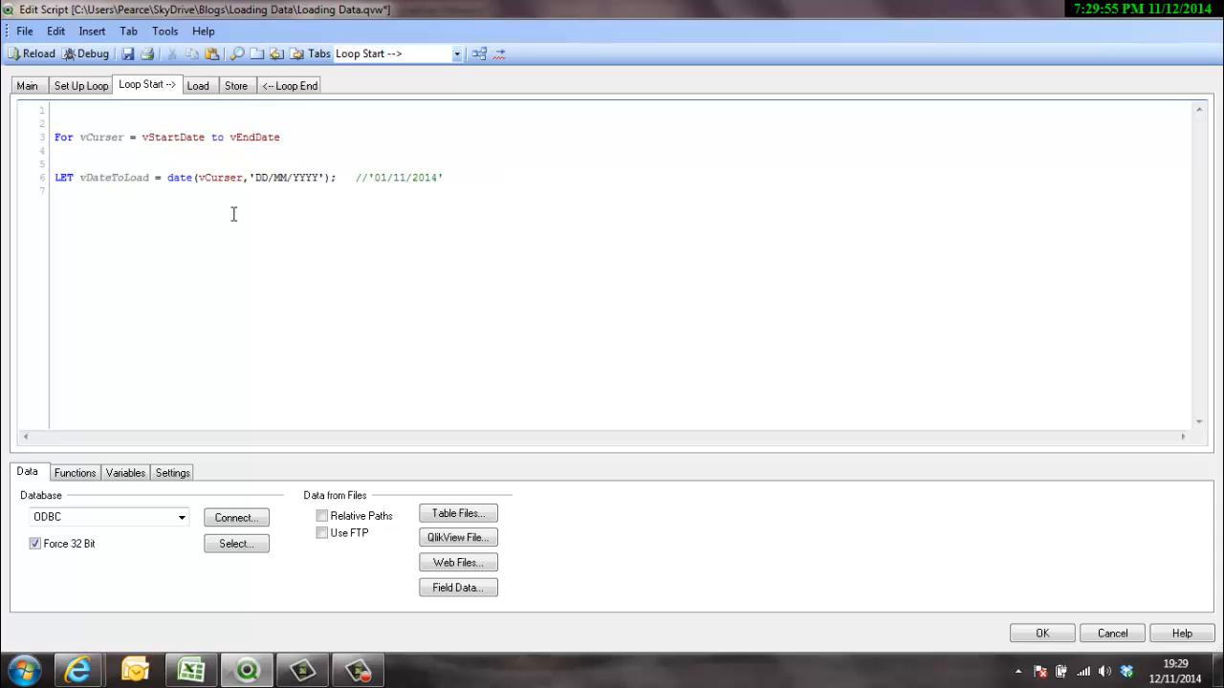
double_click(114, 176)
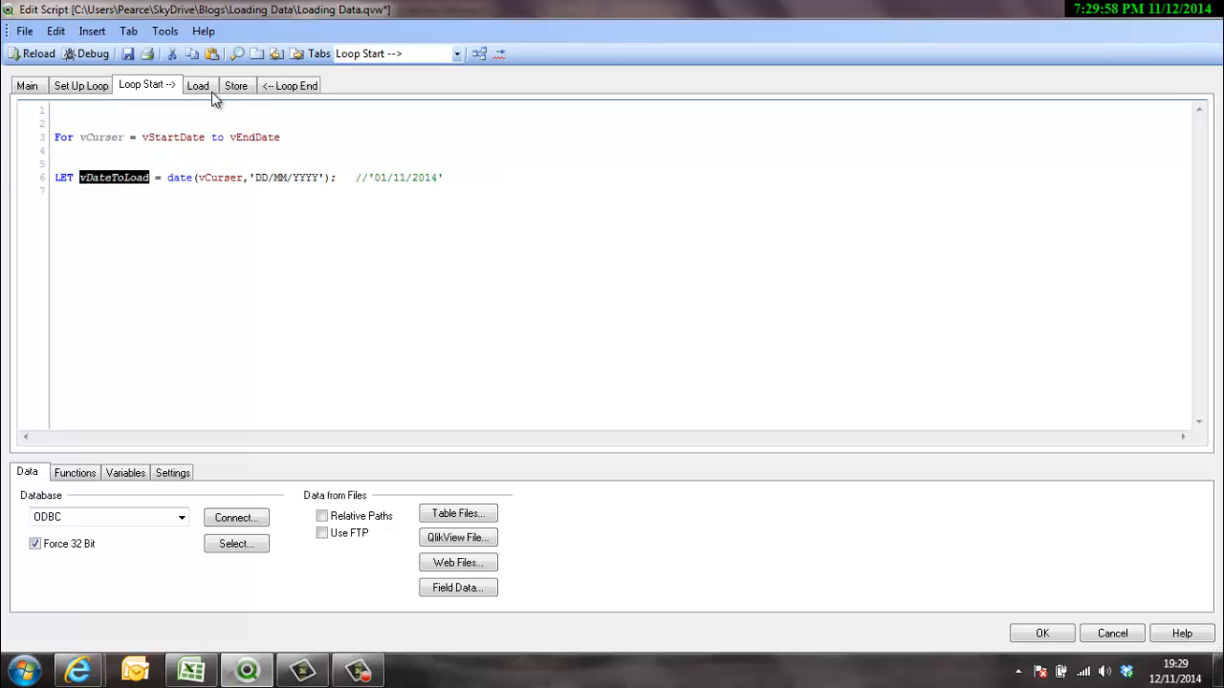
left_click(199, 84)
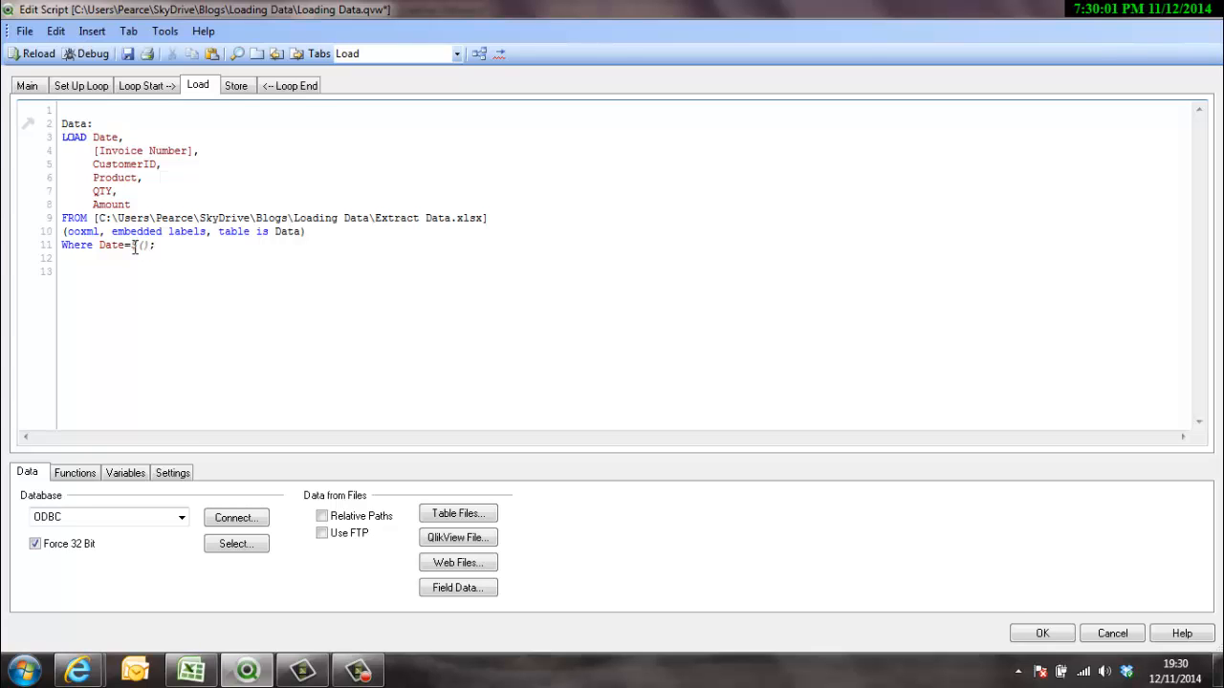
Filter the Load Where clause by Date=$(vDateToLoad) and begin an EXIT line after the load.
type("$(vDateToLoad)")
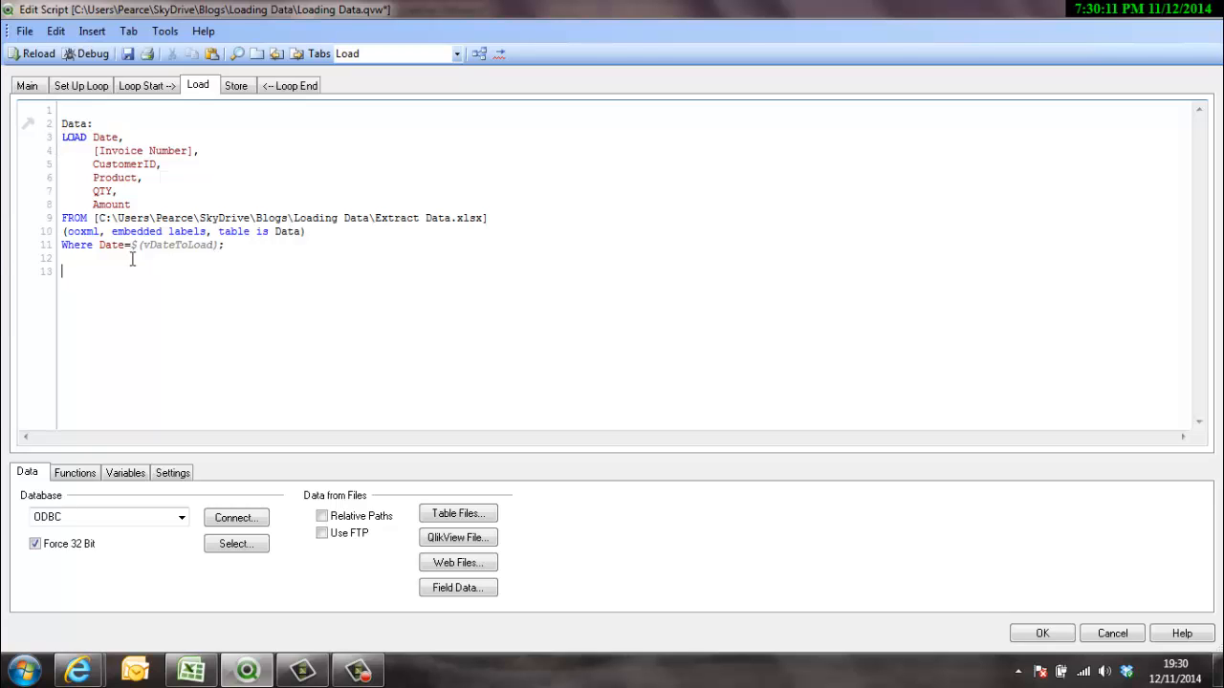
mouse_move(149, 104)
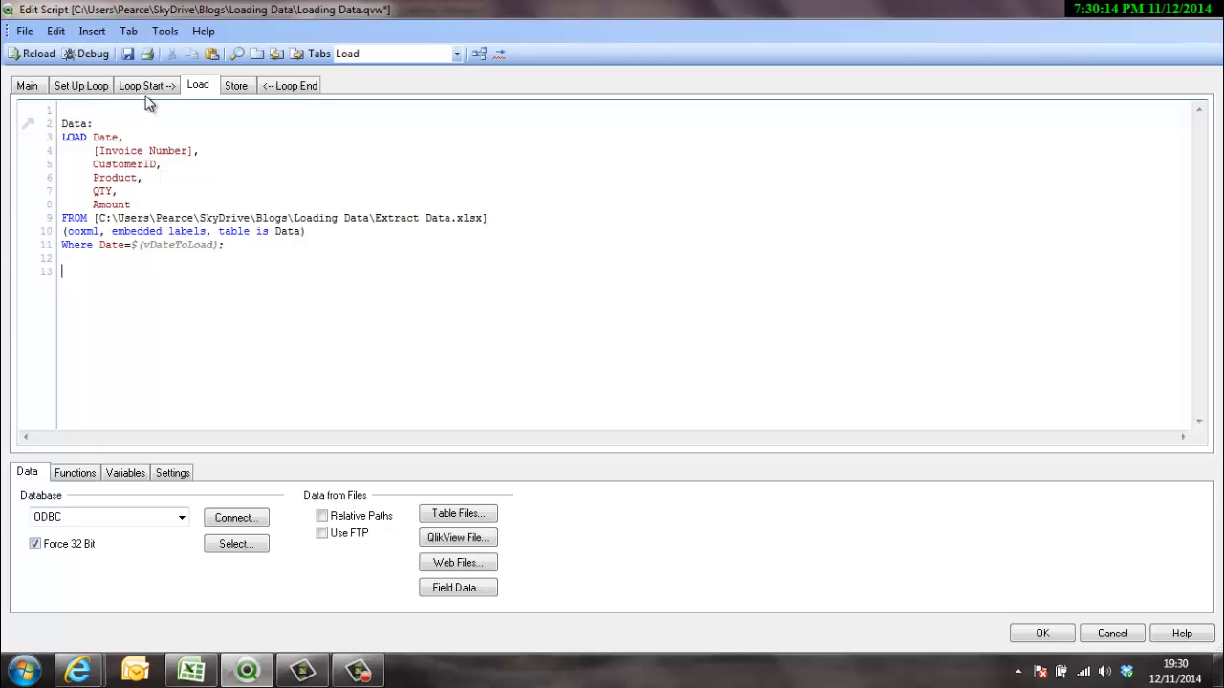
left_click(145, 84)
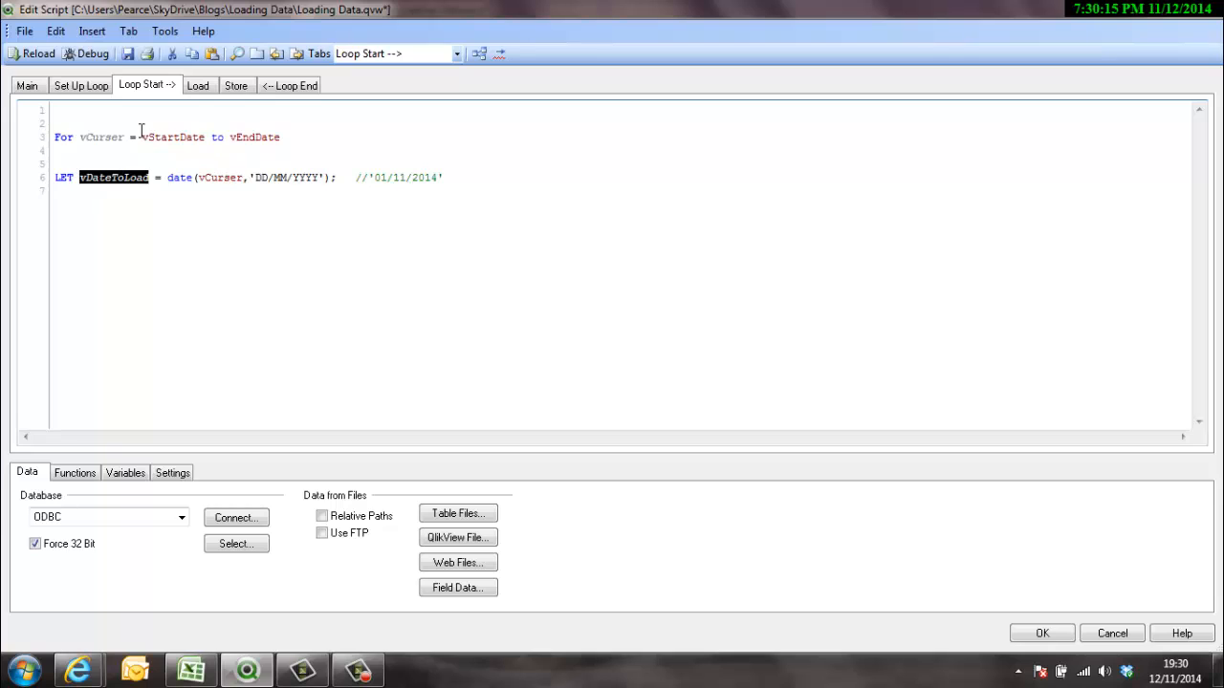
mouse_move(109, 135)
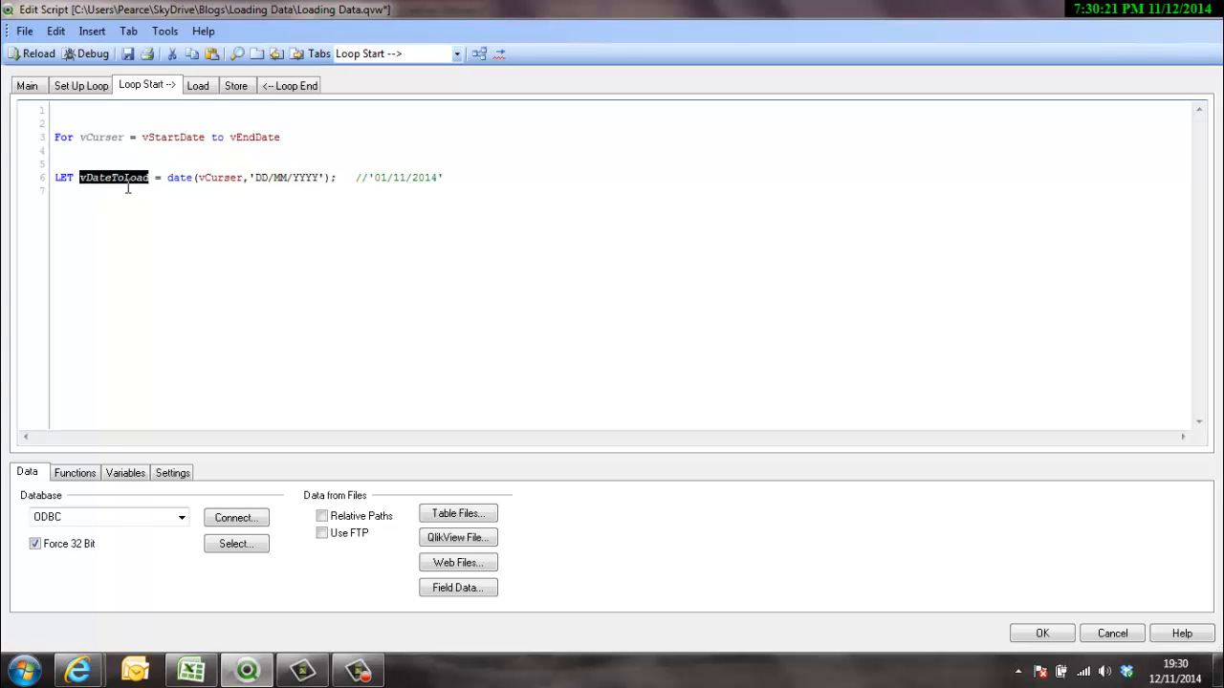
mouse_move(291, 176)
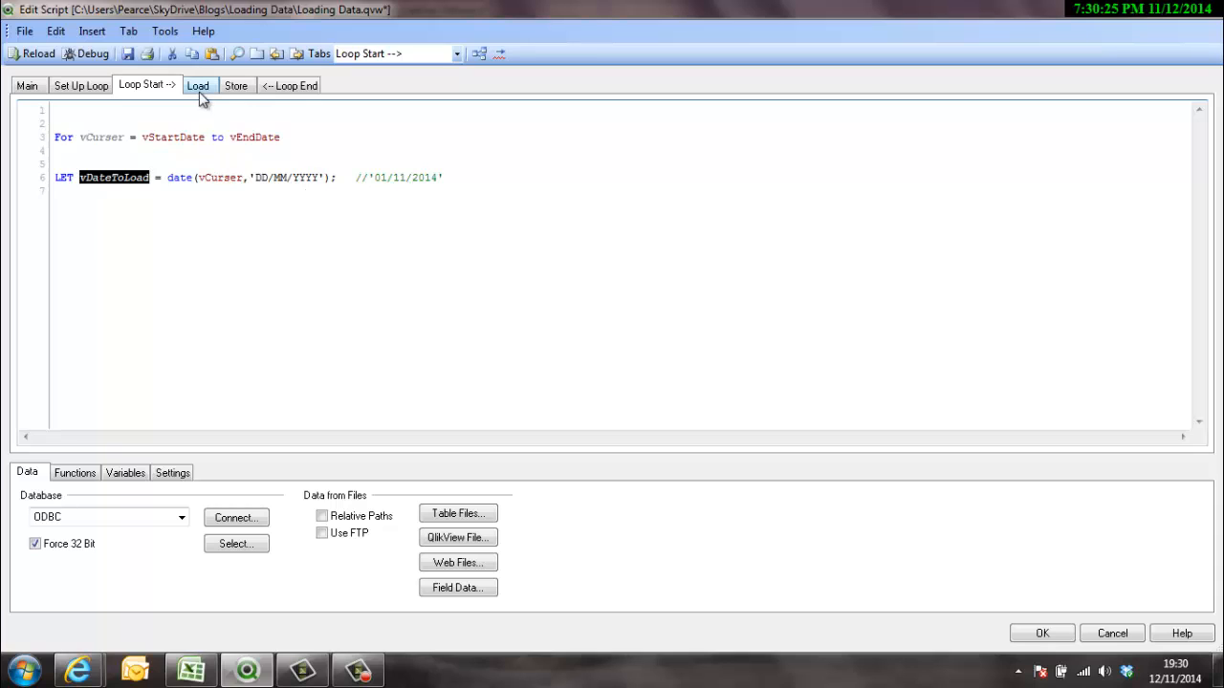
left_click(199, 84)
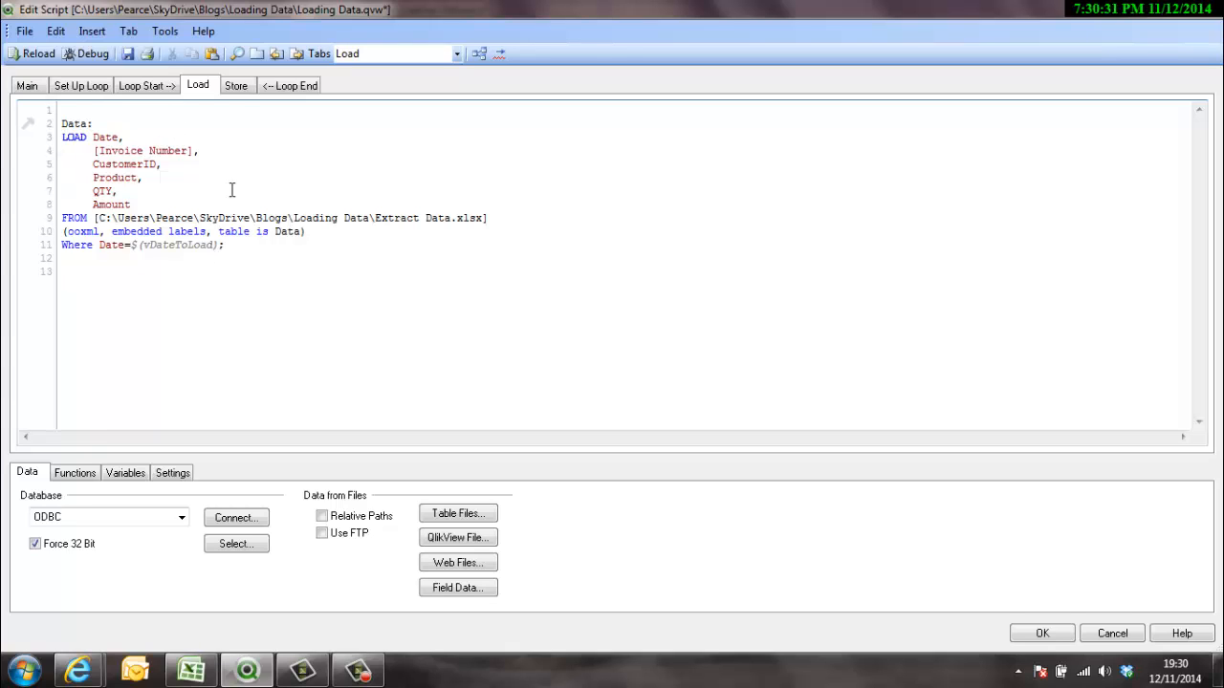
type("Ex")
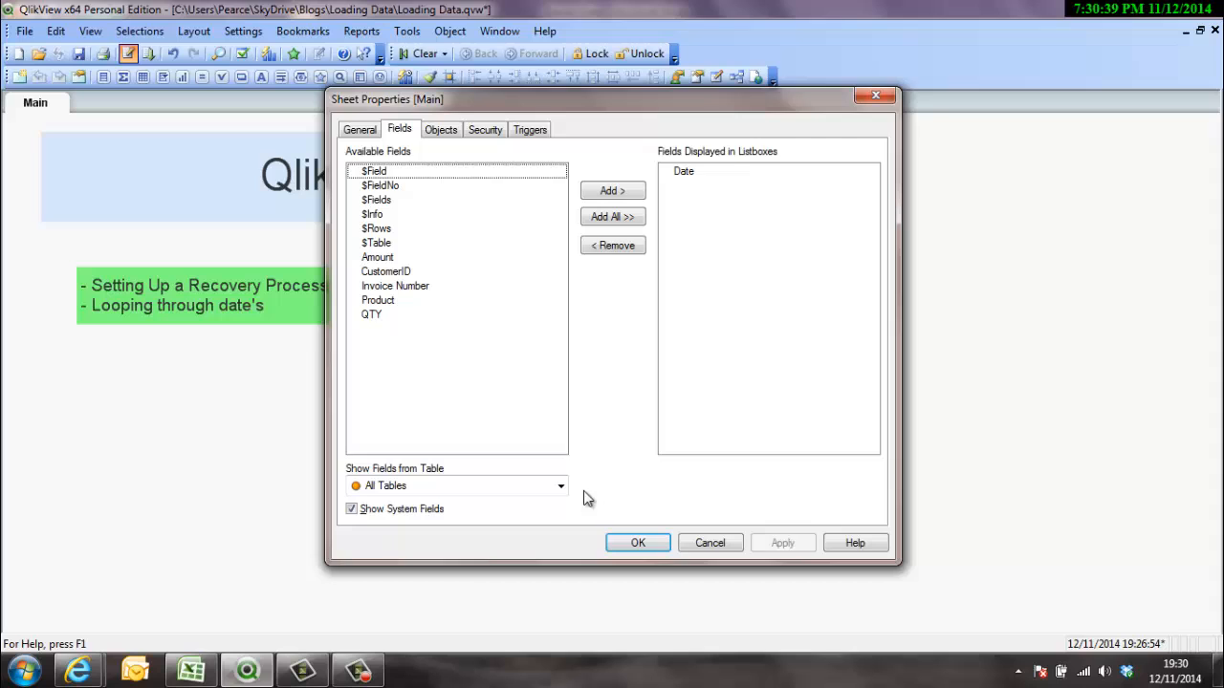
Close the sheet settings and table view, then return to the load script editor.
left_click(639, 543)
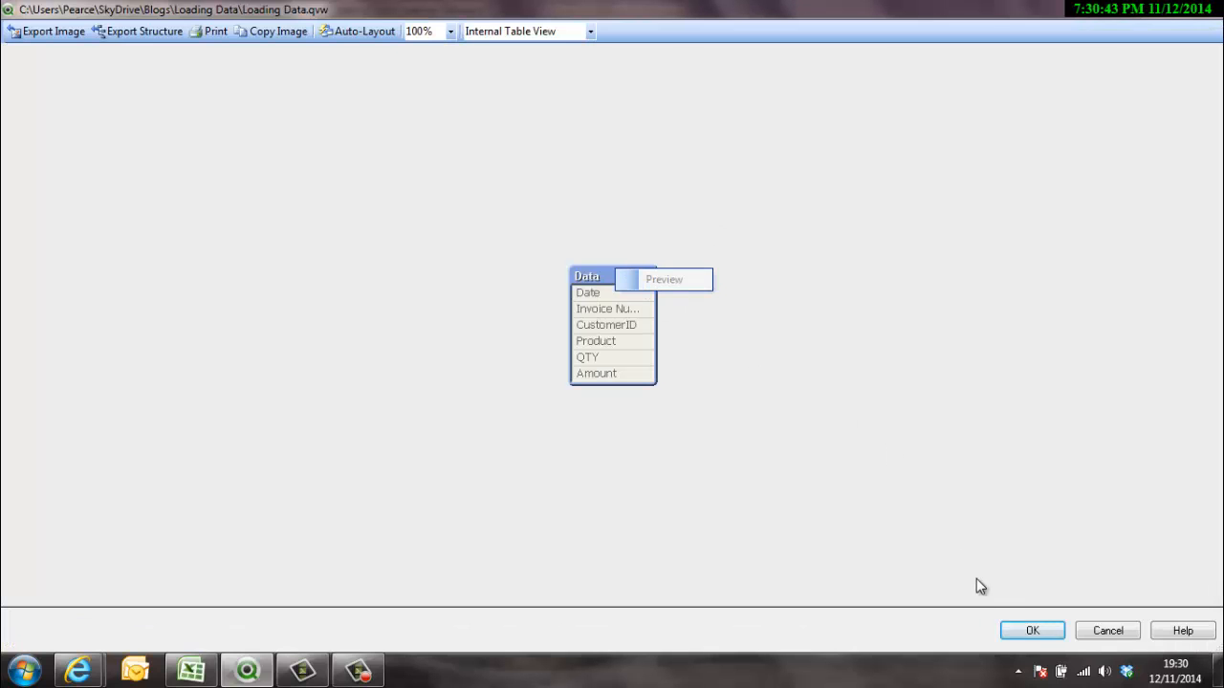
left_click(1032, 631)
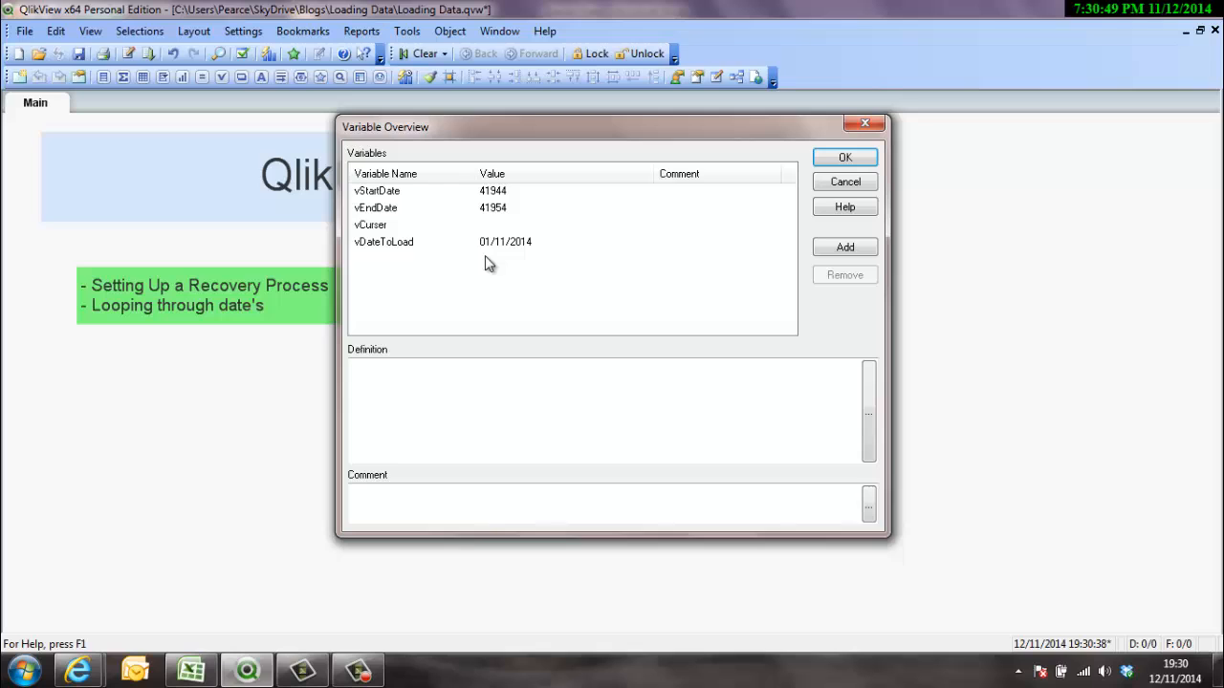
left_click(845, 157)
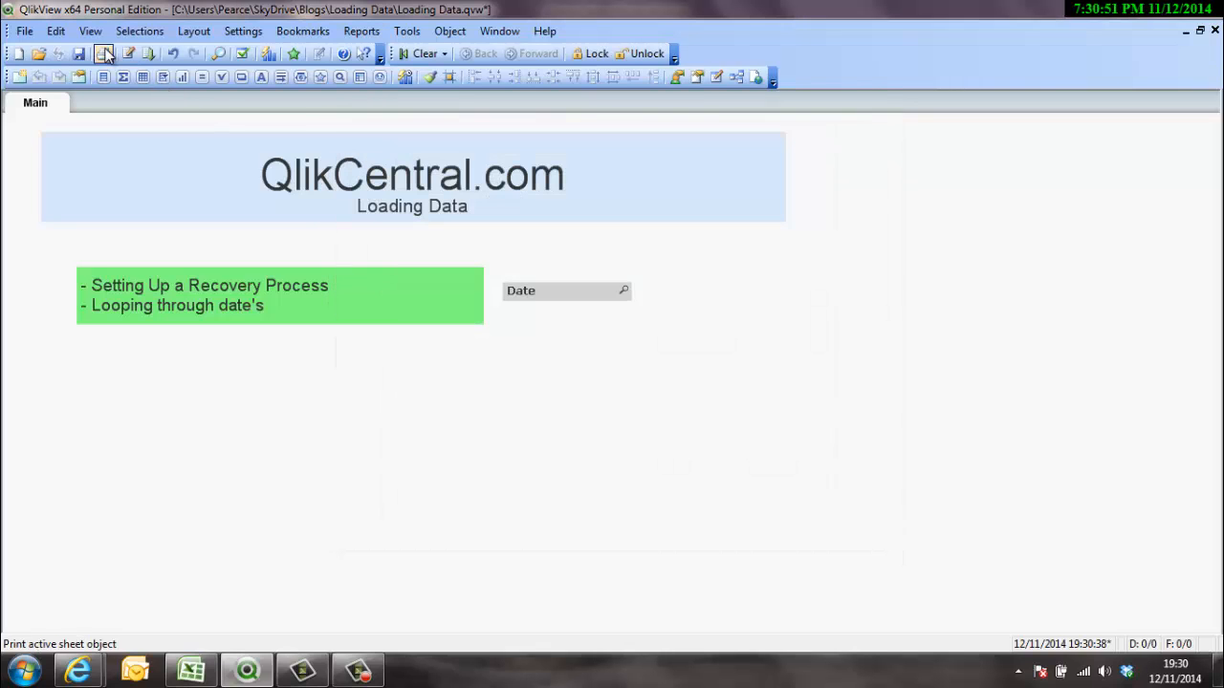
left_click(104, 53)
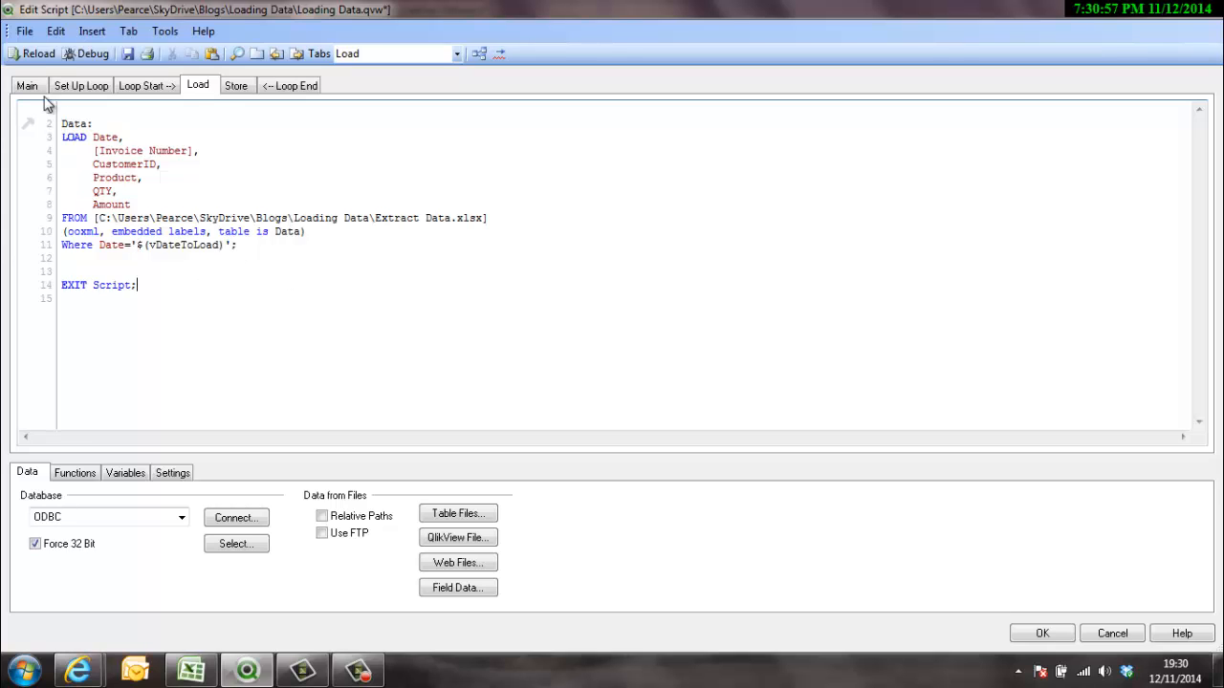
Test-reload to fetch 01/11/2014, then remove the EXIT Script line so the loop runs fully.
left_click(1040, 633)
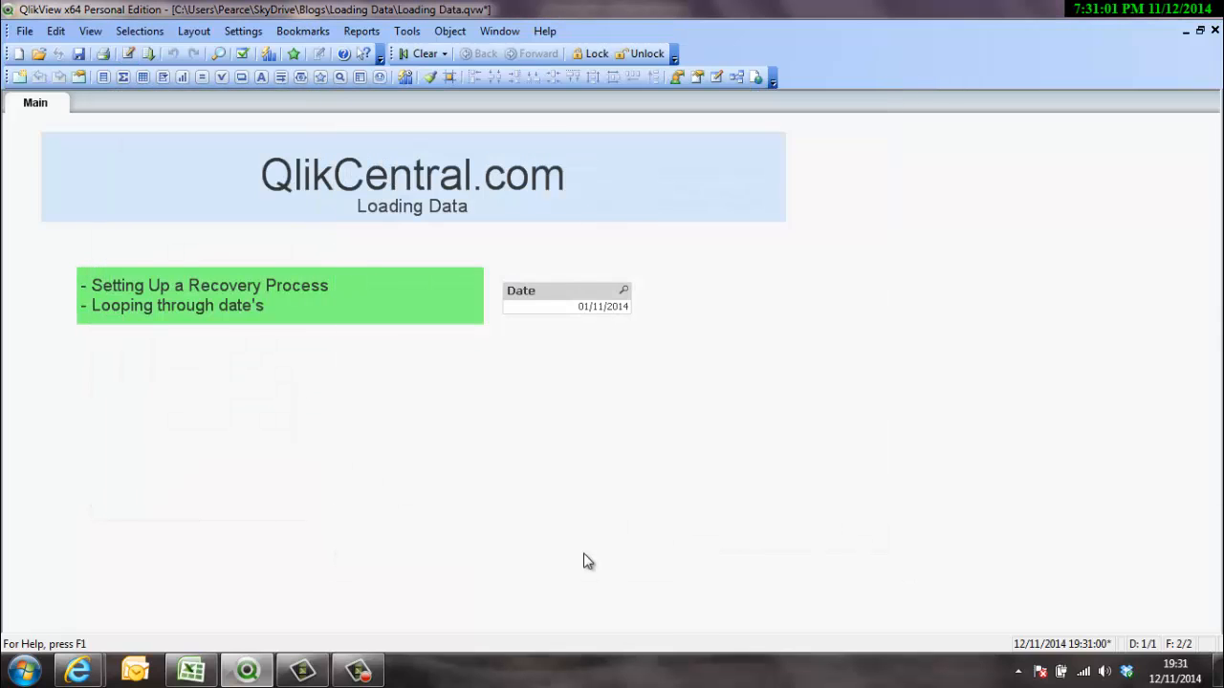
mouse_move(635, 318)
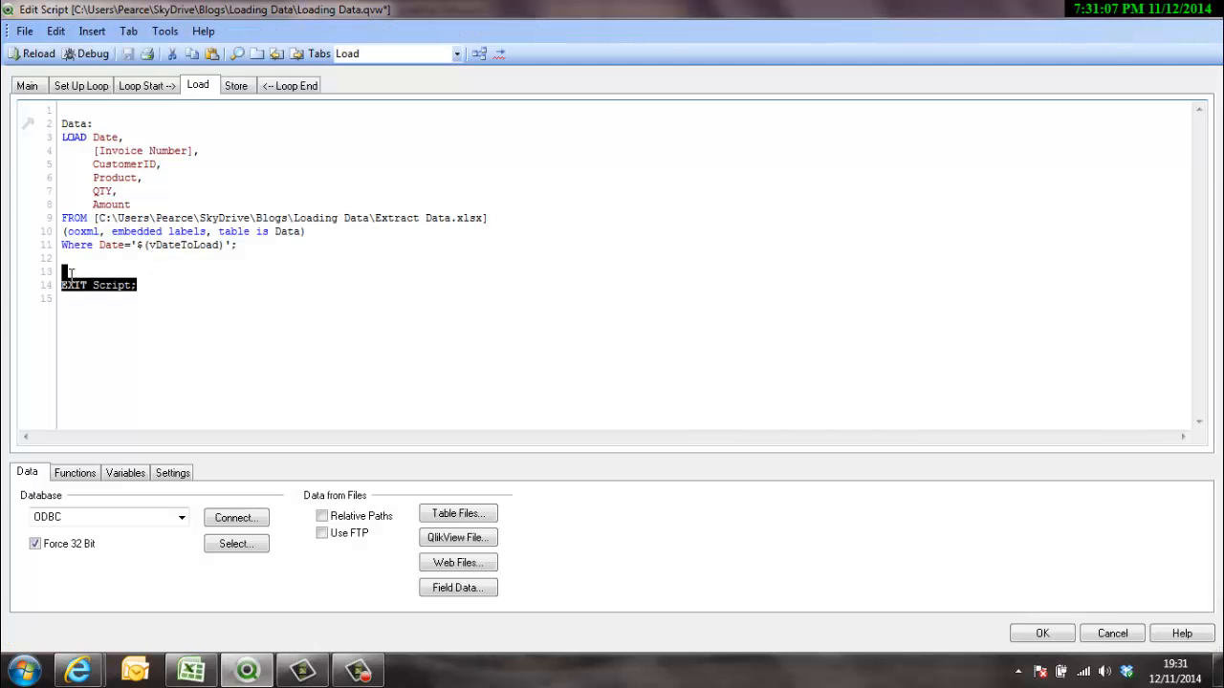
key("Delete")
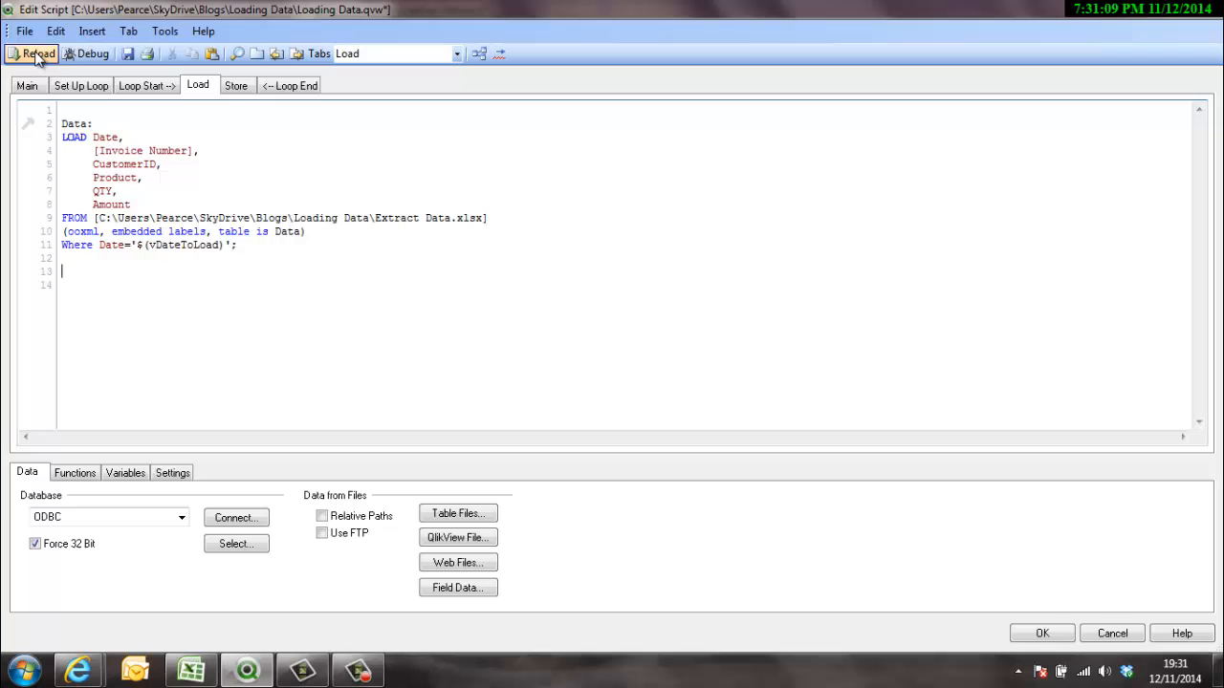
mouse_move(40, 53)
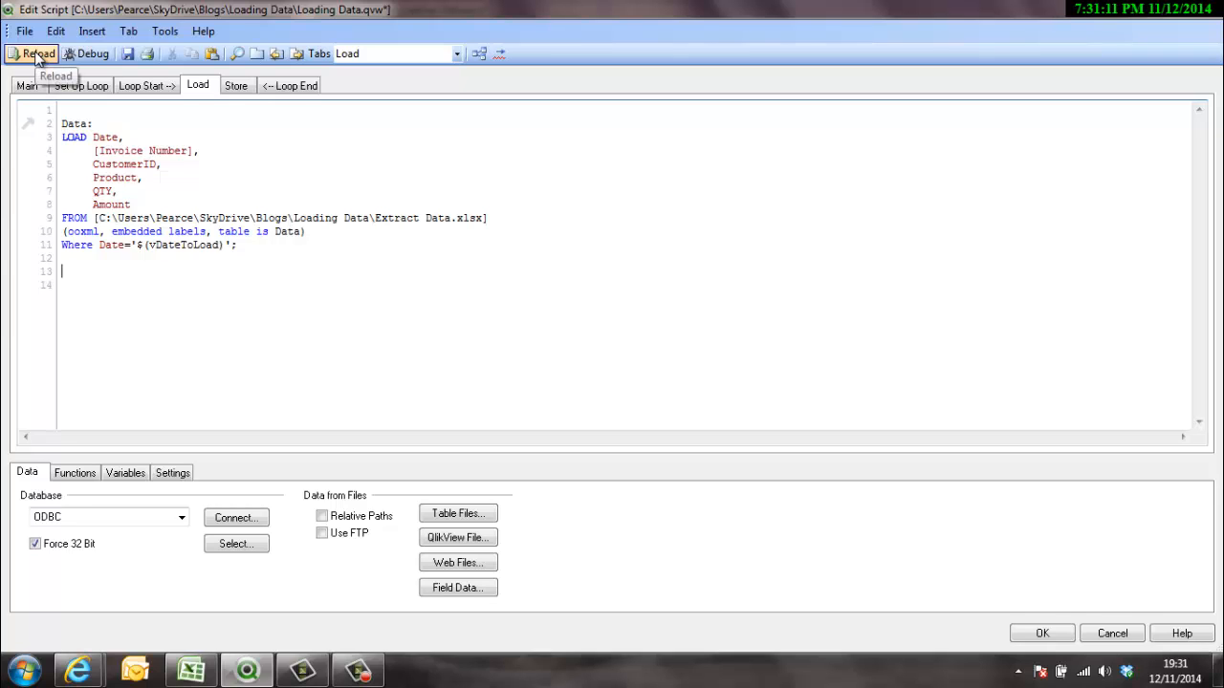
type("S1")
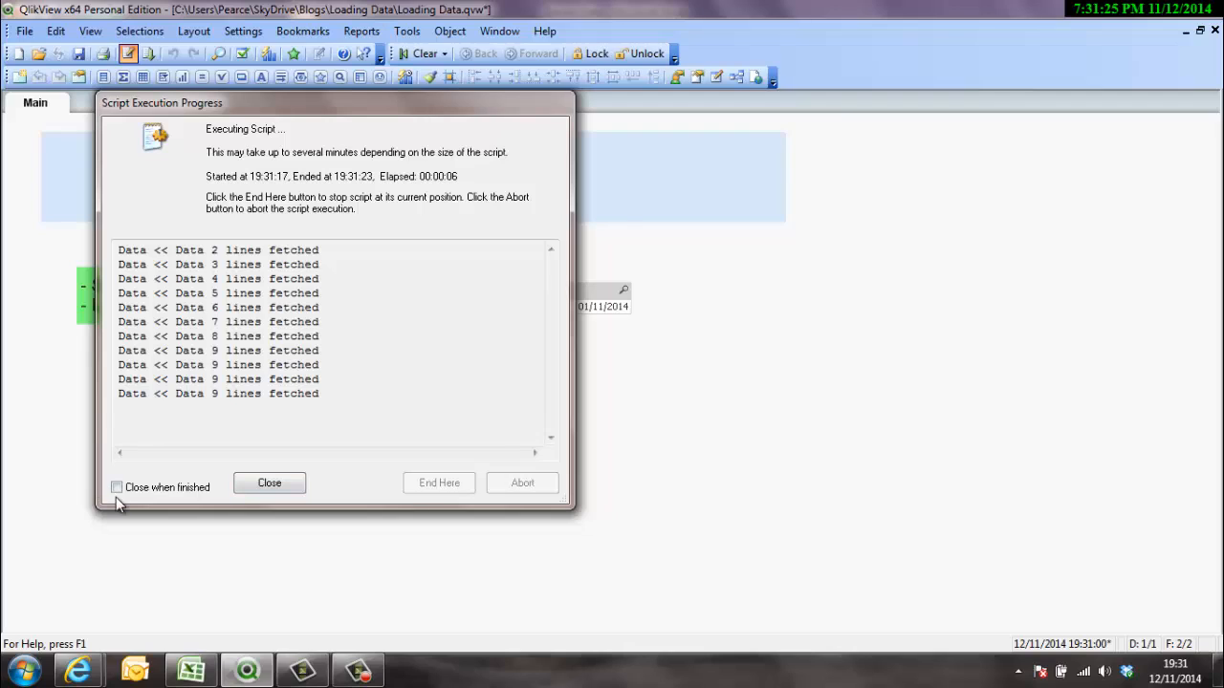
mouse_move(132, 505)
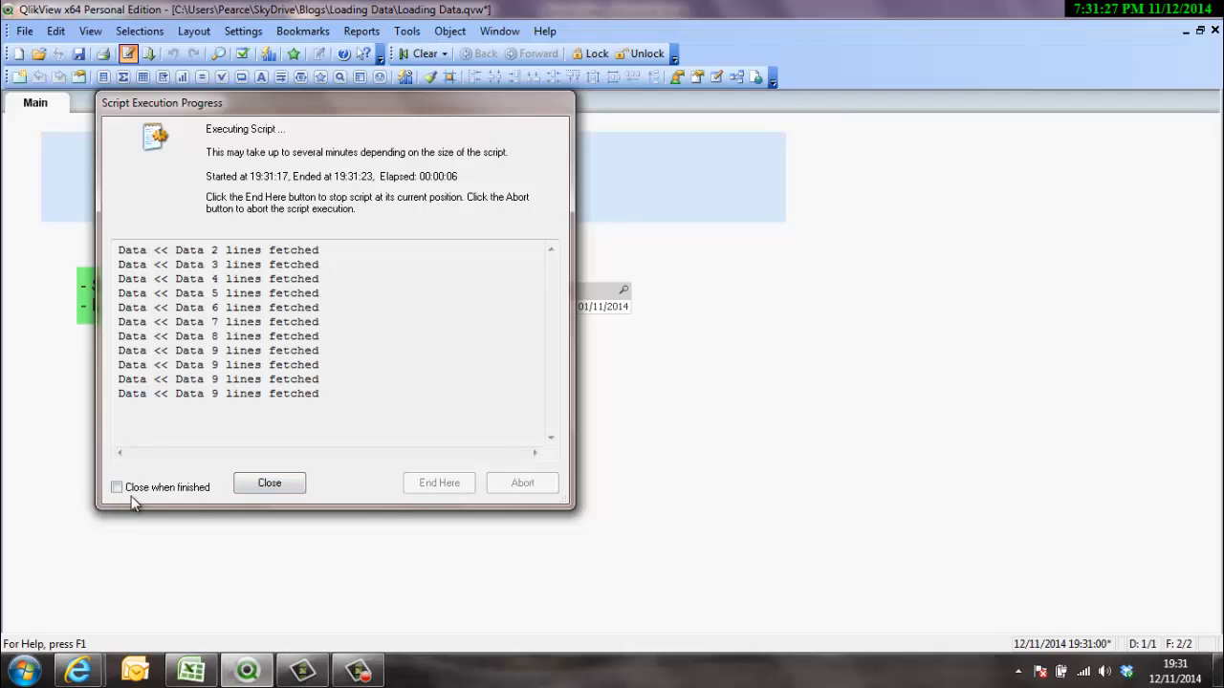
mouse_move(226, 568)
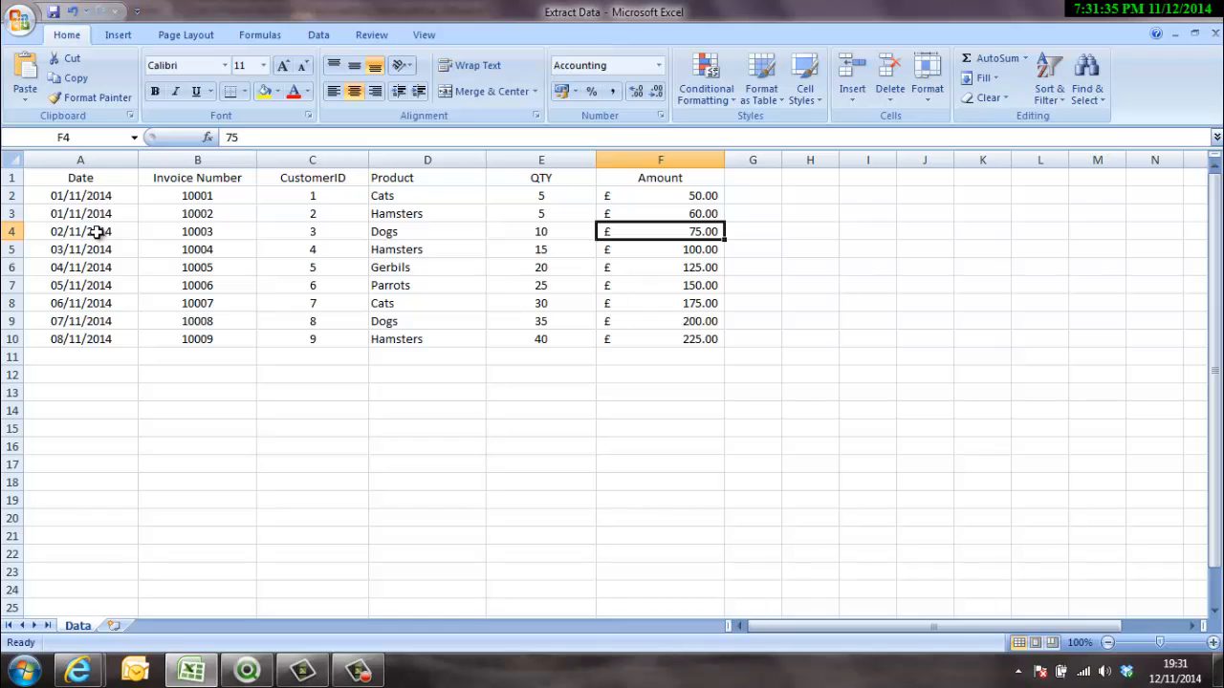
mouse_move(84, 348)
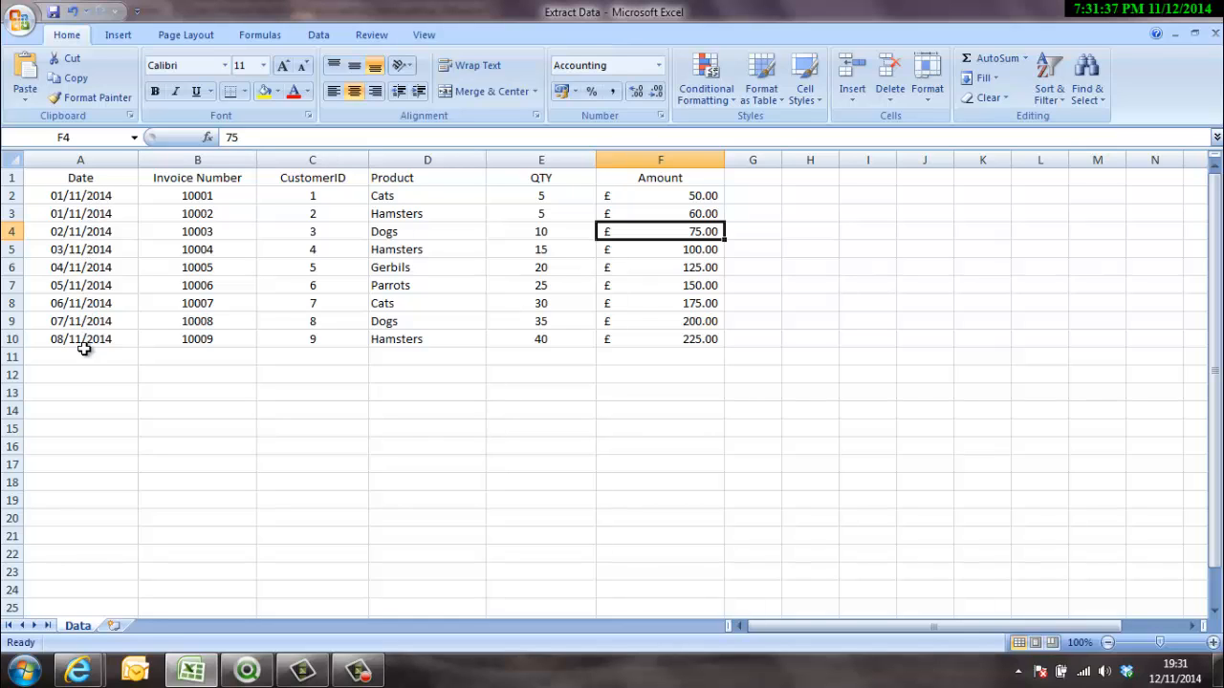
mouse_move(669, 424)
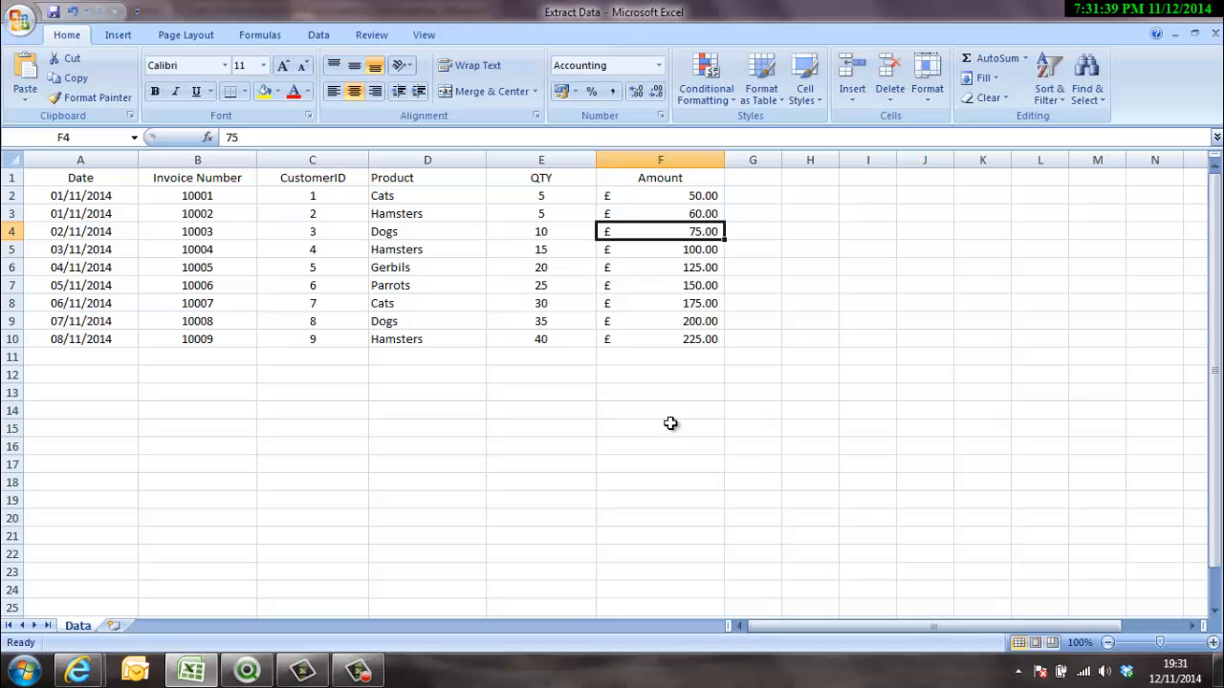
mouse_move(61, 375)
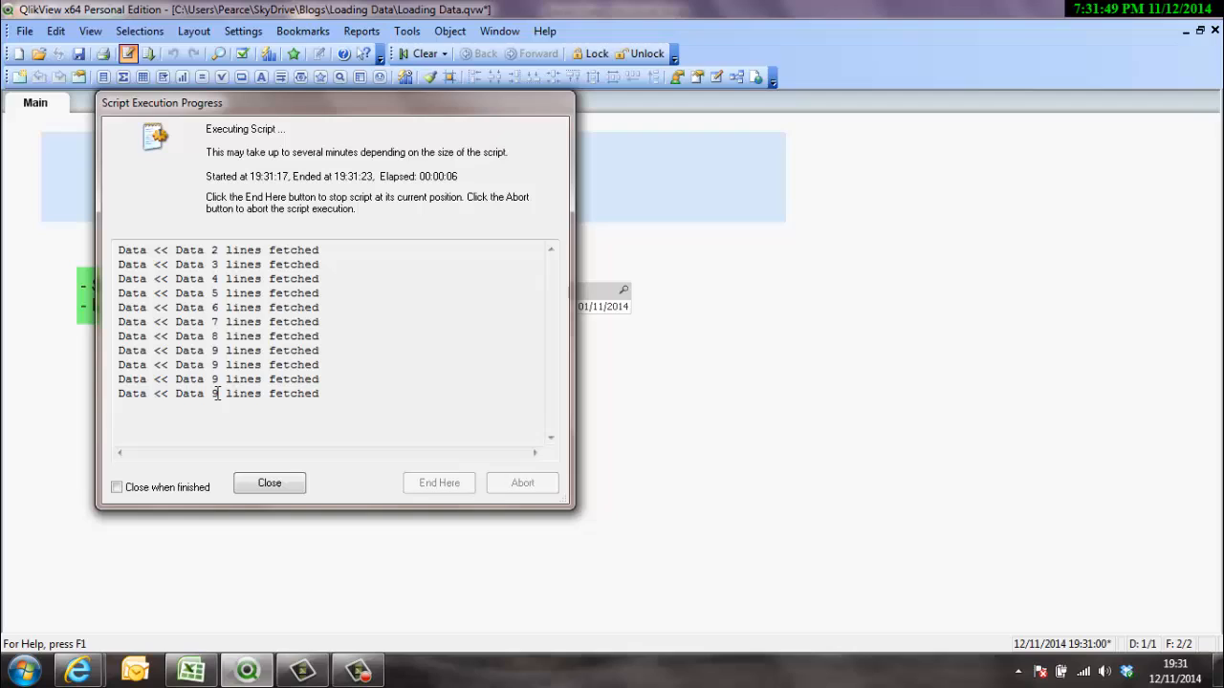
Check the repeated '9 lines fetched' log entries, close the reload log and confirm the sheet's field settings.
left_click_drag(153, 363, 315, 394)
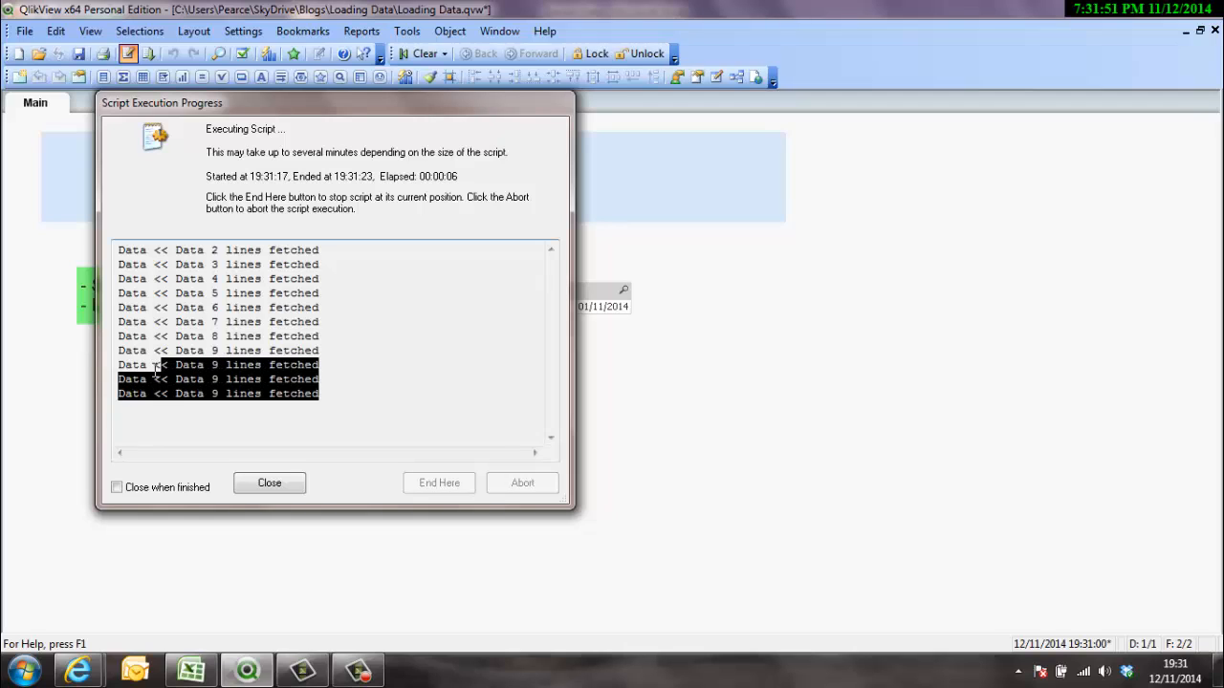
mouse_move(394, 386)
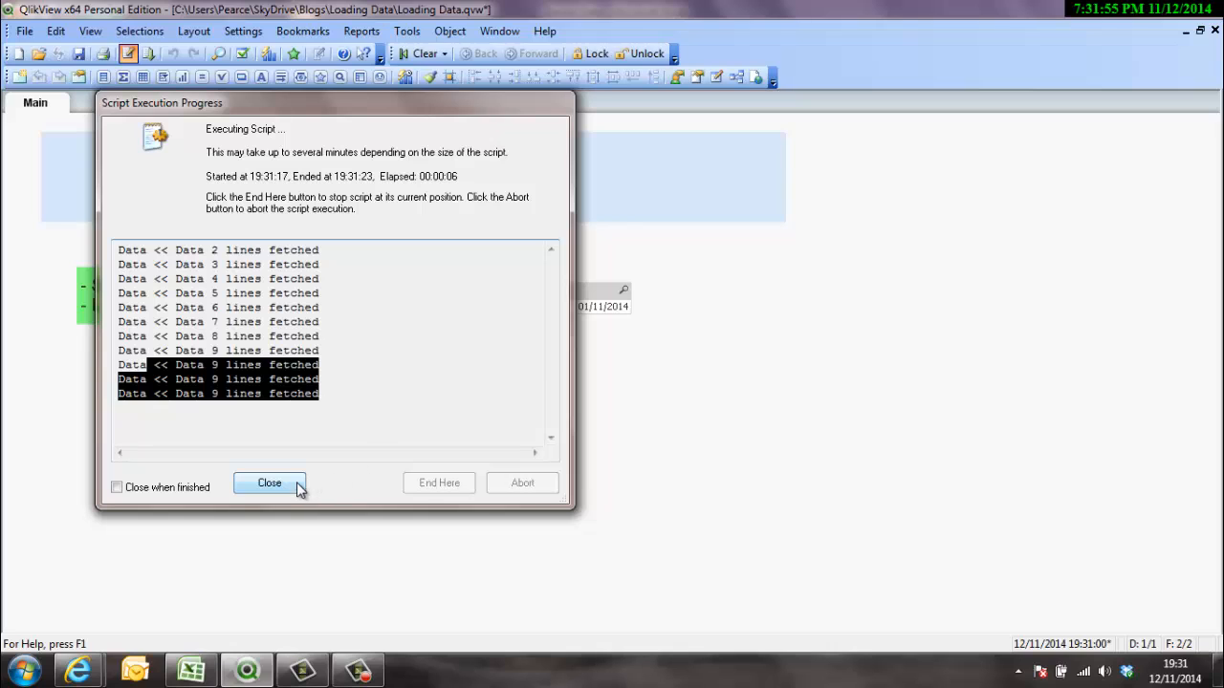
left_click(268, 482)
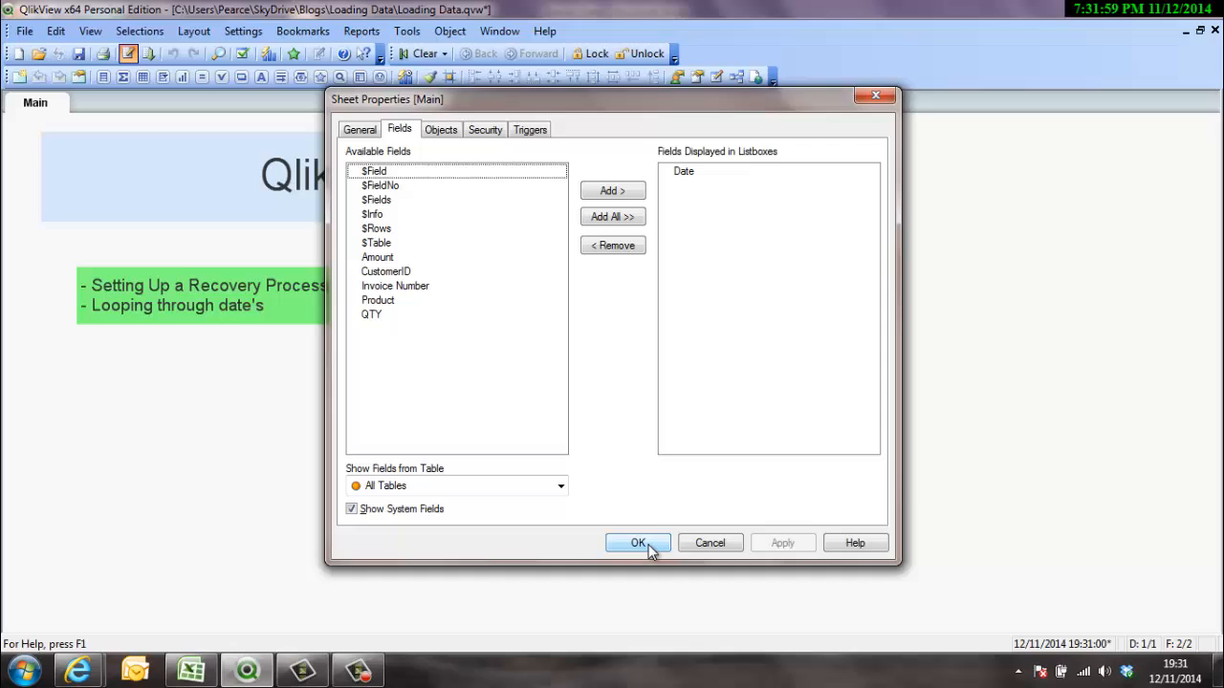
left_click(639, 543)
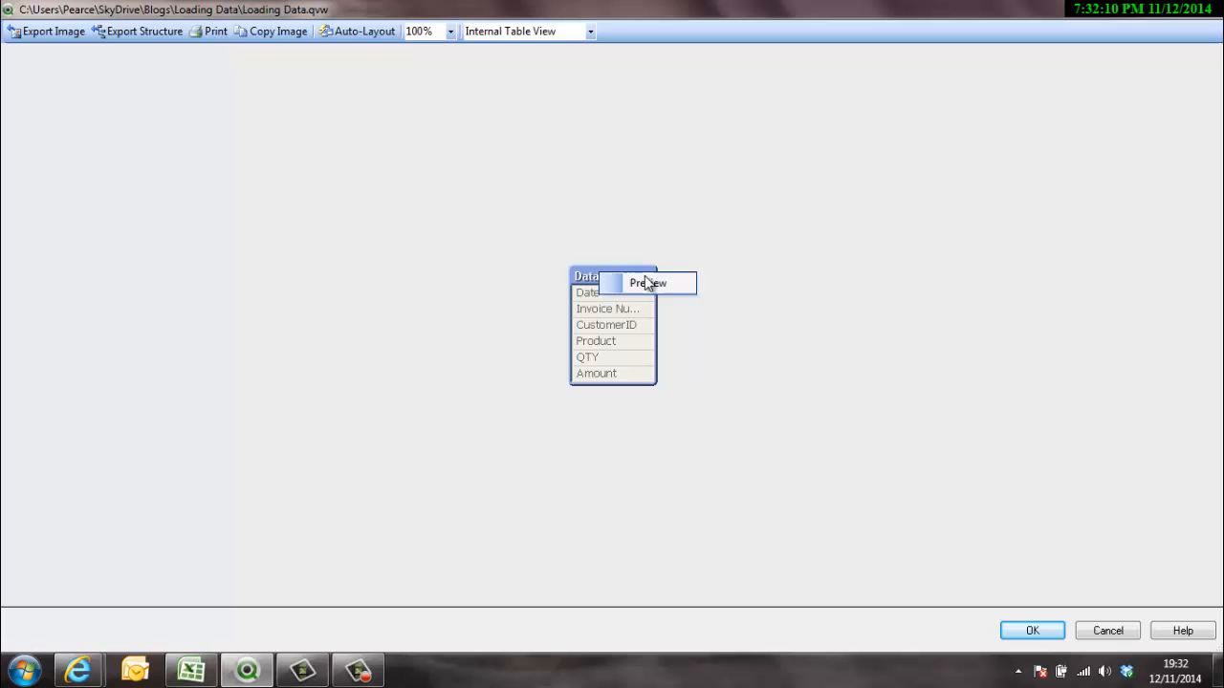
Preview the Data table's nine rows dated 01/11/2014 to 08/11/2014, then close the preview.
left_click(648, 283)
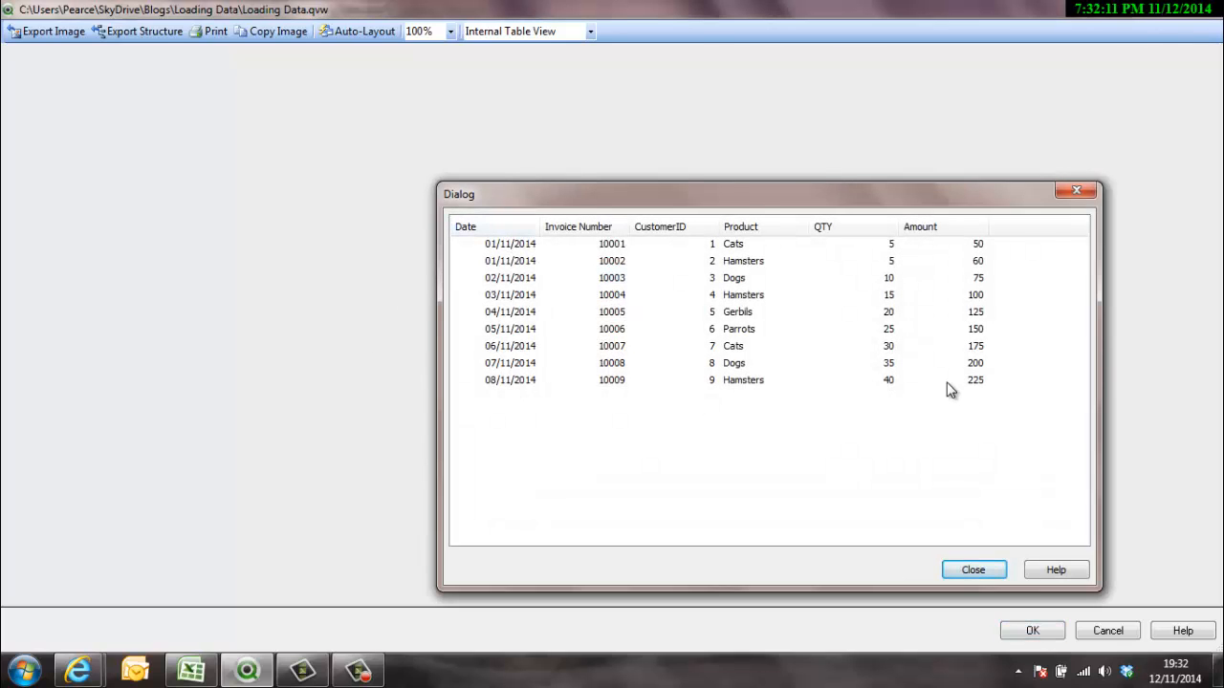
mouse_move(845, 671)
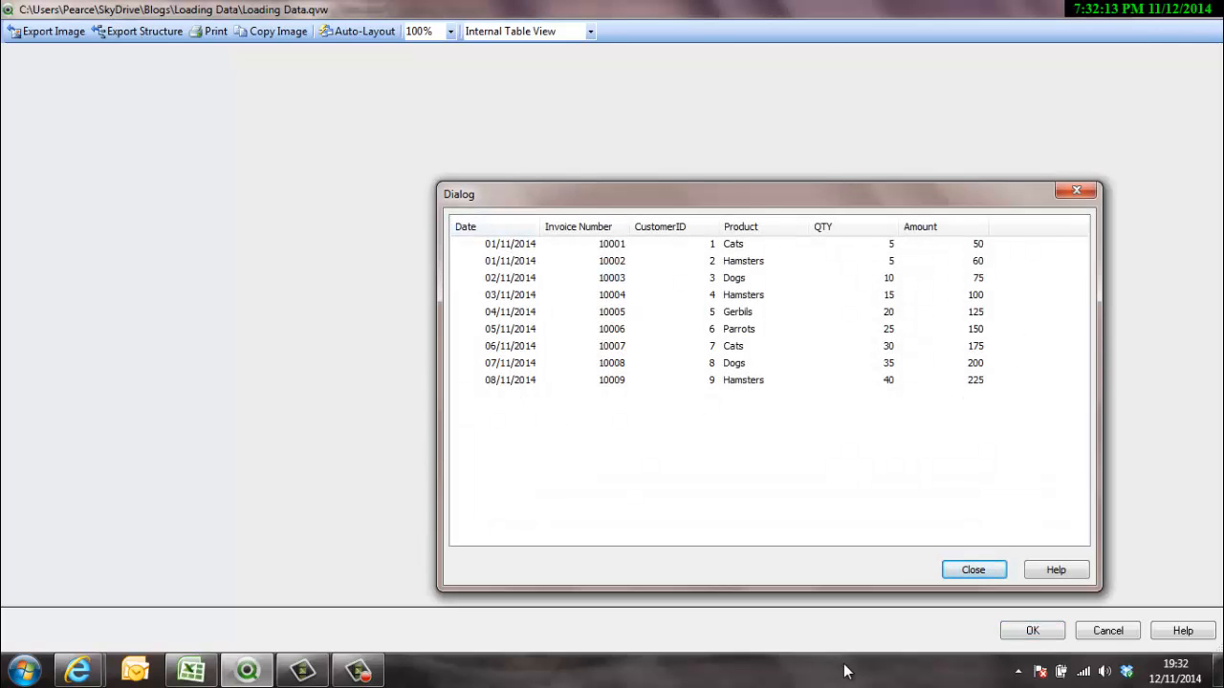
left_click(971, 570)
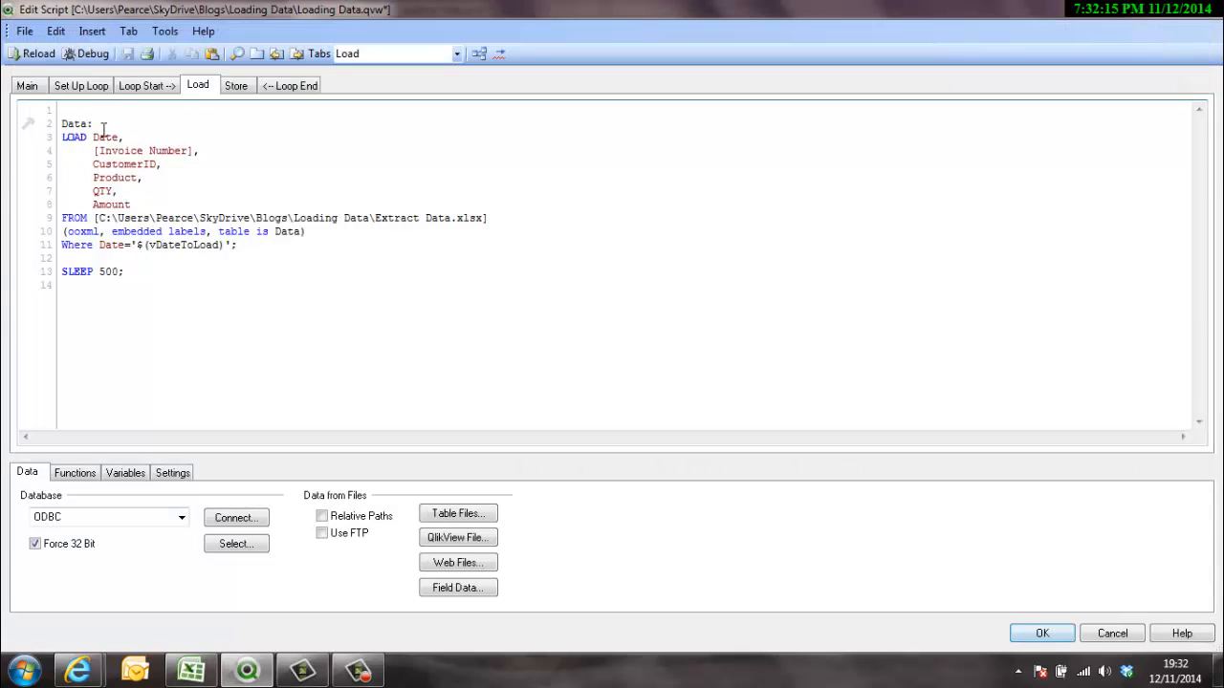
Delete the SLEEP 500 line from the Load section and check the still-empty Store section.
double_click(92, 271)
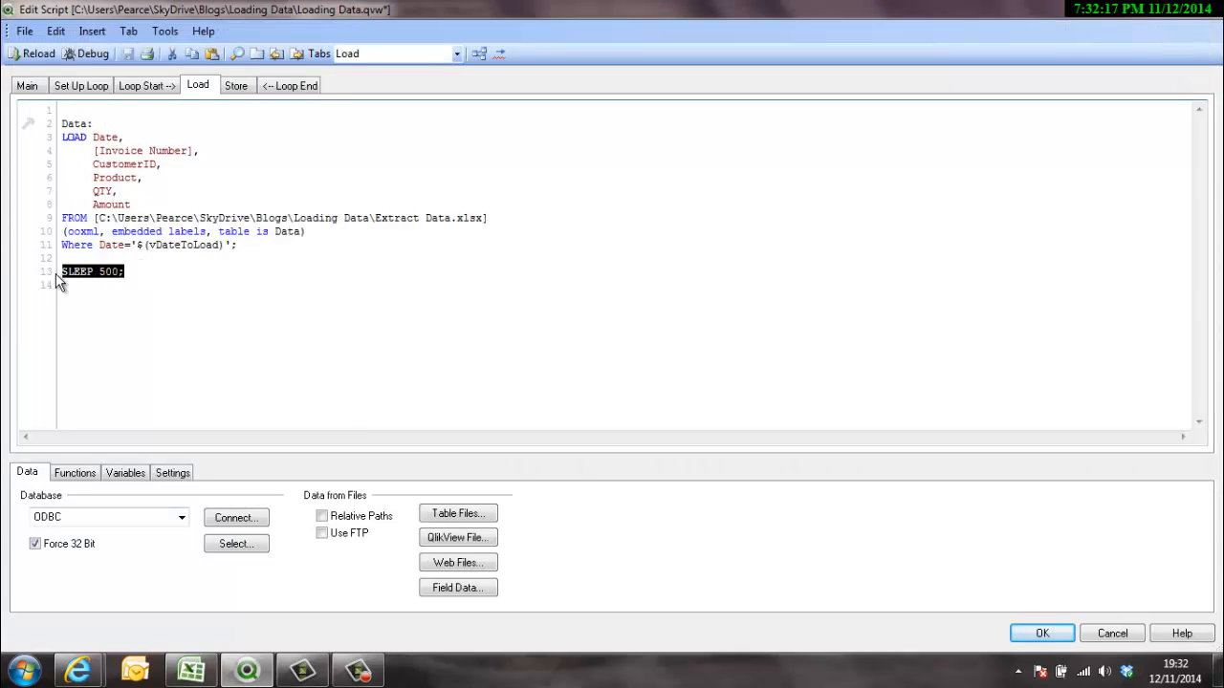
key("Delete")
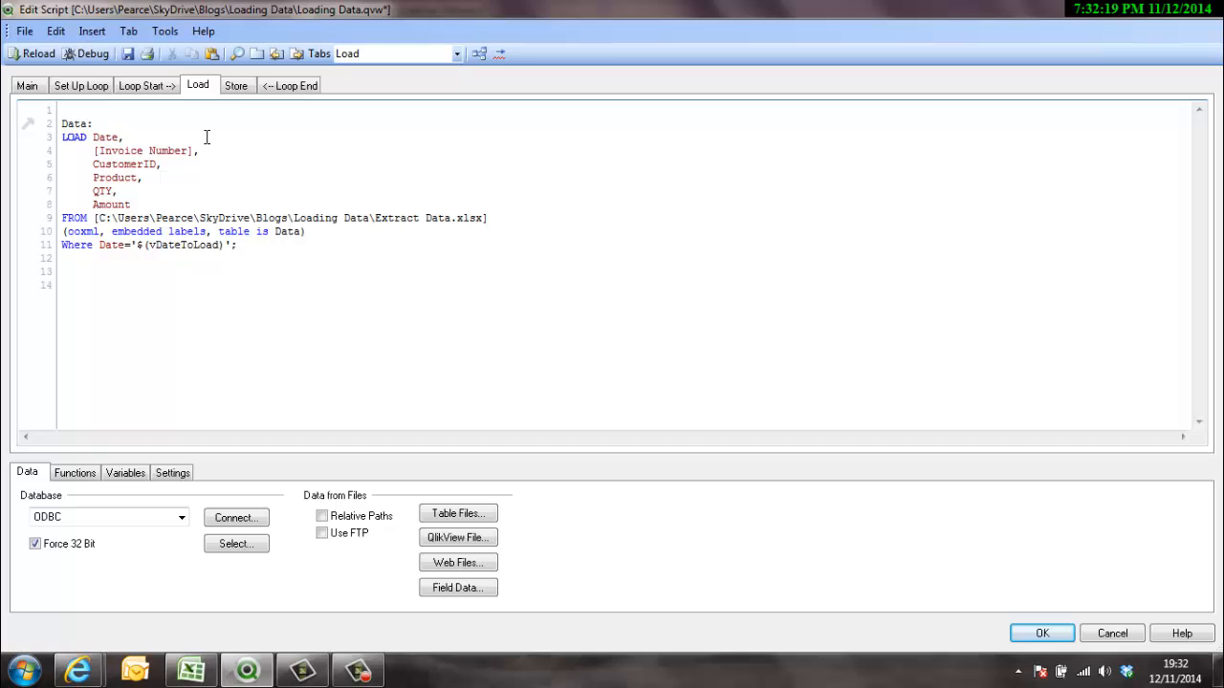
mouse_move(237, 84)
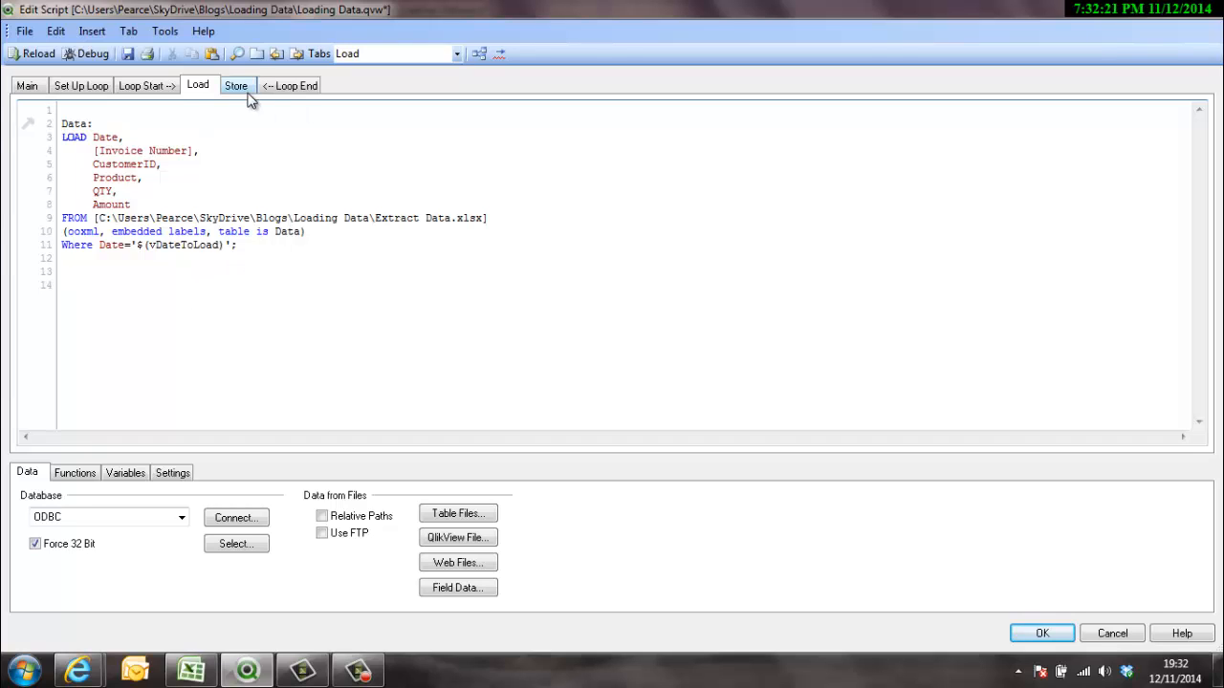
left_click(235, 84)
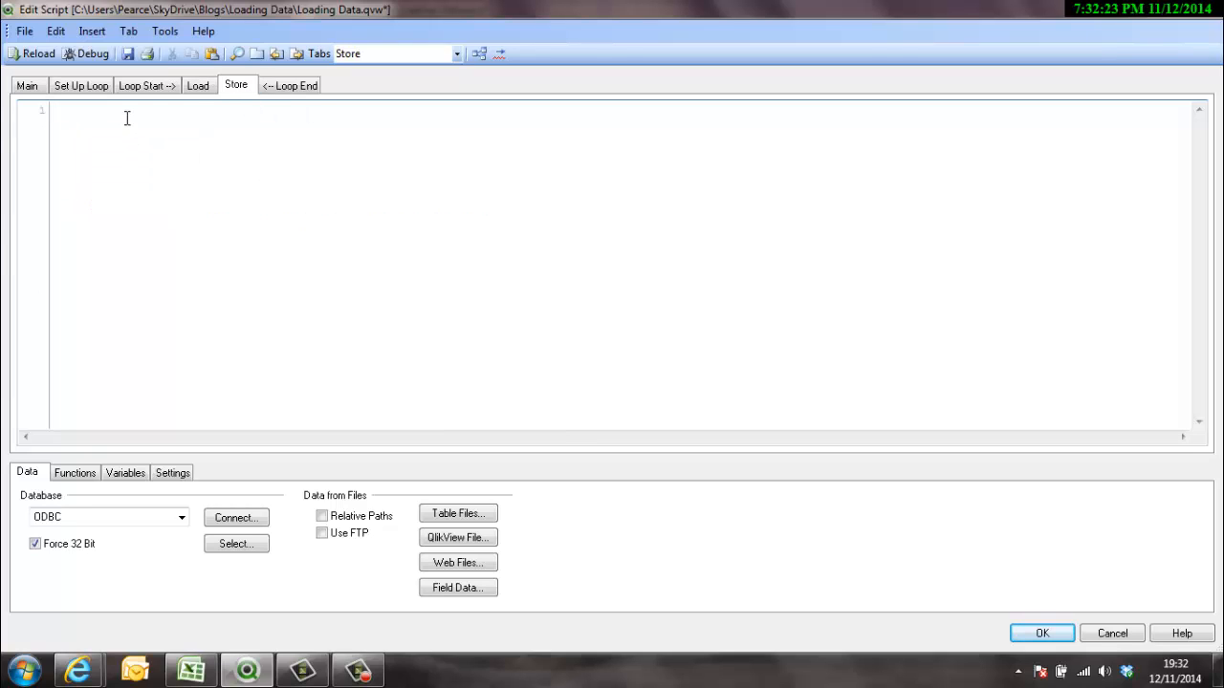
mouse_move(198, 86)
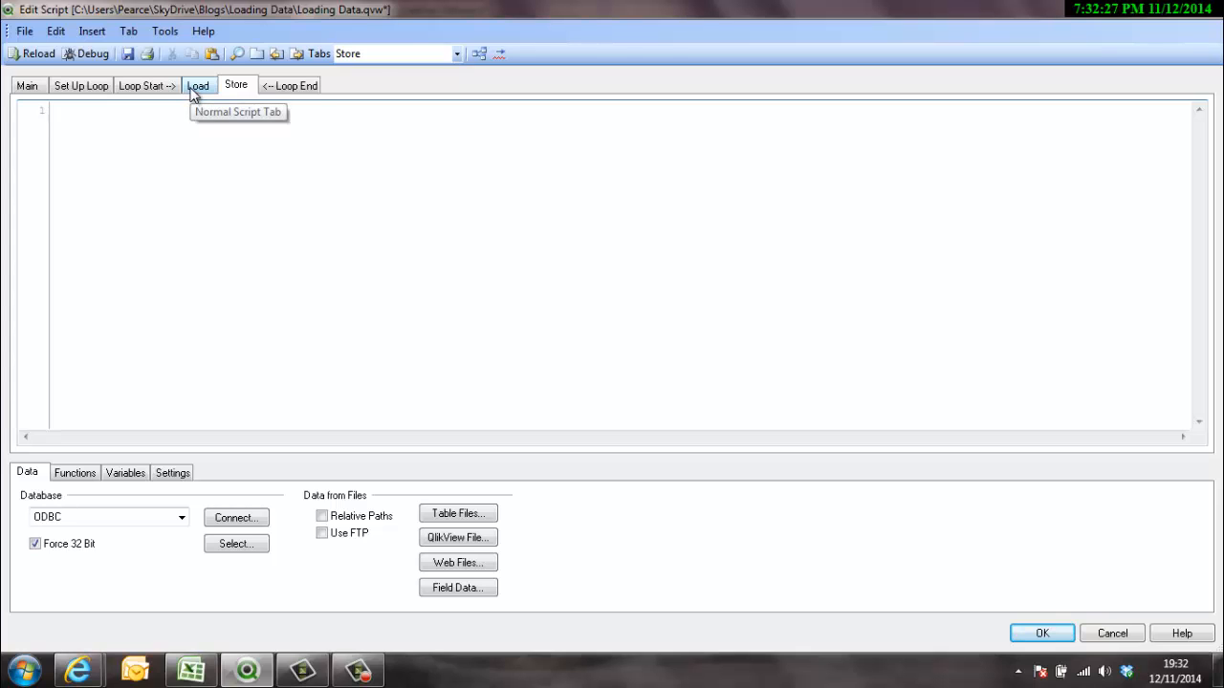
left_click(198, 84)
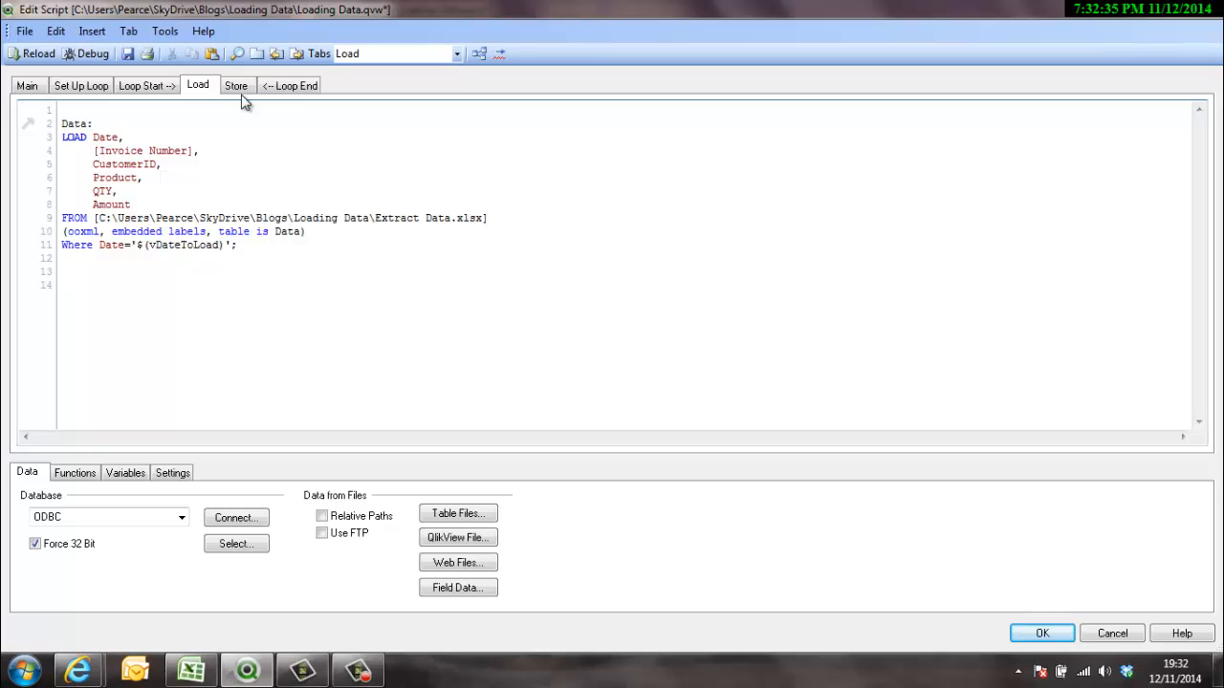
Compare the empty Store section with the Load section's unchanged Where Date='$(vDateToLoad)' statement.
left_click(63, 271)
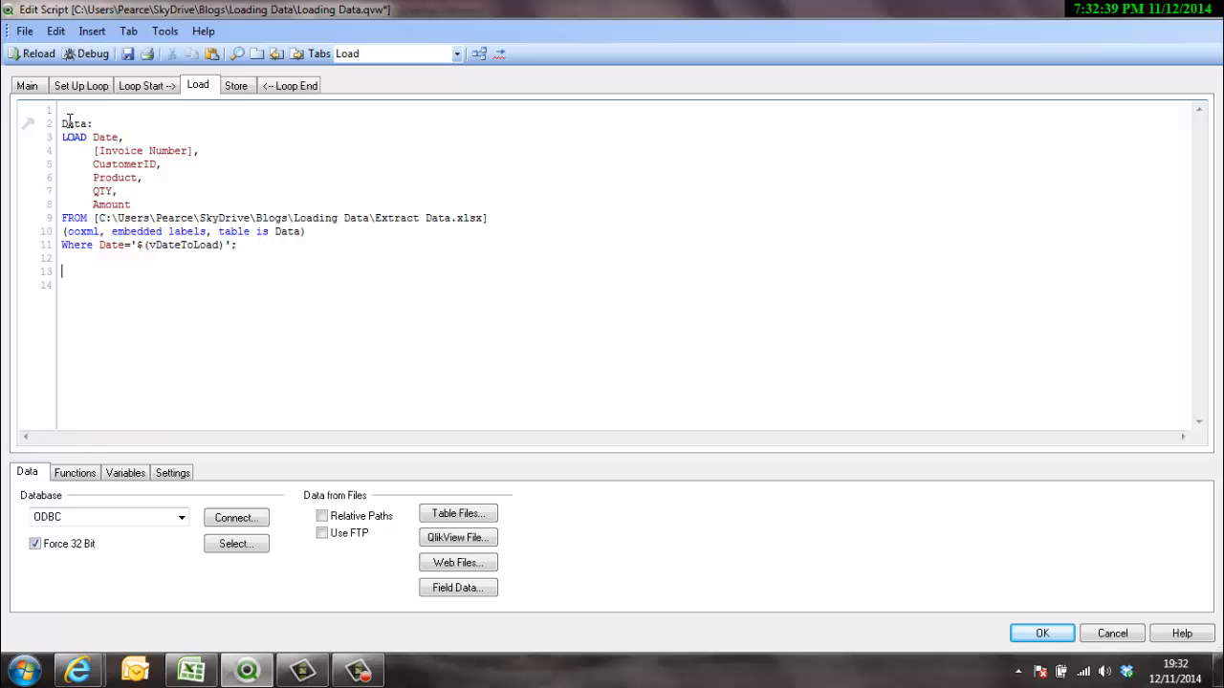
mouse_move(176, 245)
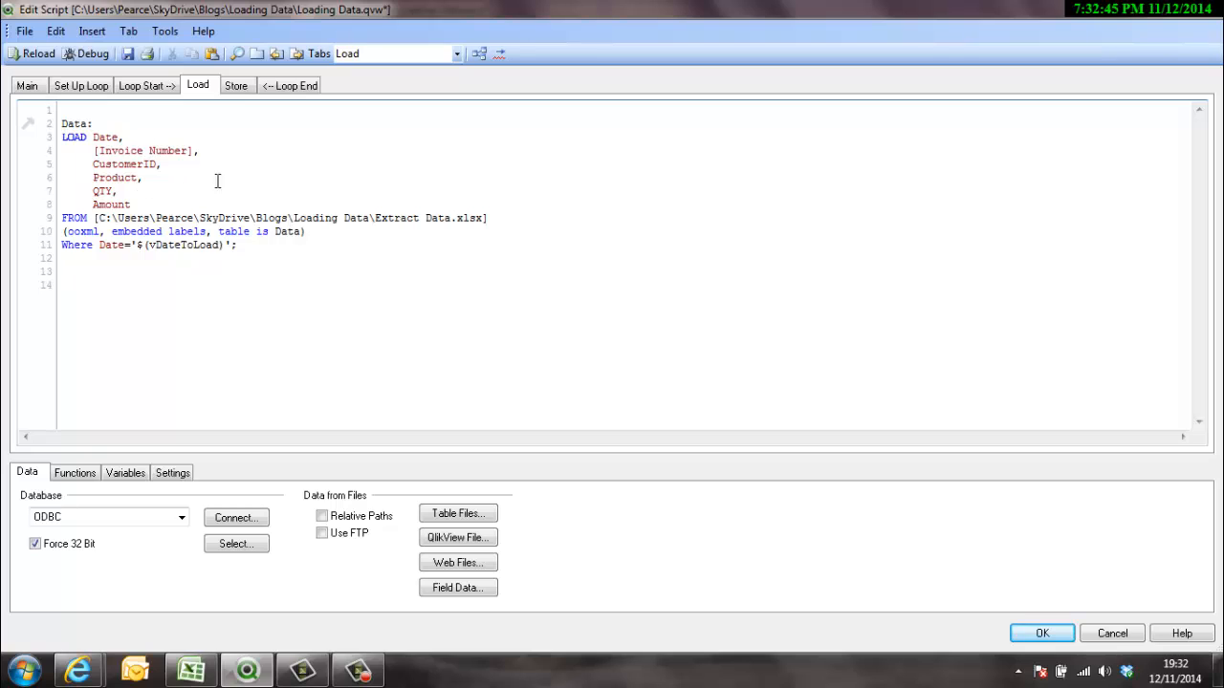
left_click(236, 84)
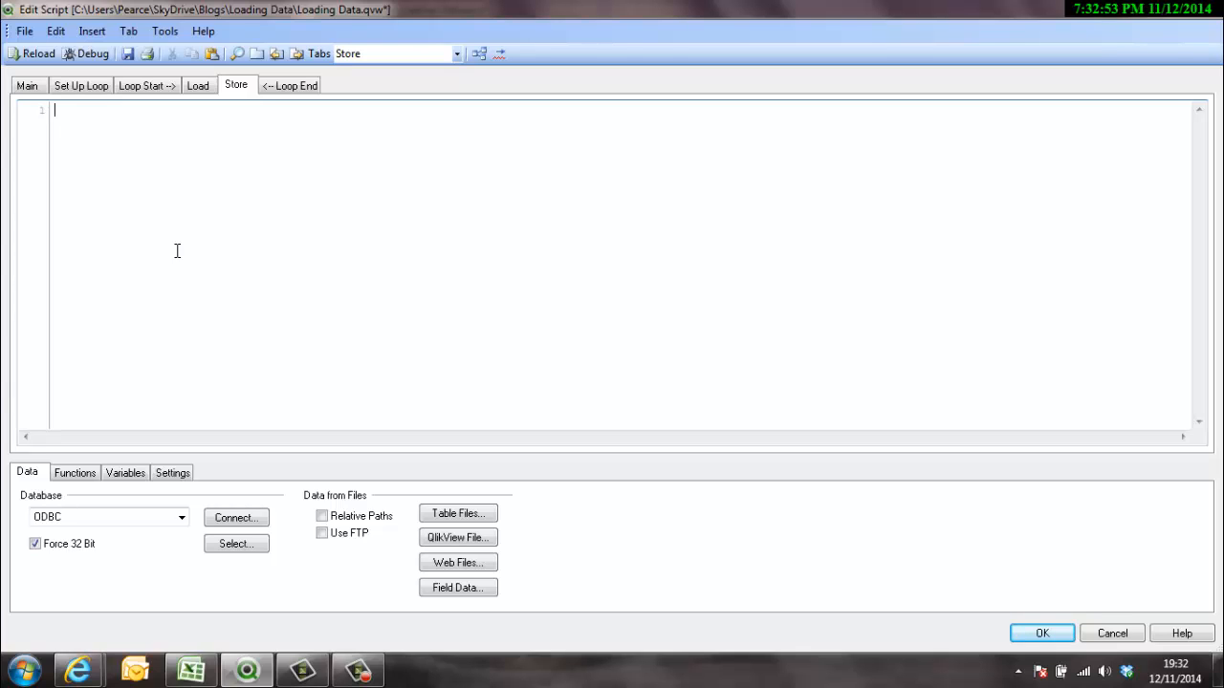
mouse_move(222, 142)
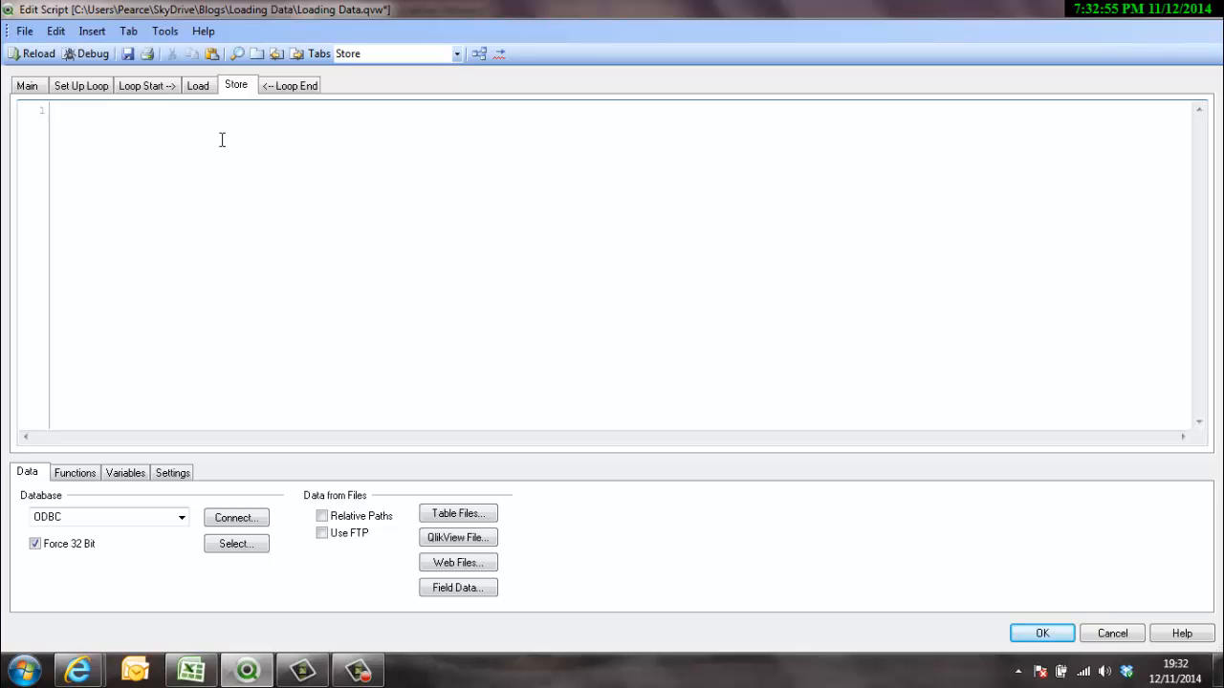
left_click(198, 84)
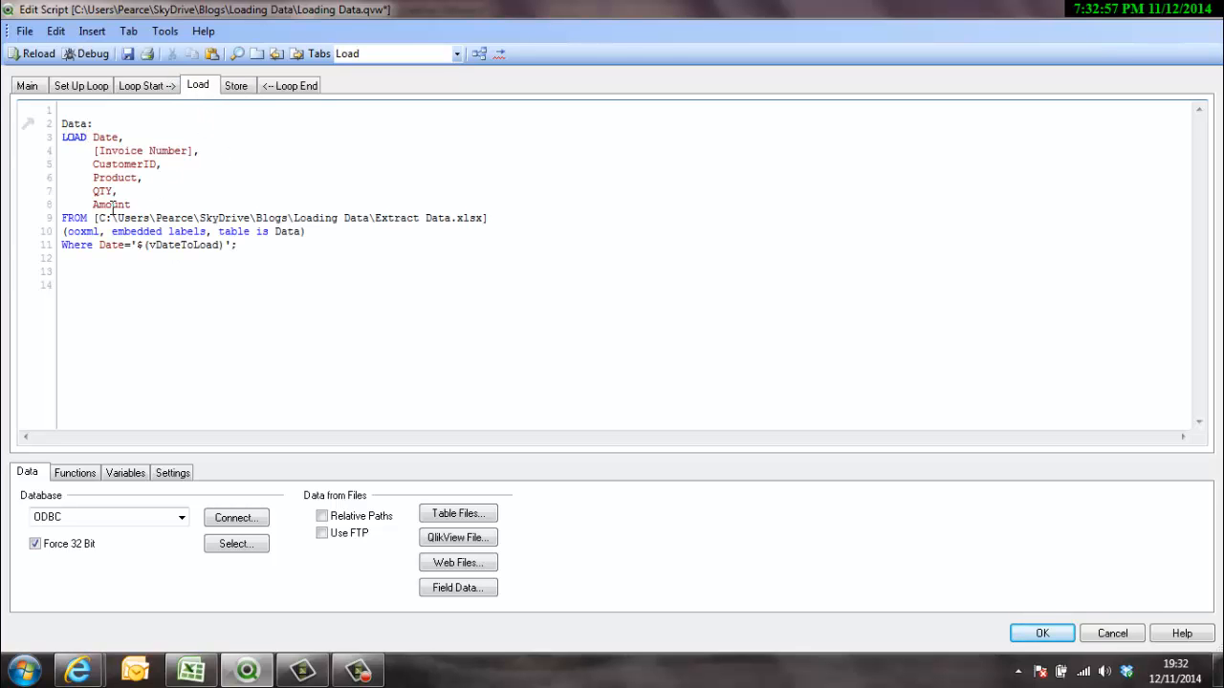